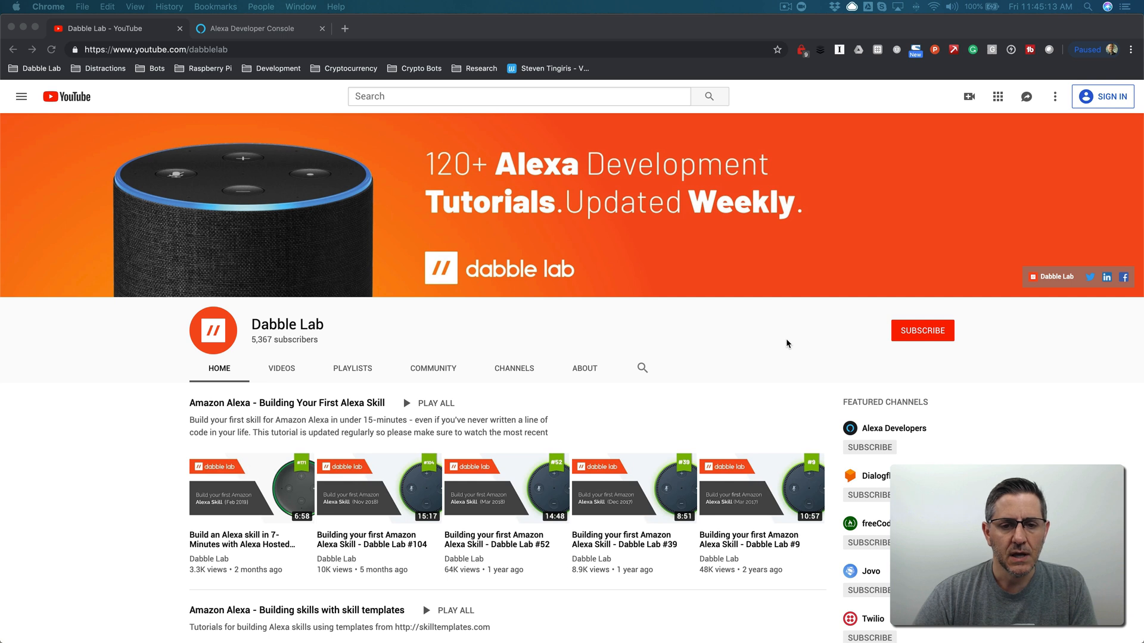
# Step: Search the channel's videos for #192, then replace the query to look for #188
pyautogui.scroll(-3)
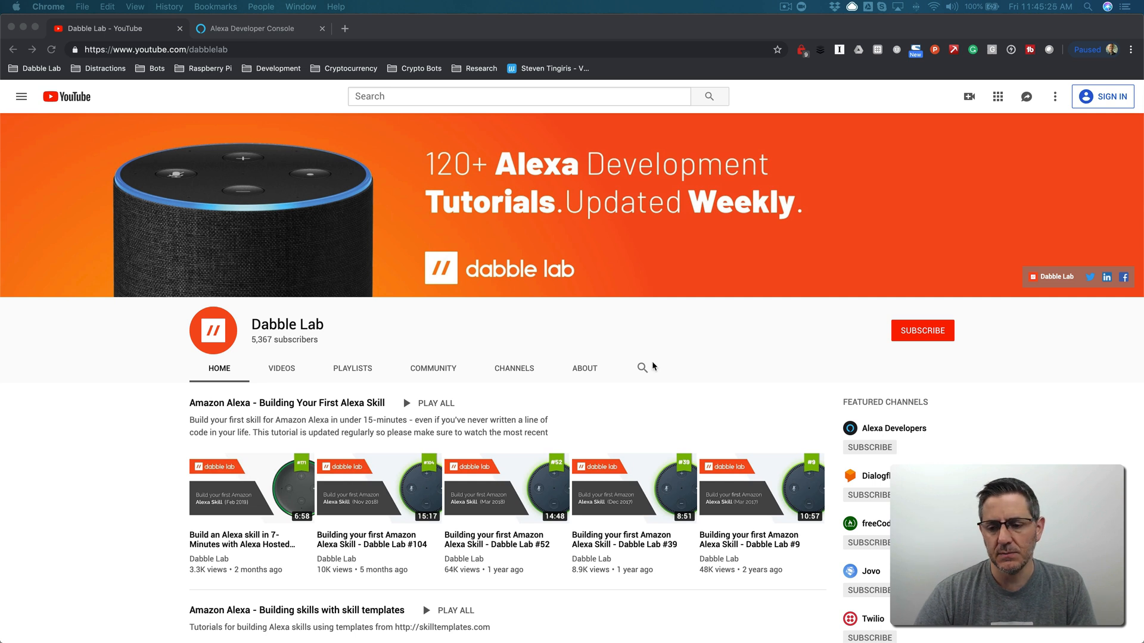
pyautogui.click(641, 368)
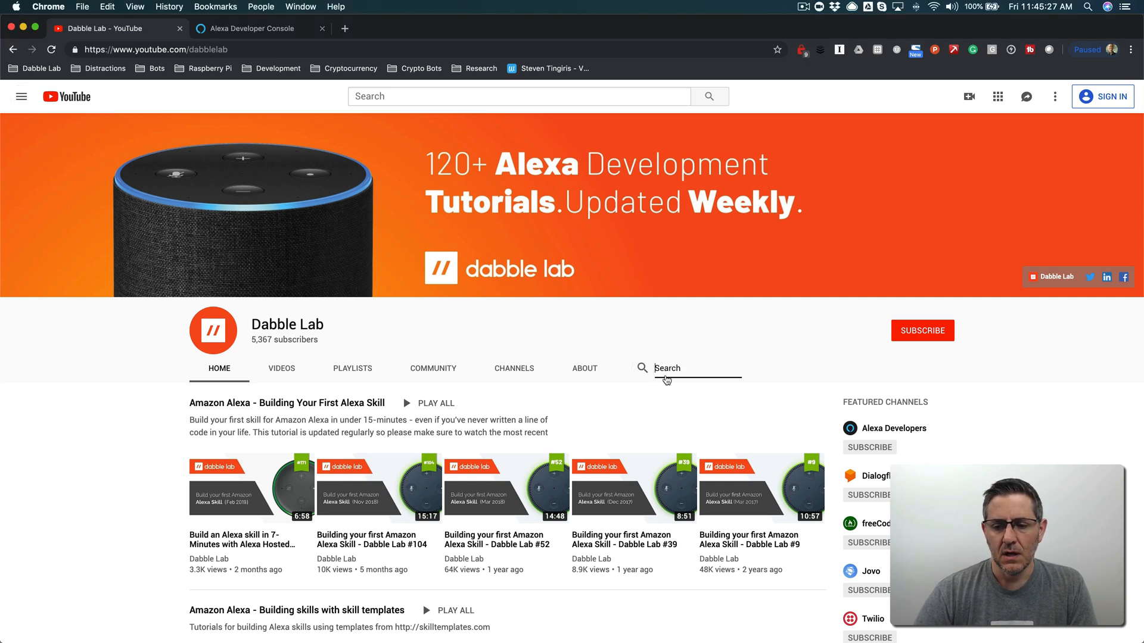
pyautogui.write('#')
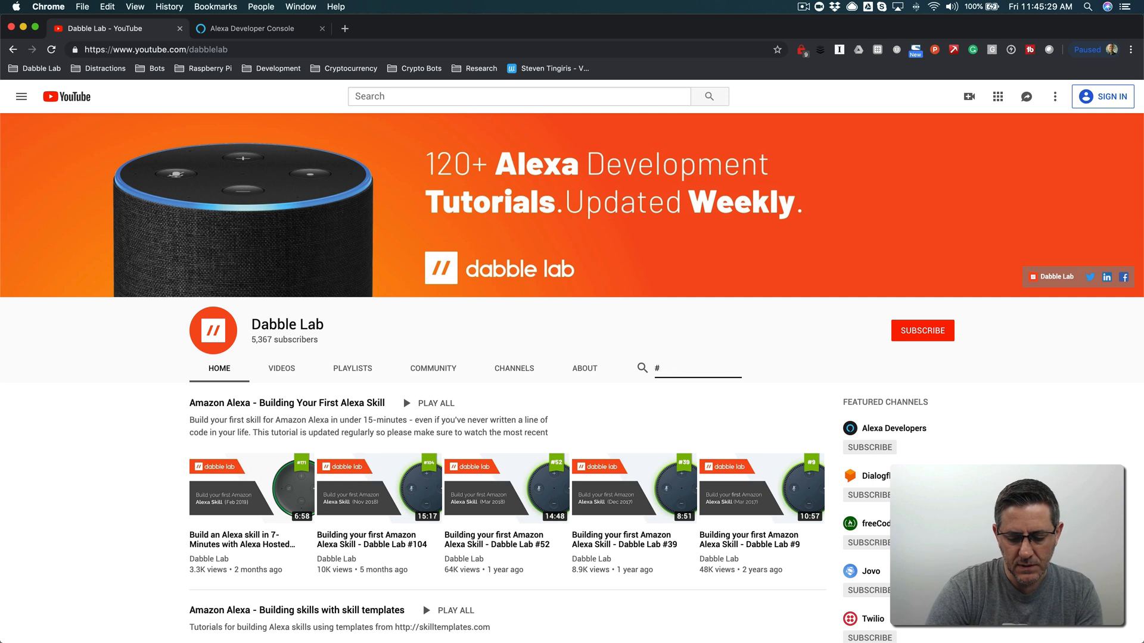
pyautogui.write('192')
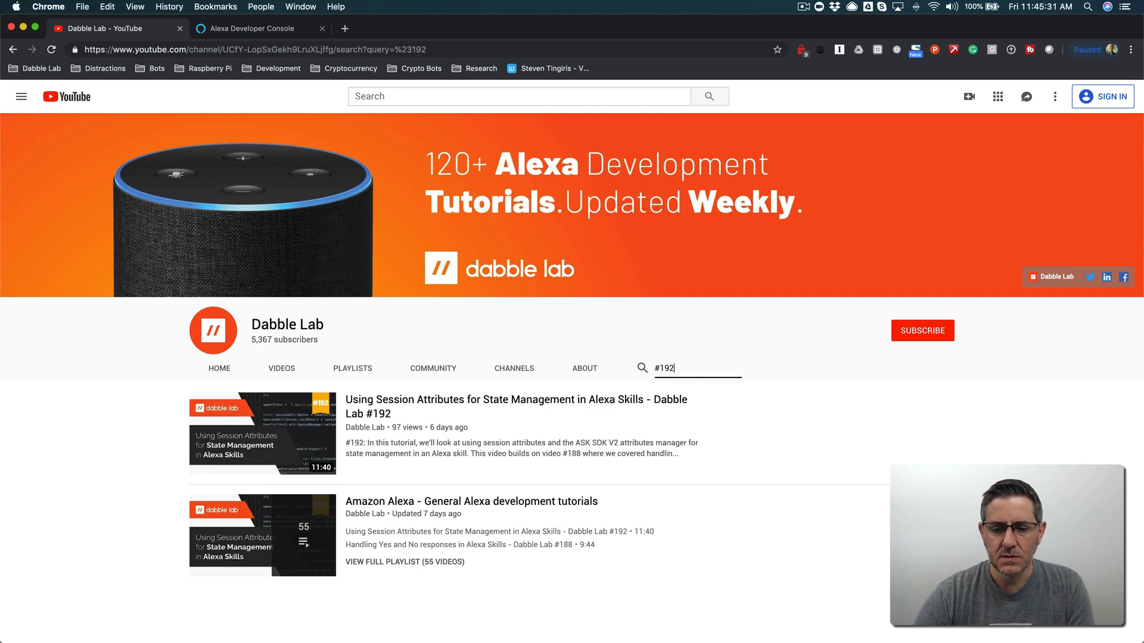
pyautogui.moveTo(431, 413)
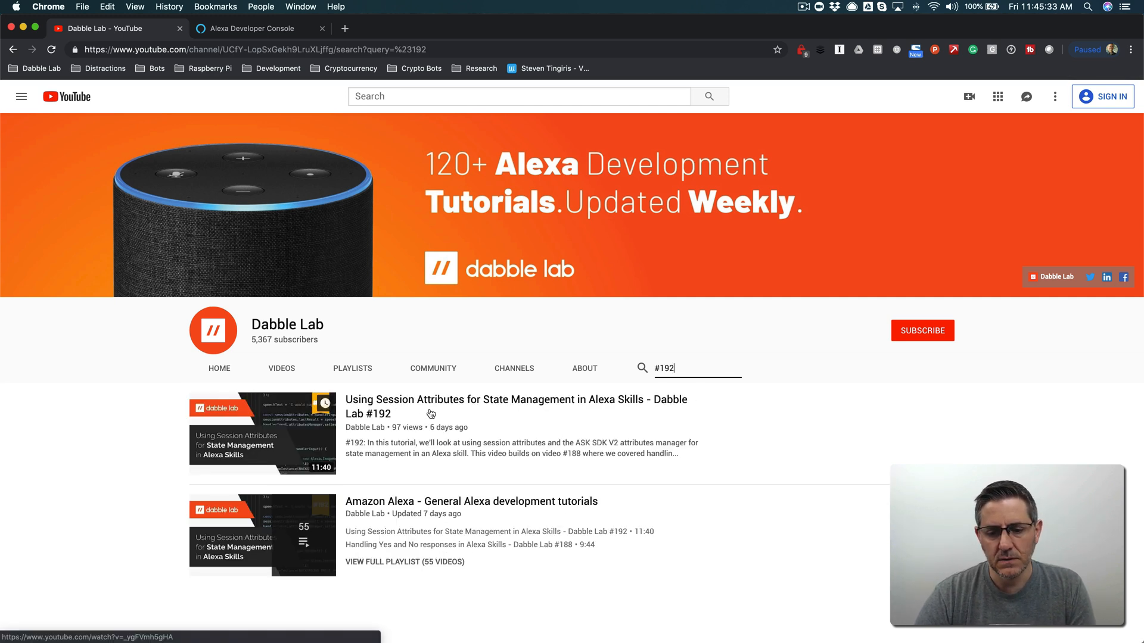
pyautogui.moveTo(561, 405)
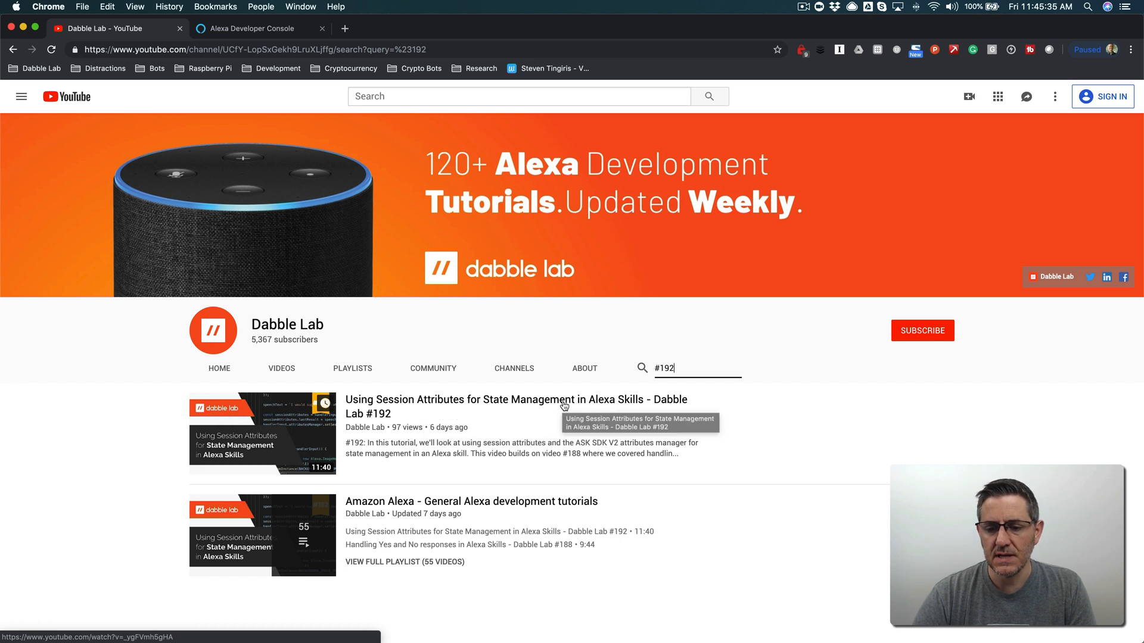
pyautogui.moveTo(461, 390)
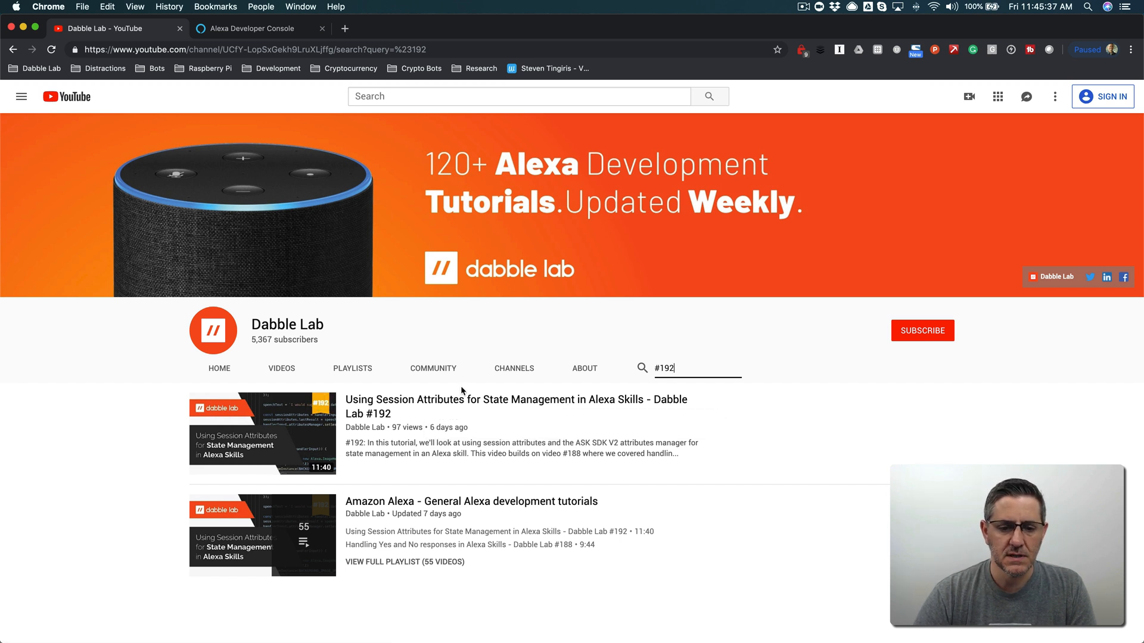
pyautogui.moveTo(507, 437)
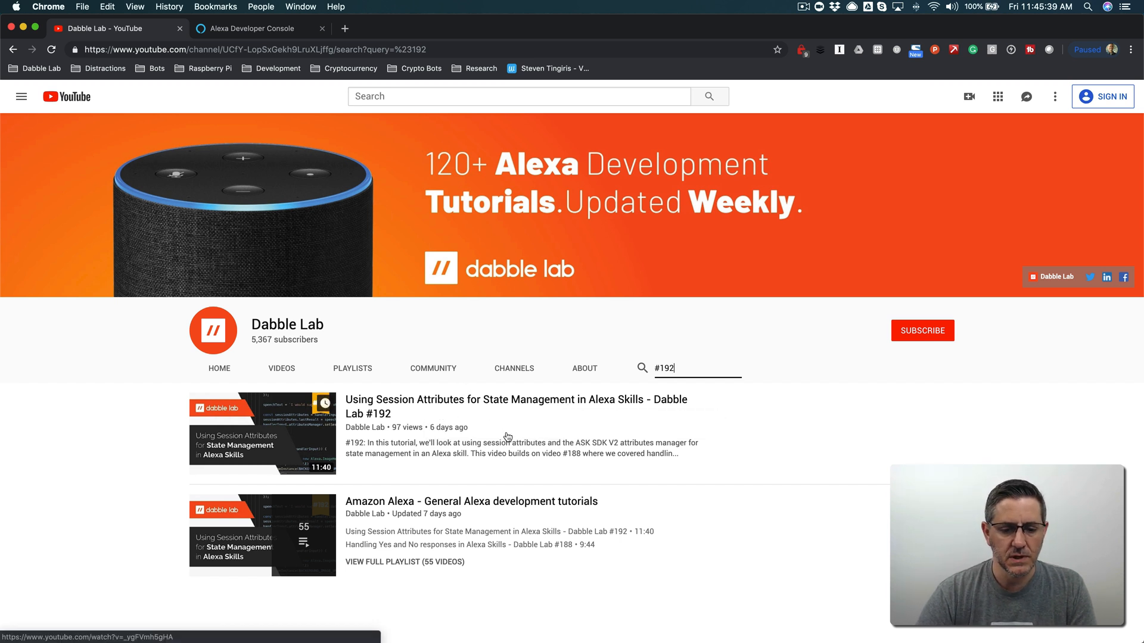
pyautogui.press('Backspace')
pyautogui.write('88')
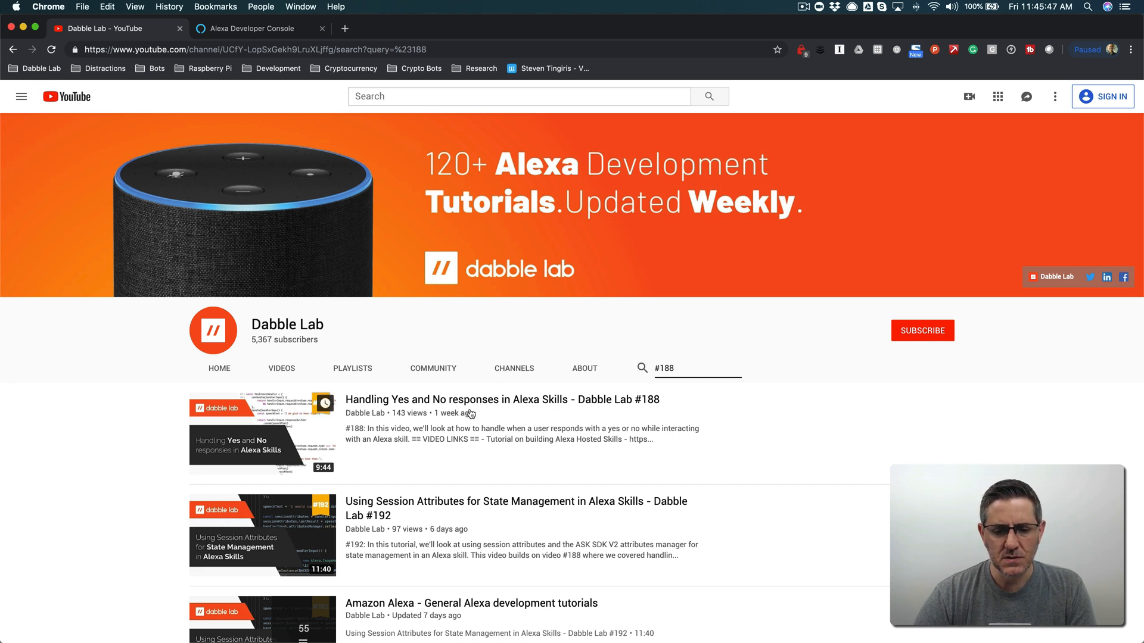
pyautogui.moveTo(469, 405)
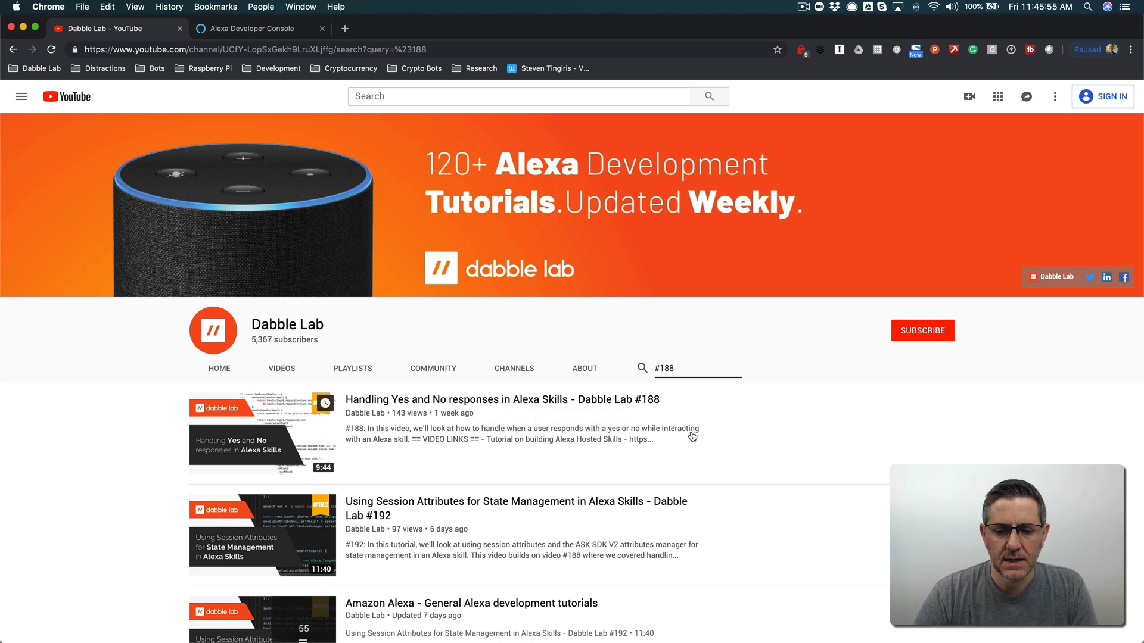
pyautogui.moveTo(524, 378)
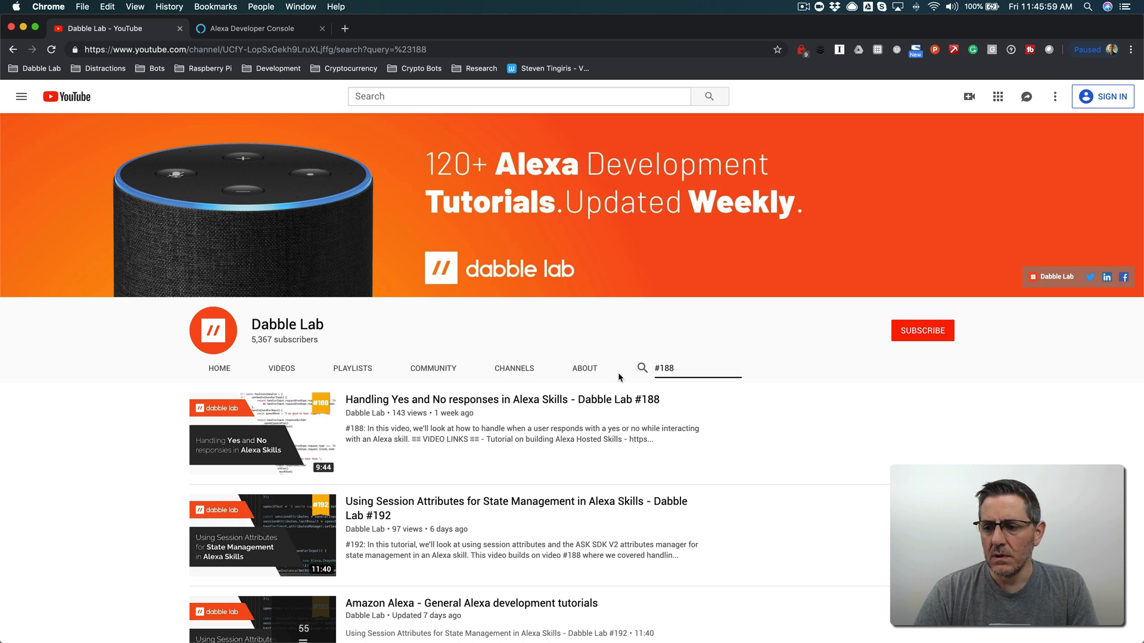
pyautogui.moveTo(580, 434)
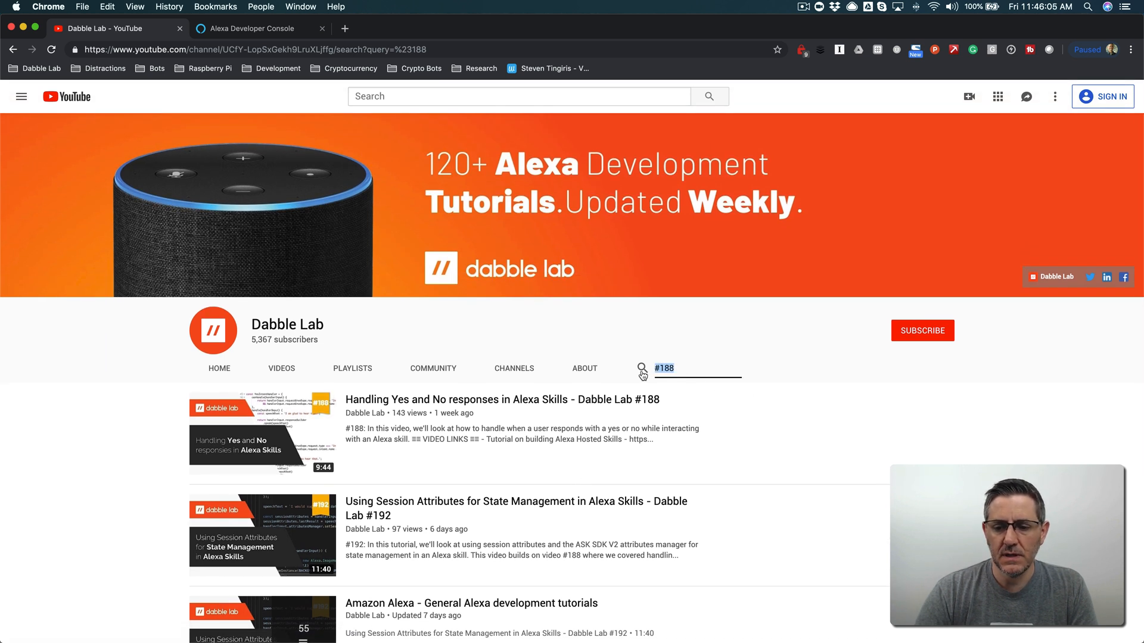
# Step: Search the channel for "updated" videos, then switch to the Alexa Developer Console
pyautogui.write('updated')
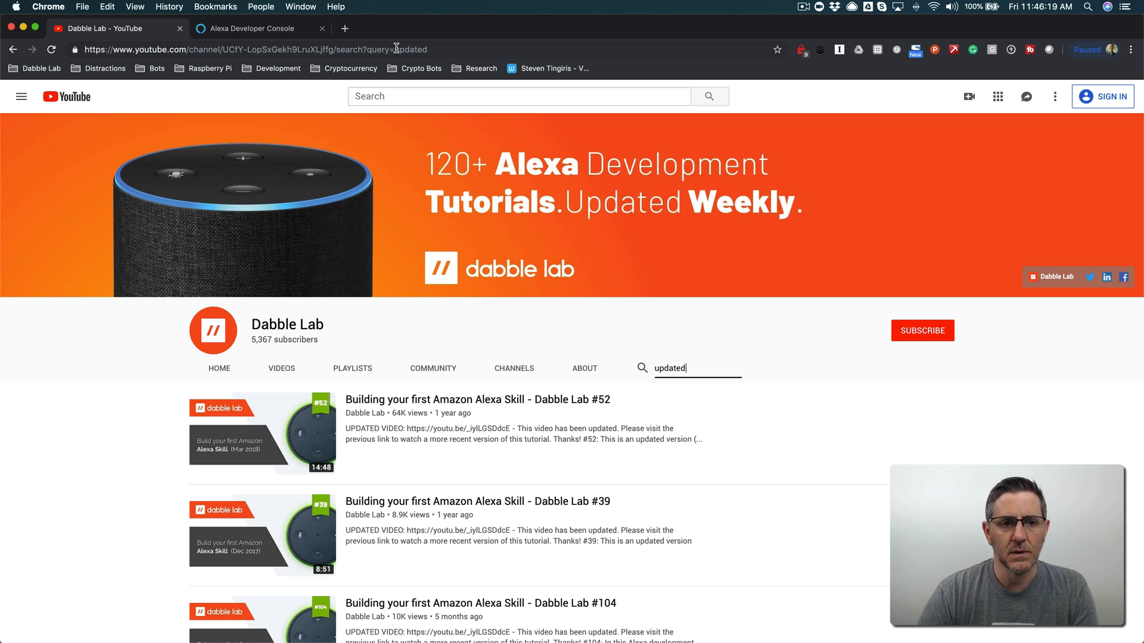
pyautogui.click(253, 27)
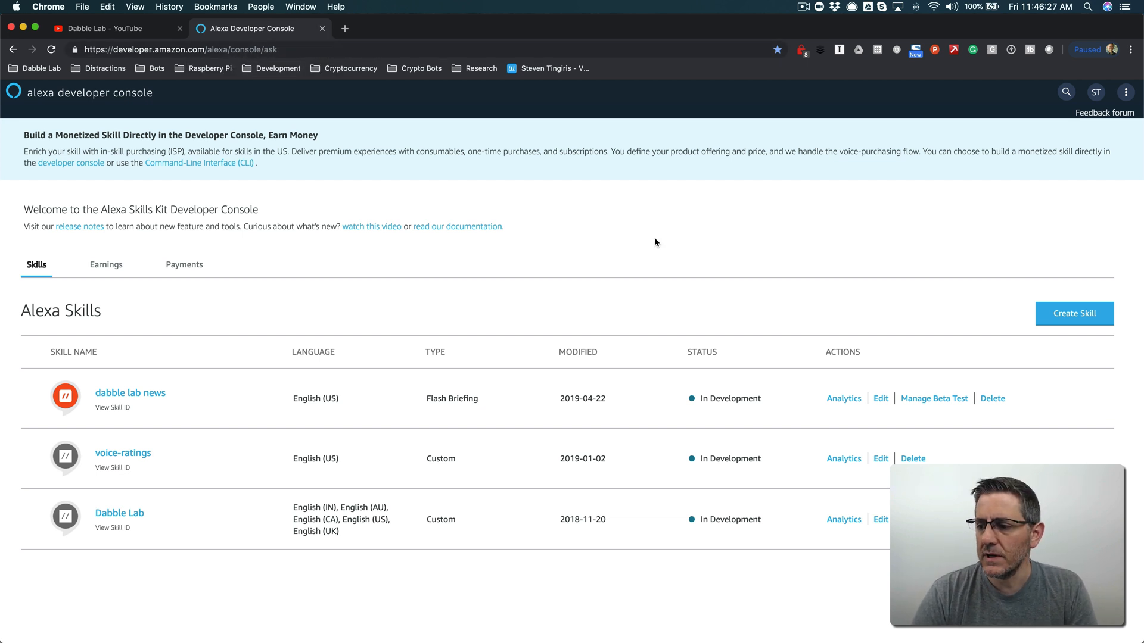
pyautogui.moveTo(910, 210)
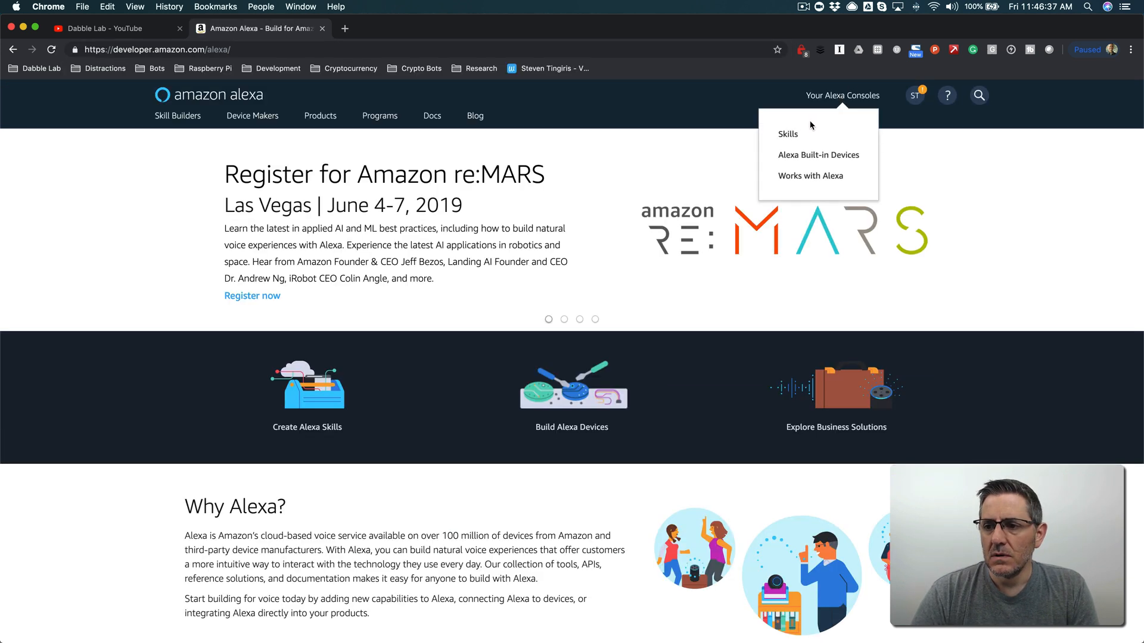
pyautogui.click(788, 134)
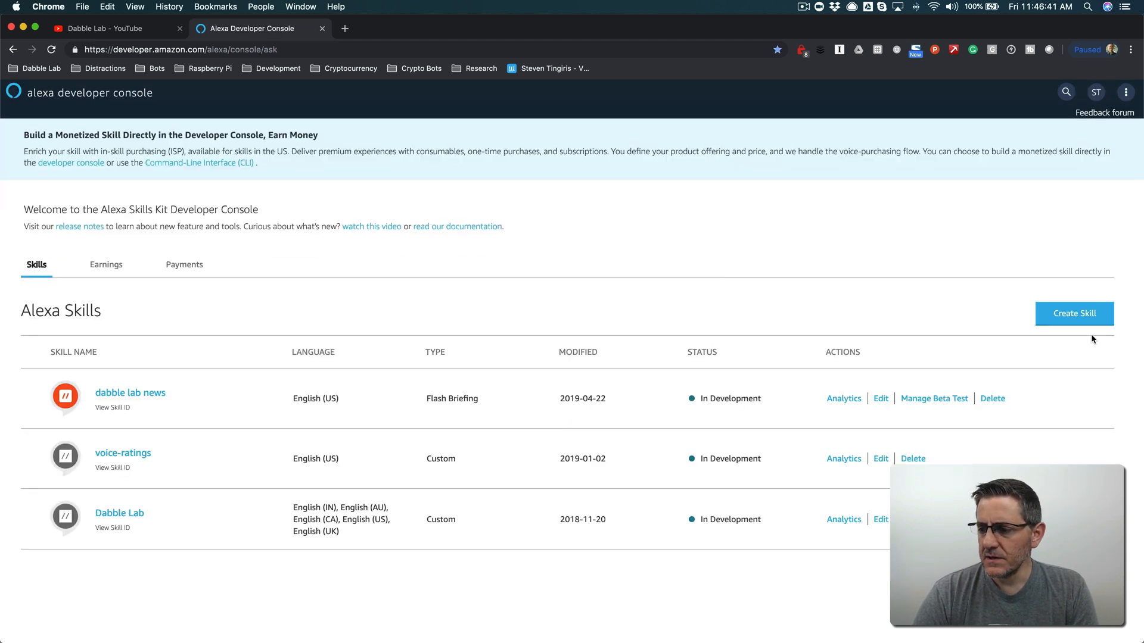
# Step: Start a new Custom English (US) skill named "demo skill"
pyautogui.click(1073, 313)
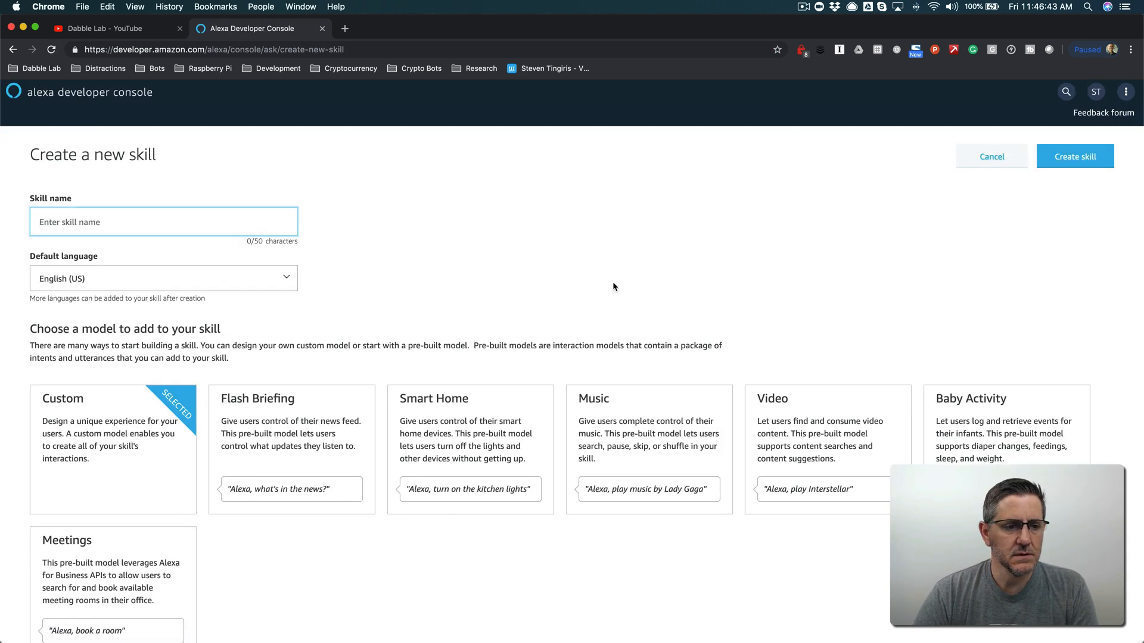
pyautogui.write('demo ski')
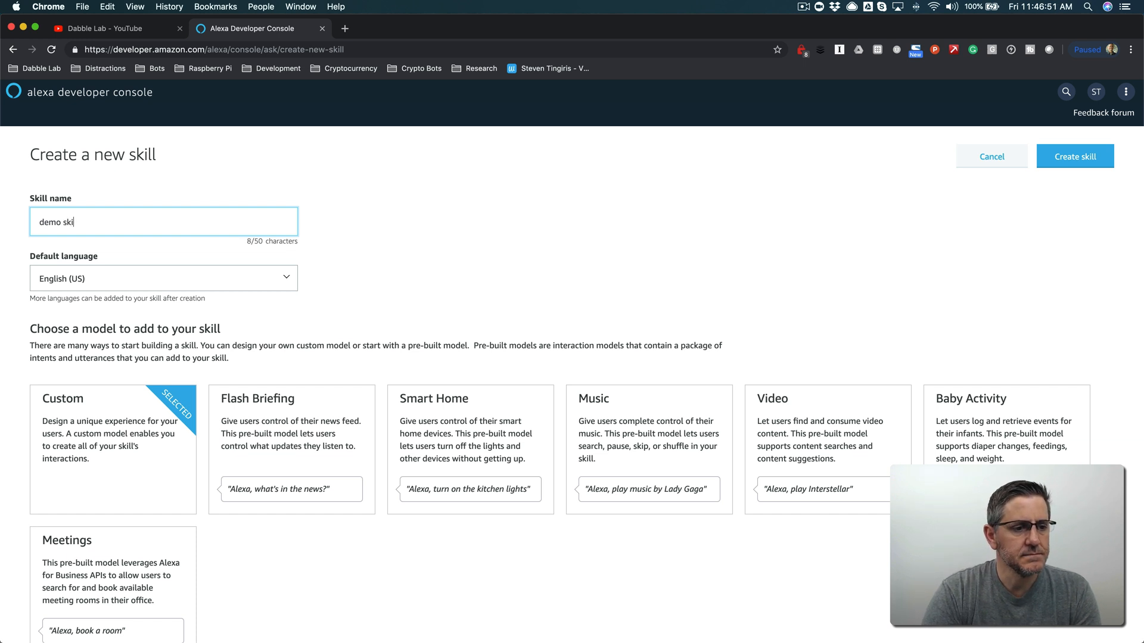
pyautogui.scroll(-3)
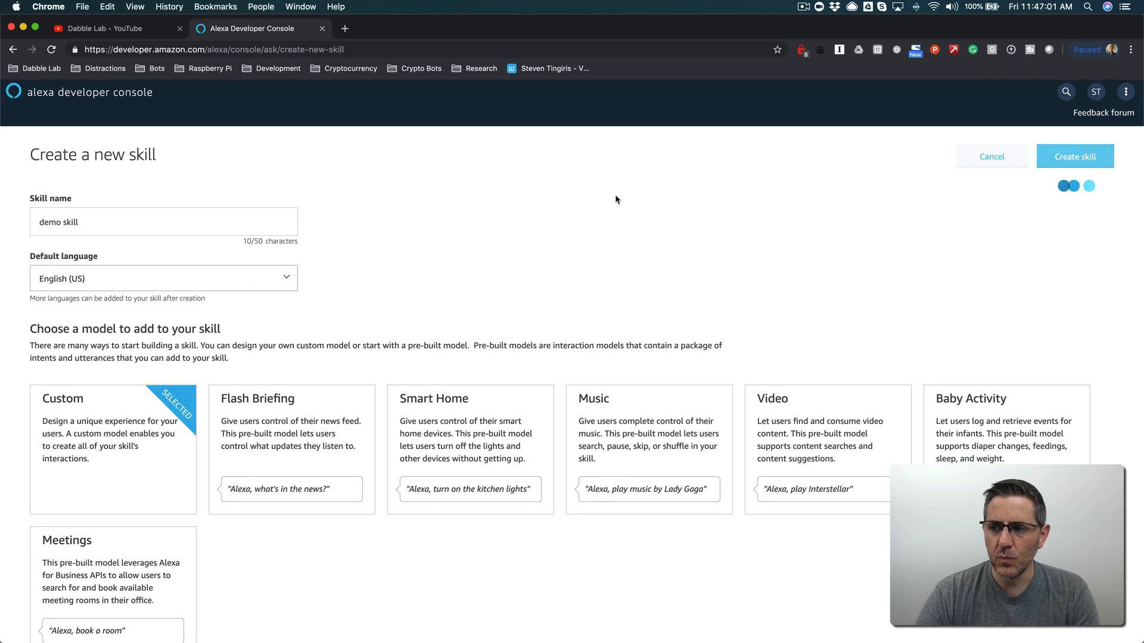
# Step: Confirm creation so the Alexa hosted skill begins building its voice model
pyautogui.click(1073, 156)
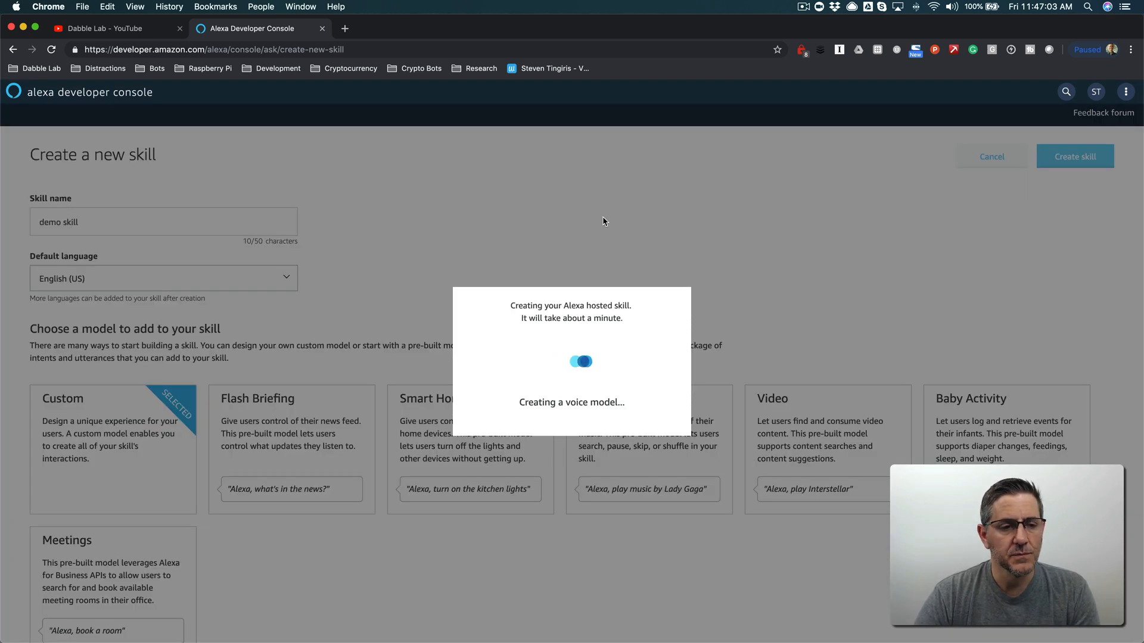
pyautogui.moveTo(388, 223)
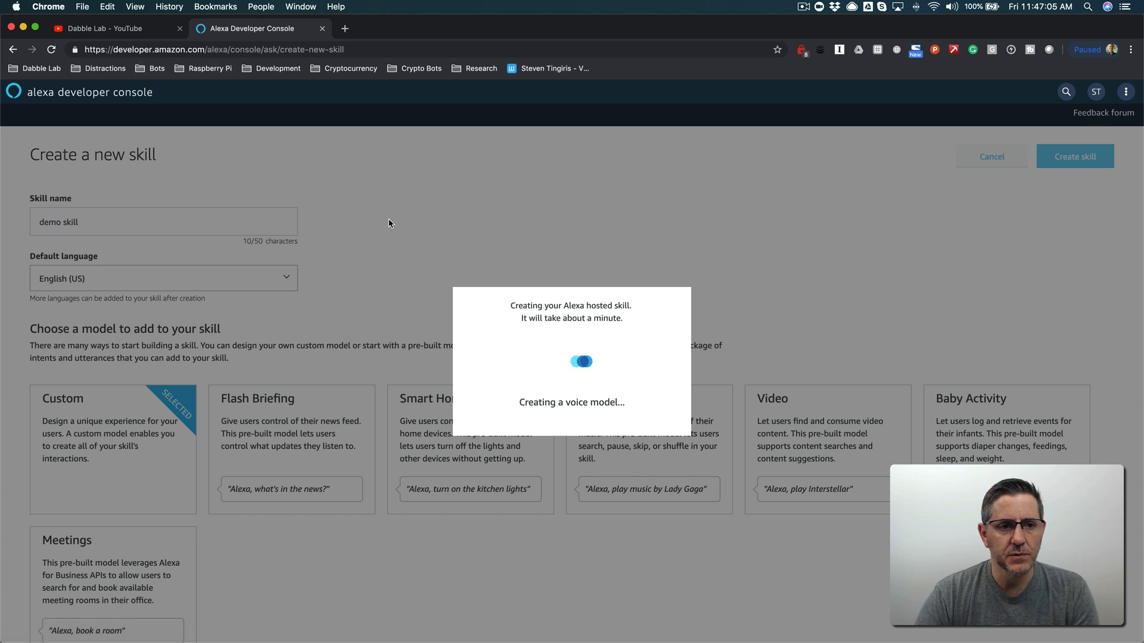
pyautogui.moveTo(506, 261)
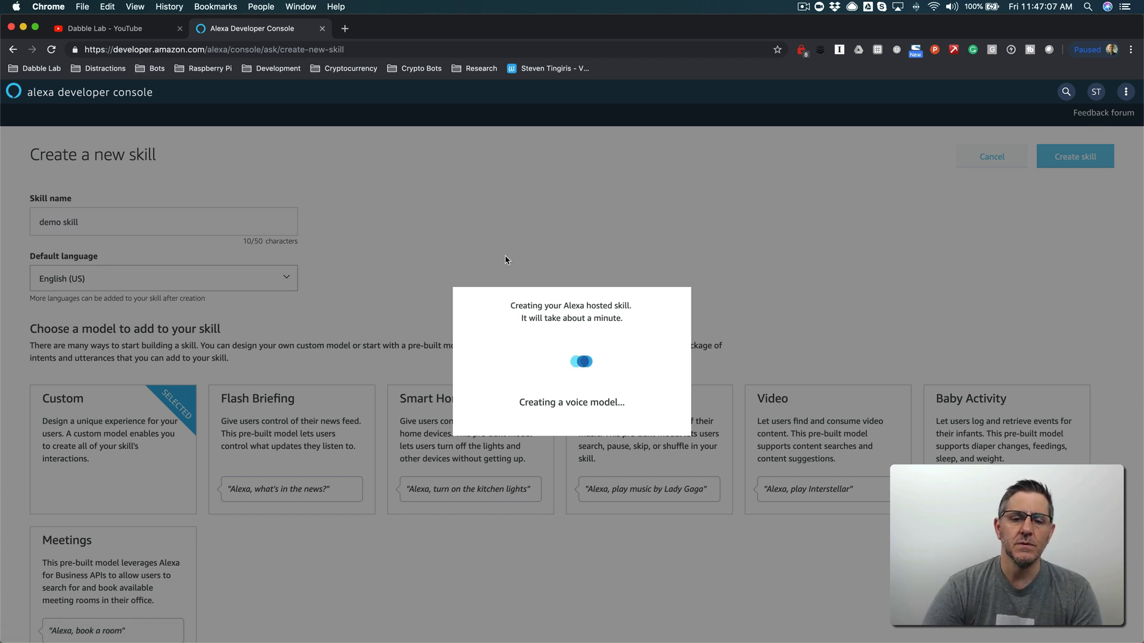
pyautogui.moveTo(560, 270)
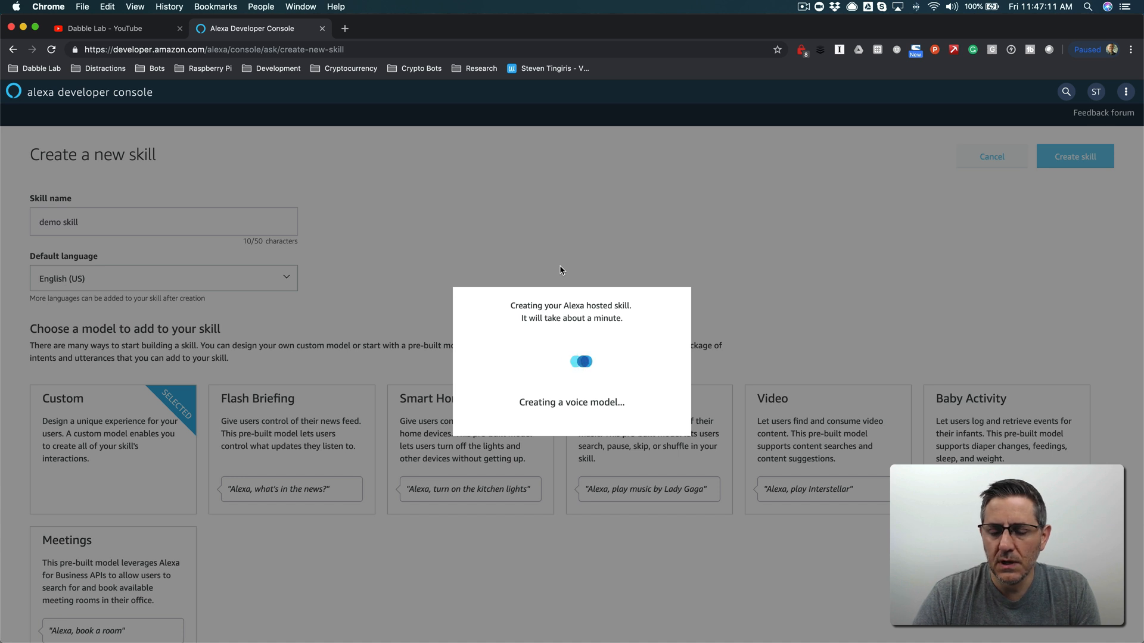
pyautogui.moveTo(355, 357)
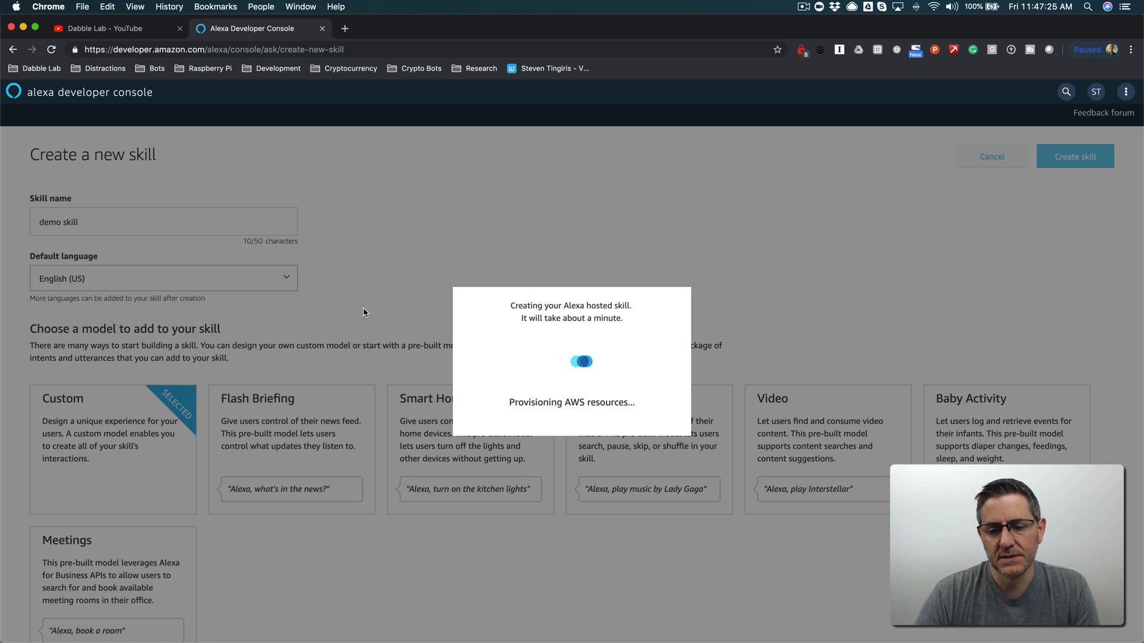
pyautogui.moveTo(410, 330)
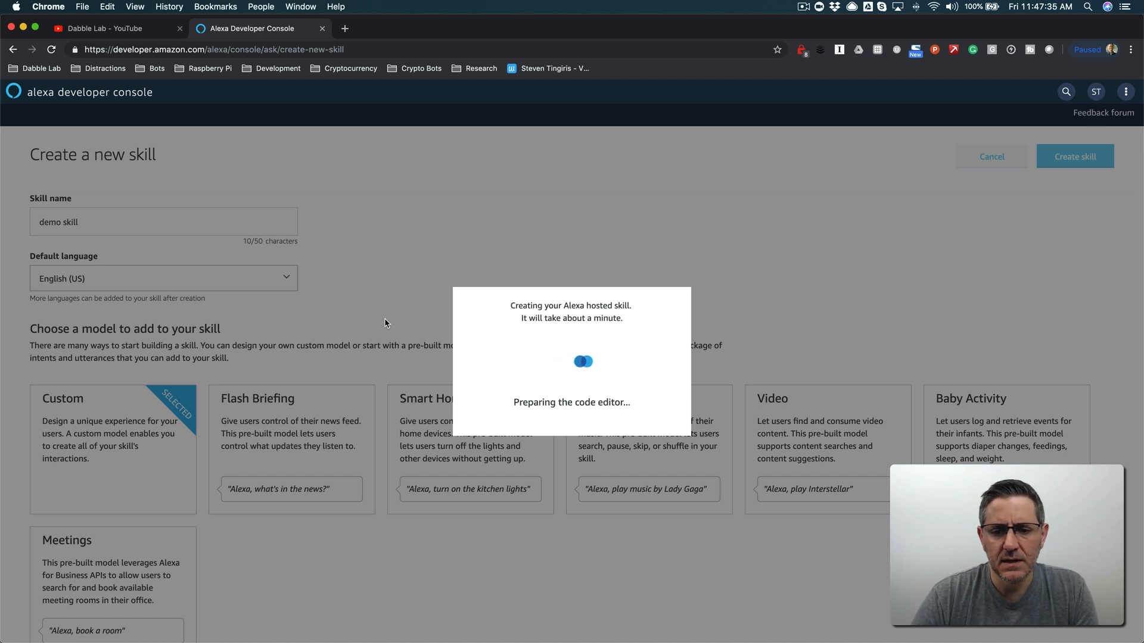
pyautogui.moveTo(387, 305)
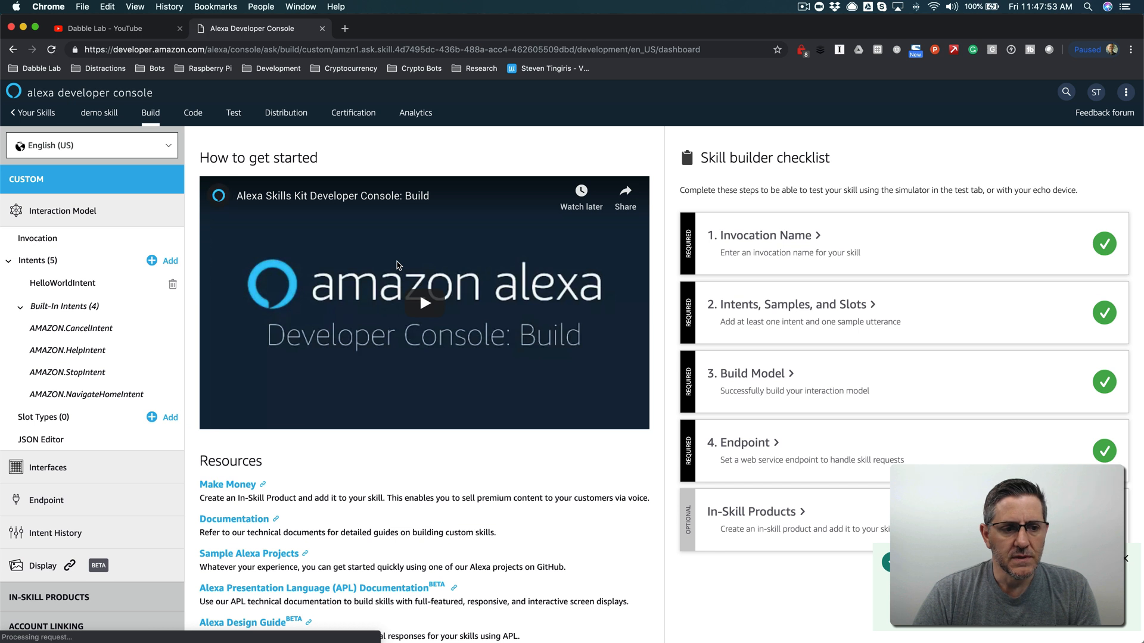
pyautogui.moveTo(486, 264)
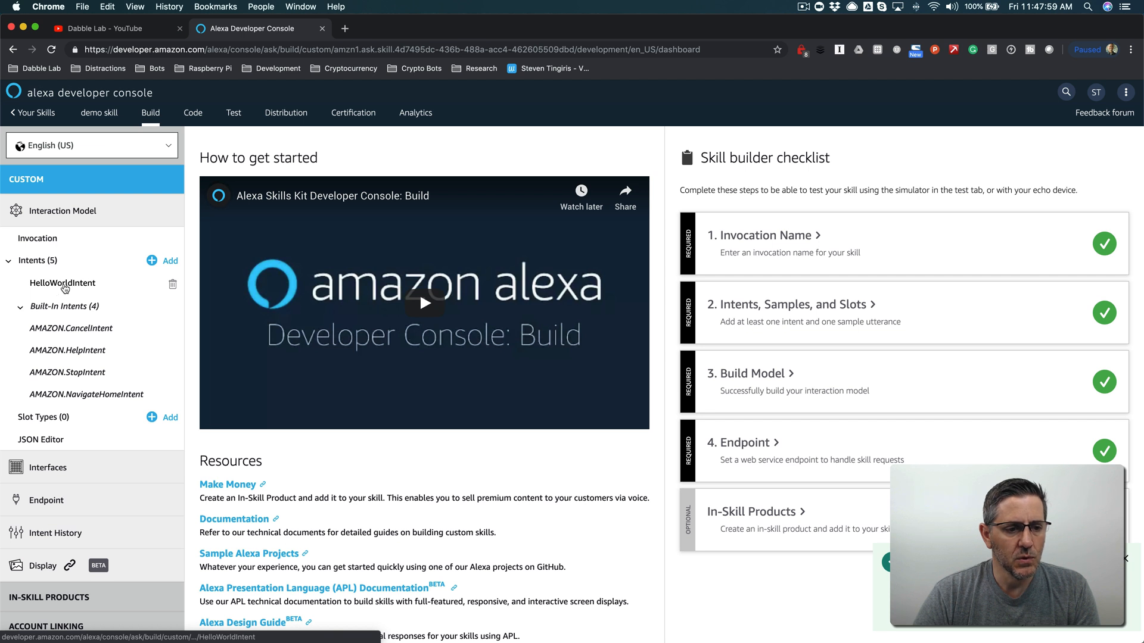
# Step: Open the skill's Test page in a new tab and return the first tab to Build
pyautogui.click(63, 284)
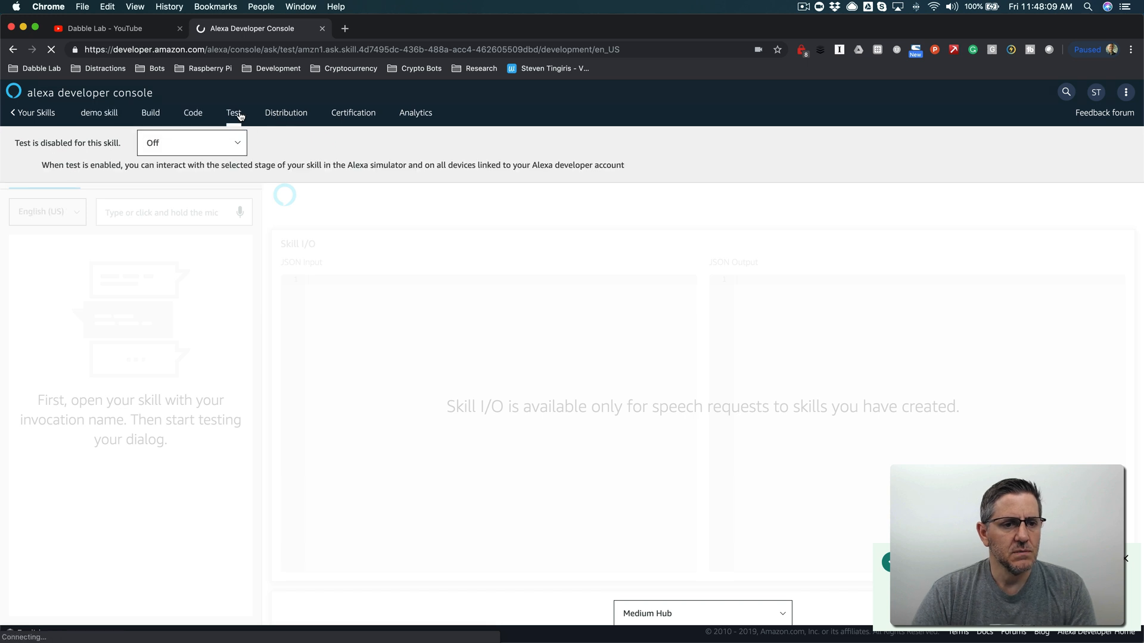
pyautogui.click(343, 29)
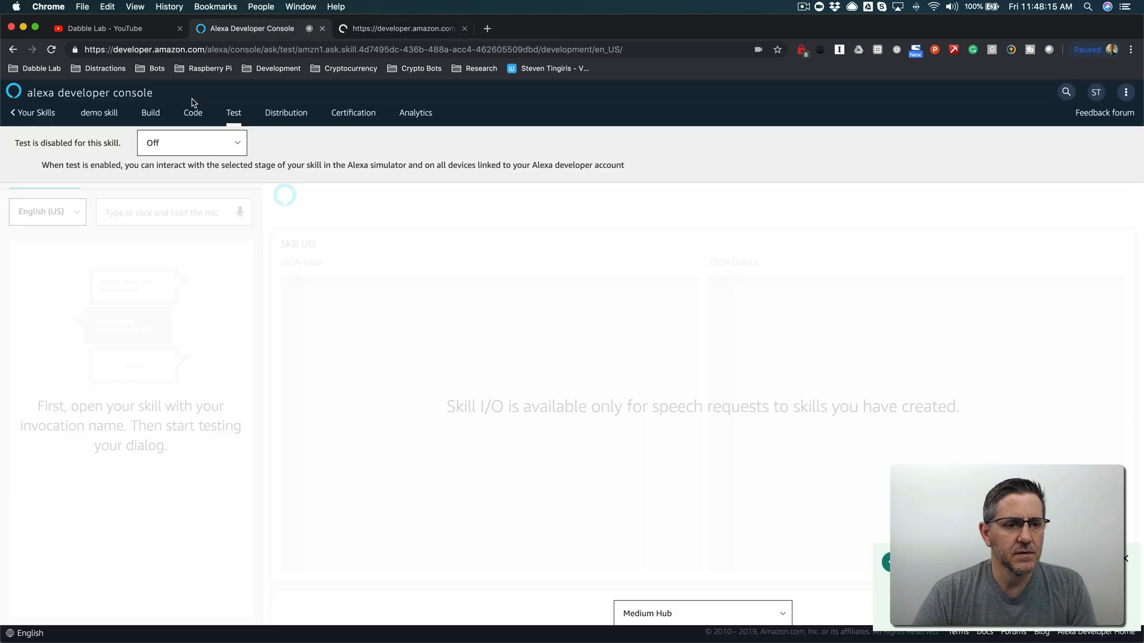
pyautogui.click(151, 112)
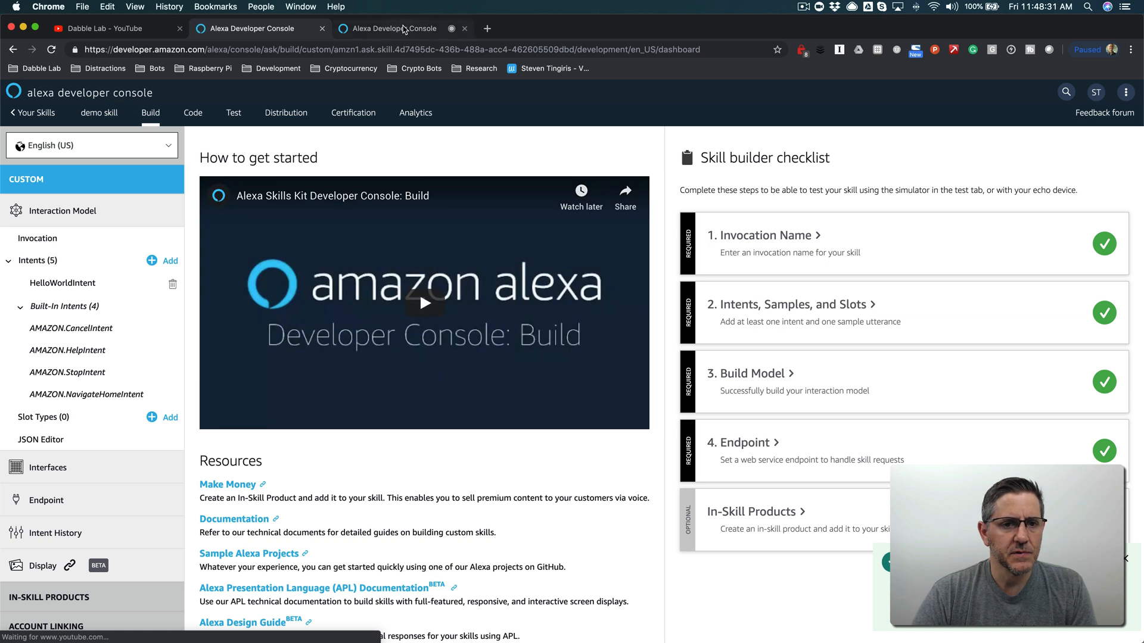
# Step: In the simulator, invoke demo skill, say "hello", then ask "can you repeat that"
pyautogui.click(233, 112)
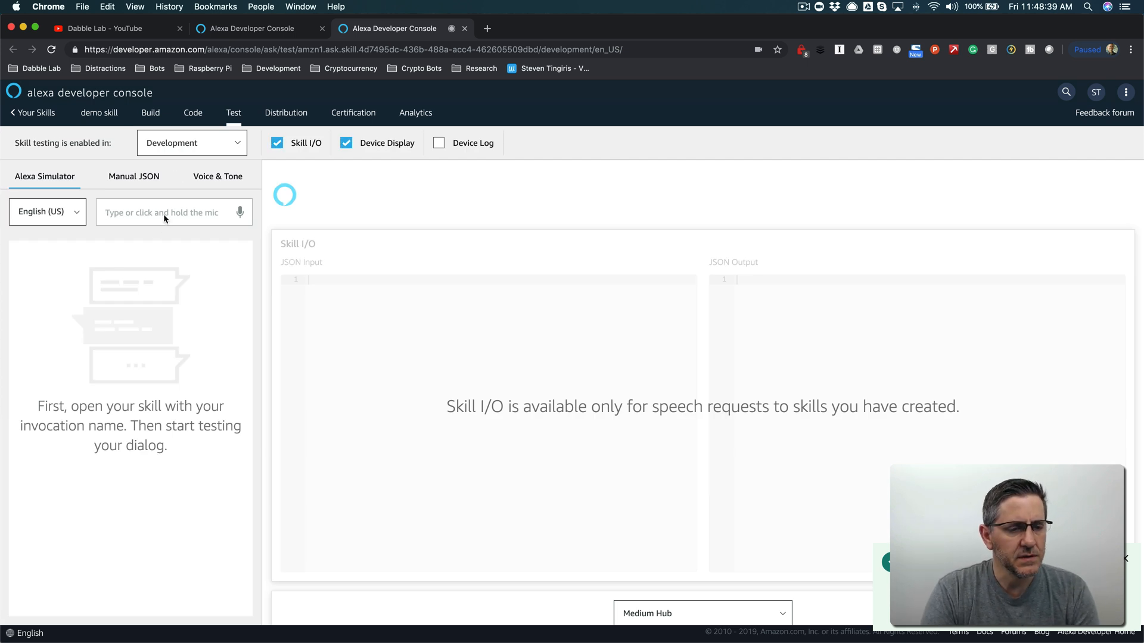
pyautogui.write('demo')
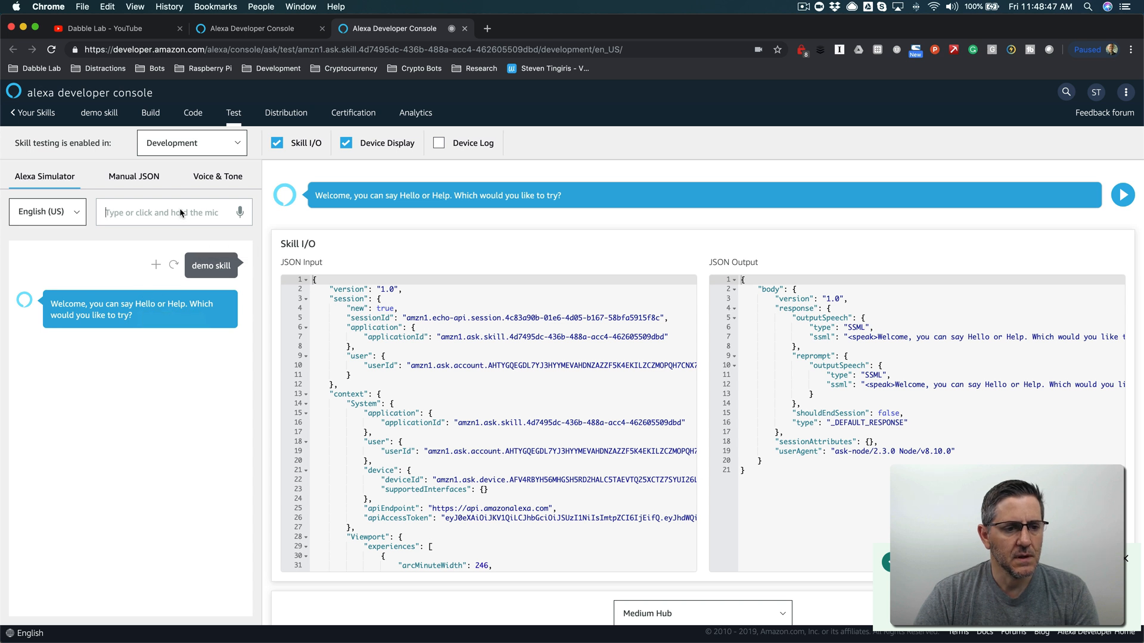
pyautogui.write('he')
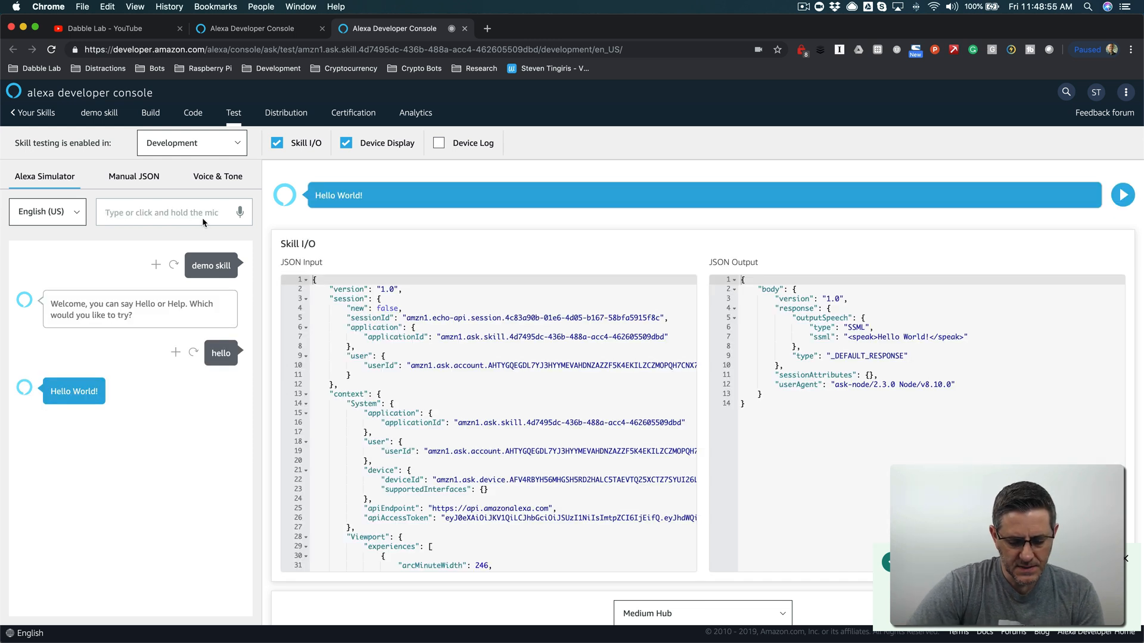
pyautogui.write('can you r')
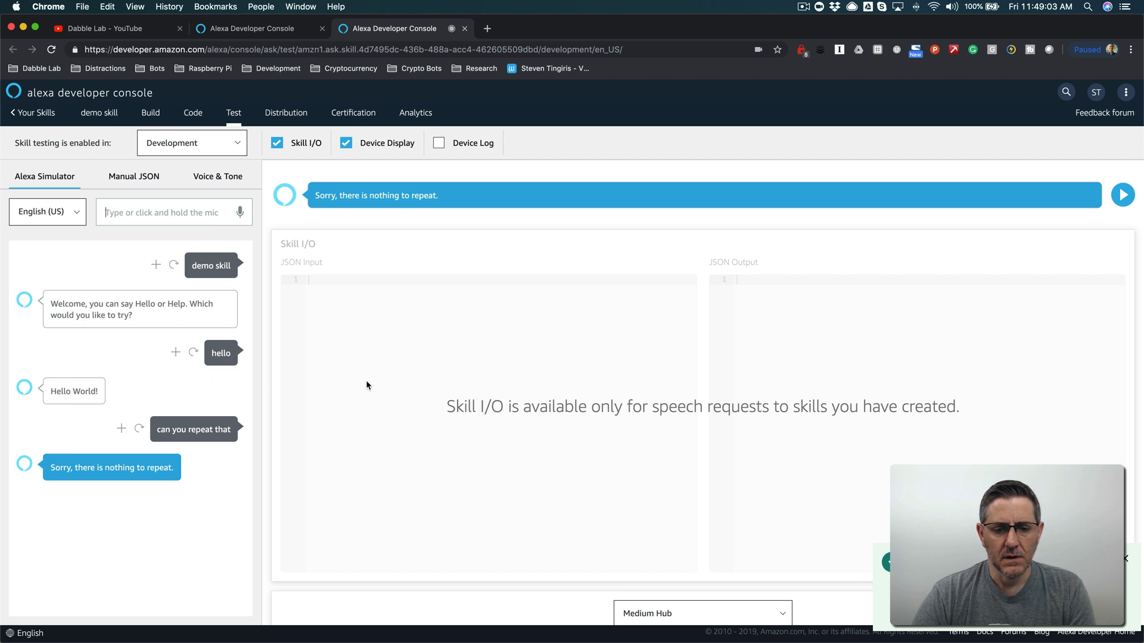
pyautogui.moveTo(339, 379)
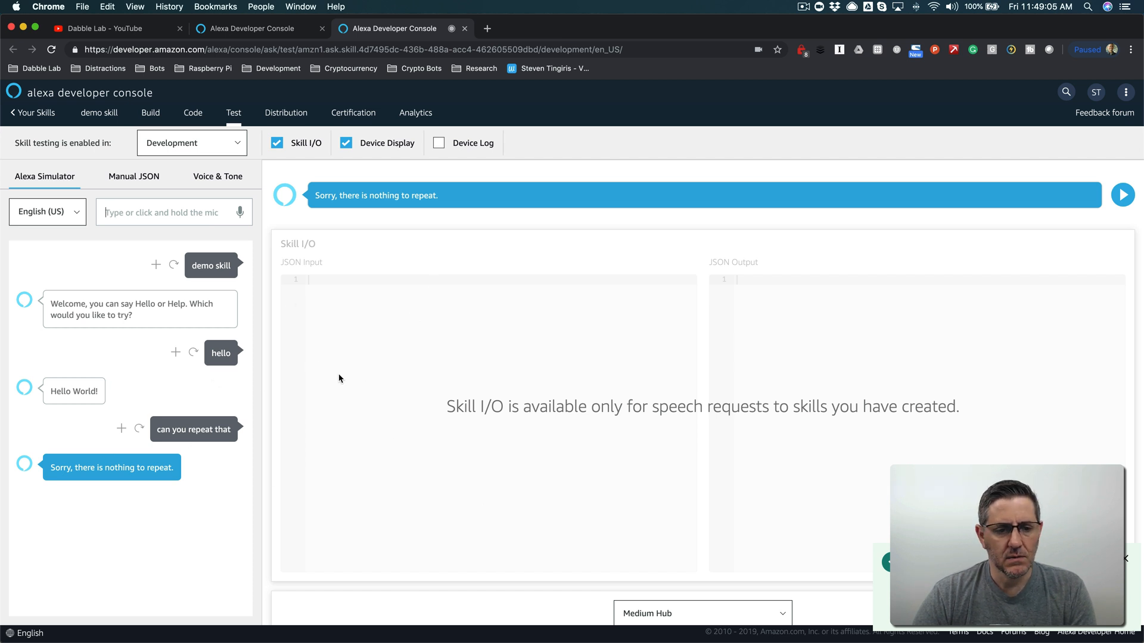
pyautogui.moveTo(171, 385)
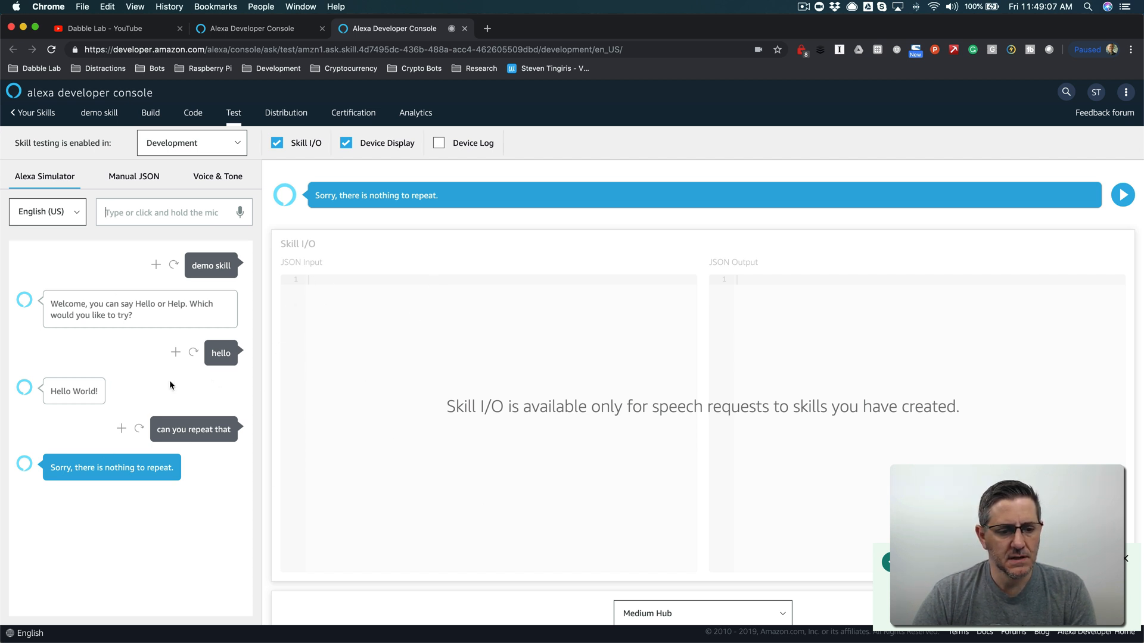
pyautogui.moveTo(217, 428)
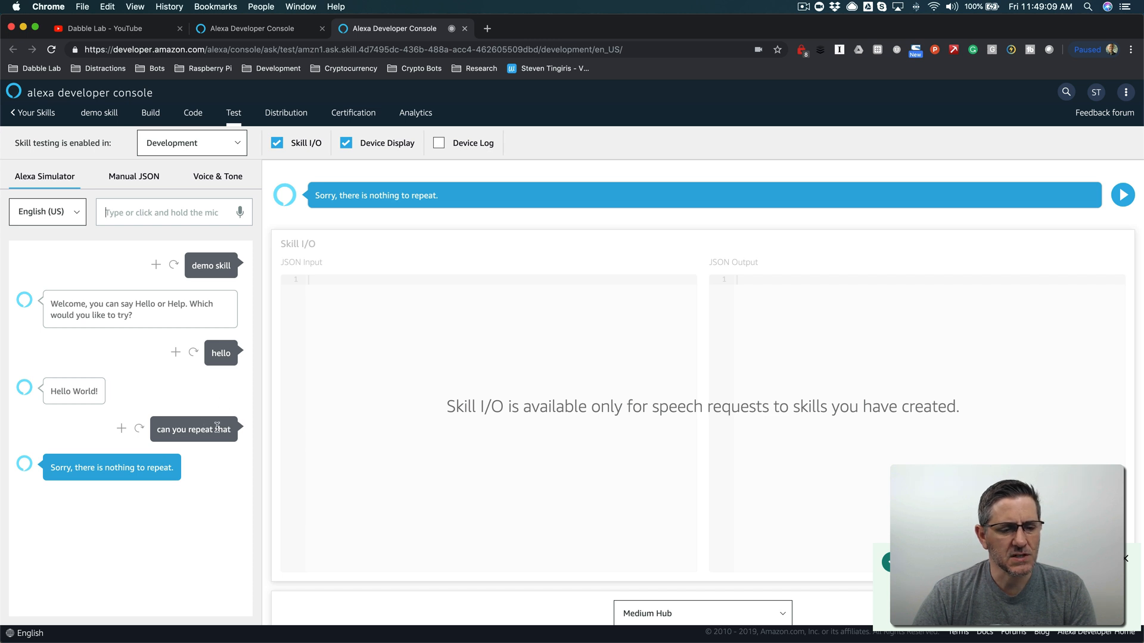
pyautogui.moveTo(79, 411)
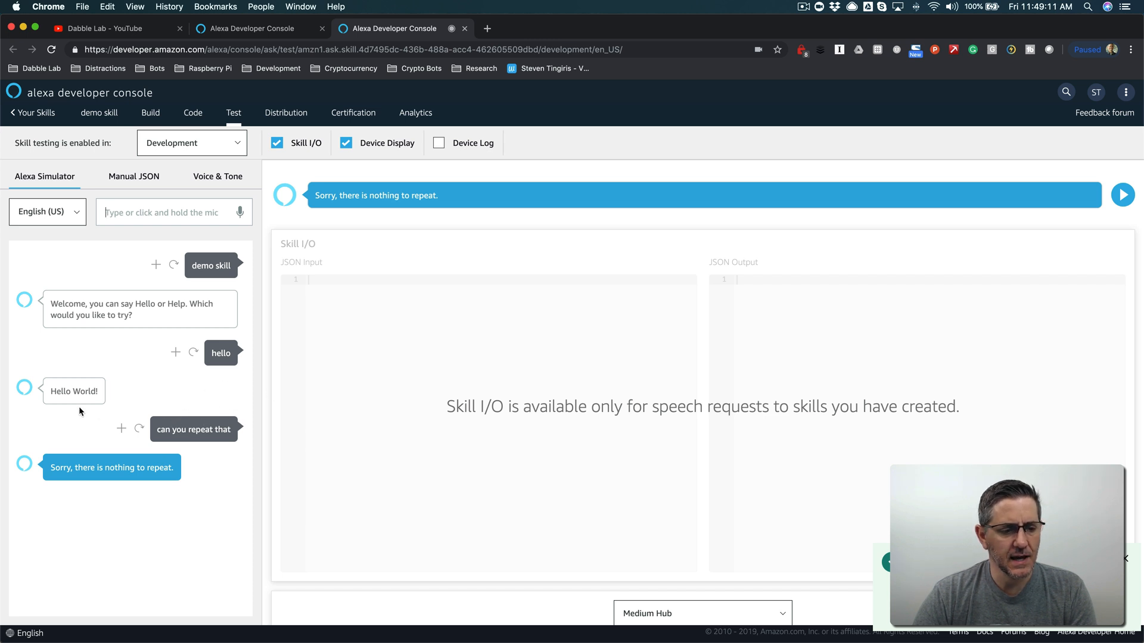
pyautogui.moveTo(154, 366)
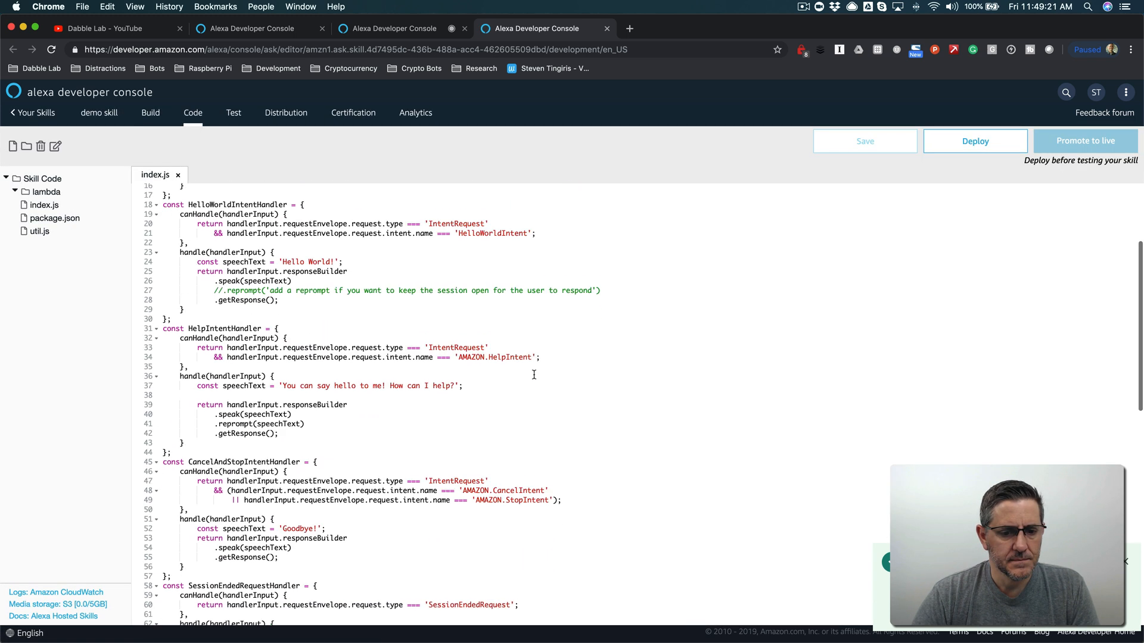
# Step: Change the HelloWorld speech to "Hello there! What else would you like from me?" and save
pyautogui.scroll(-3)
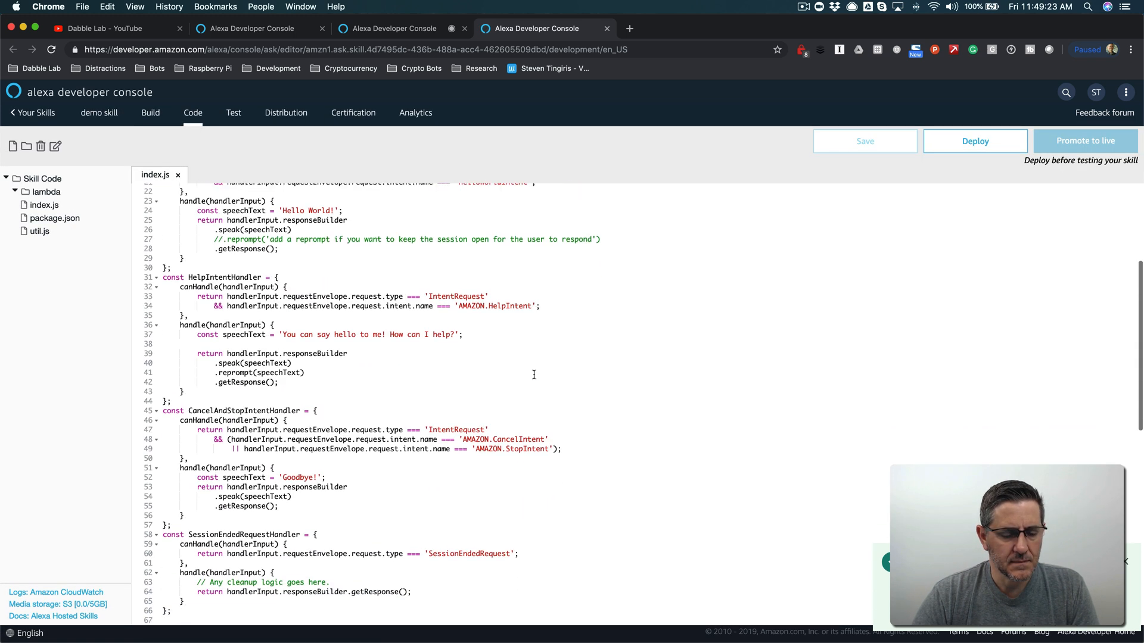
pyautogui.scroll(-3)
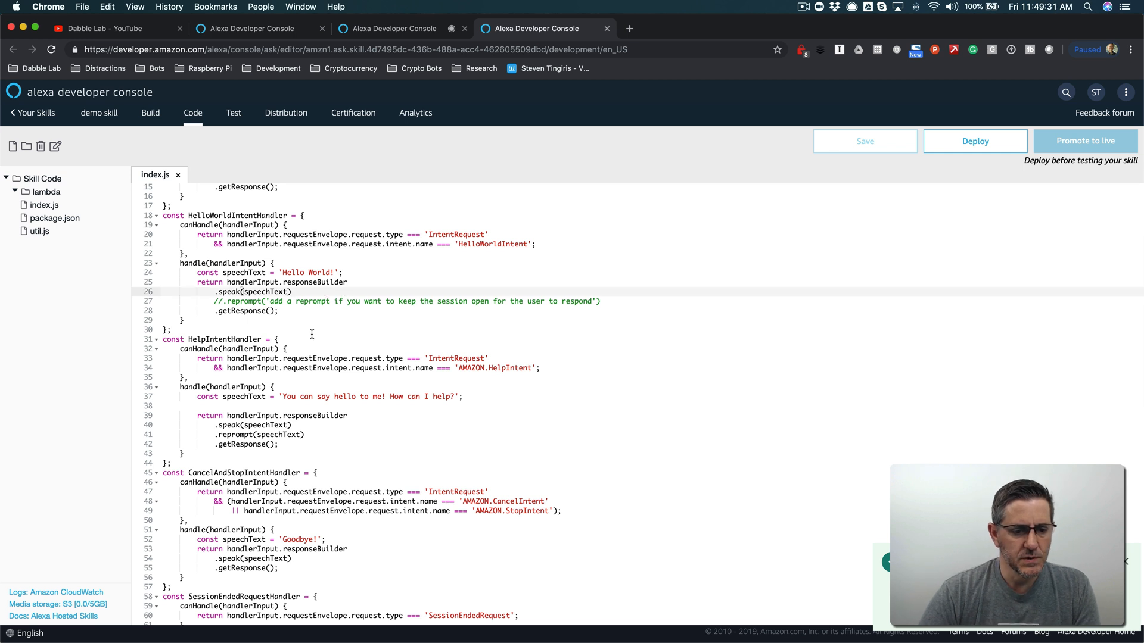
pyautogui.doubleClick(259, 435)
pyautogui.write('.reprompt(speechText')
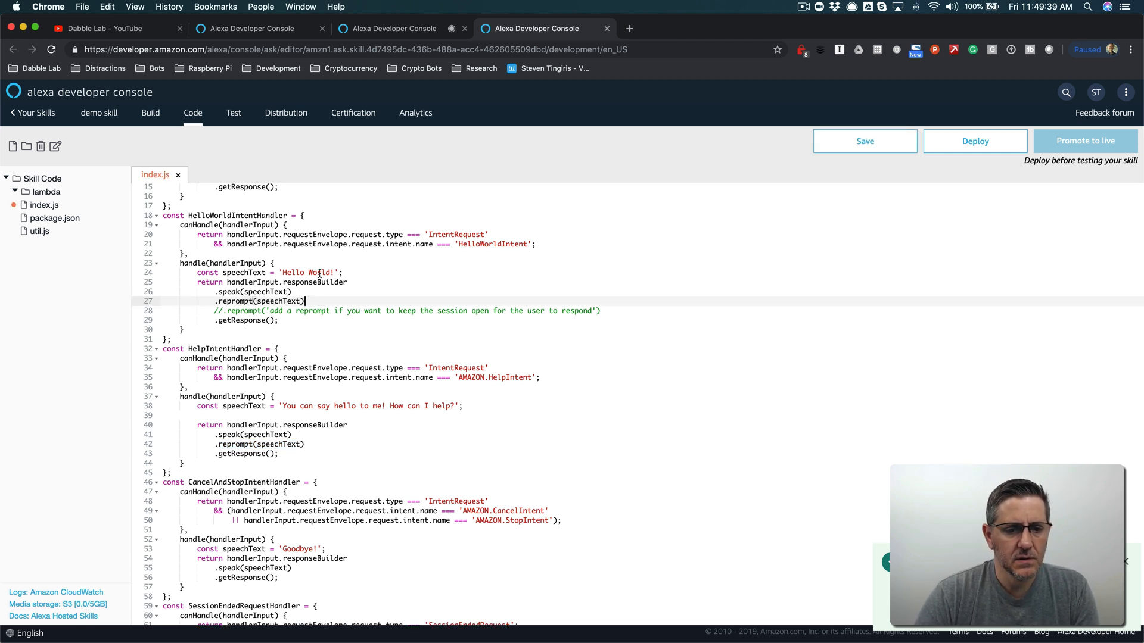
pyautogui.write('there')
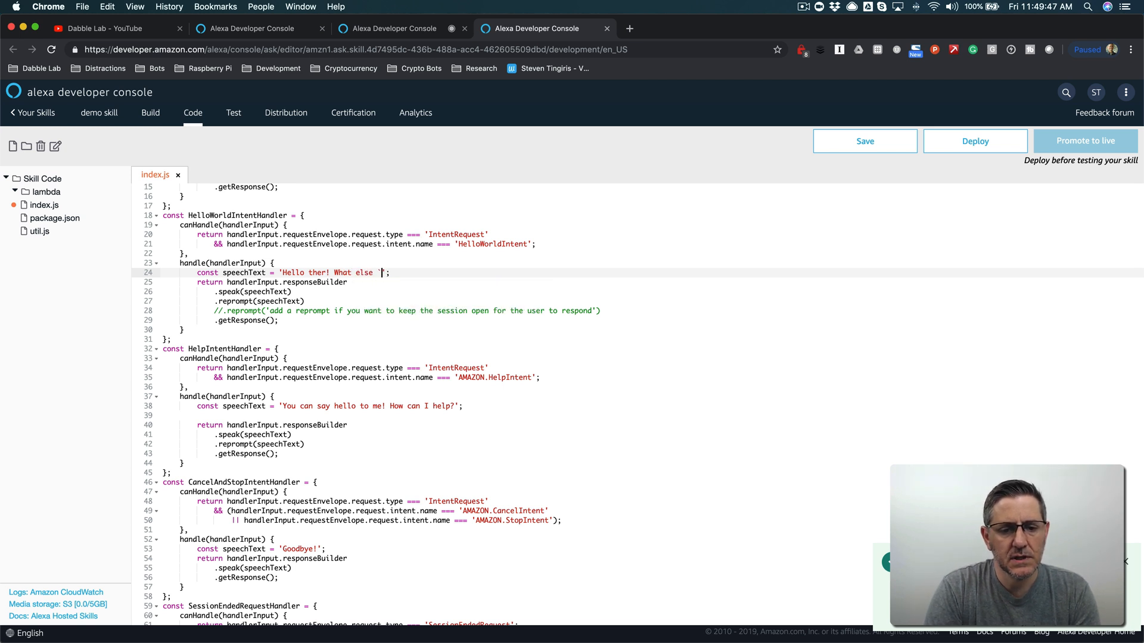
pyautogui.write('would you like')
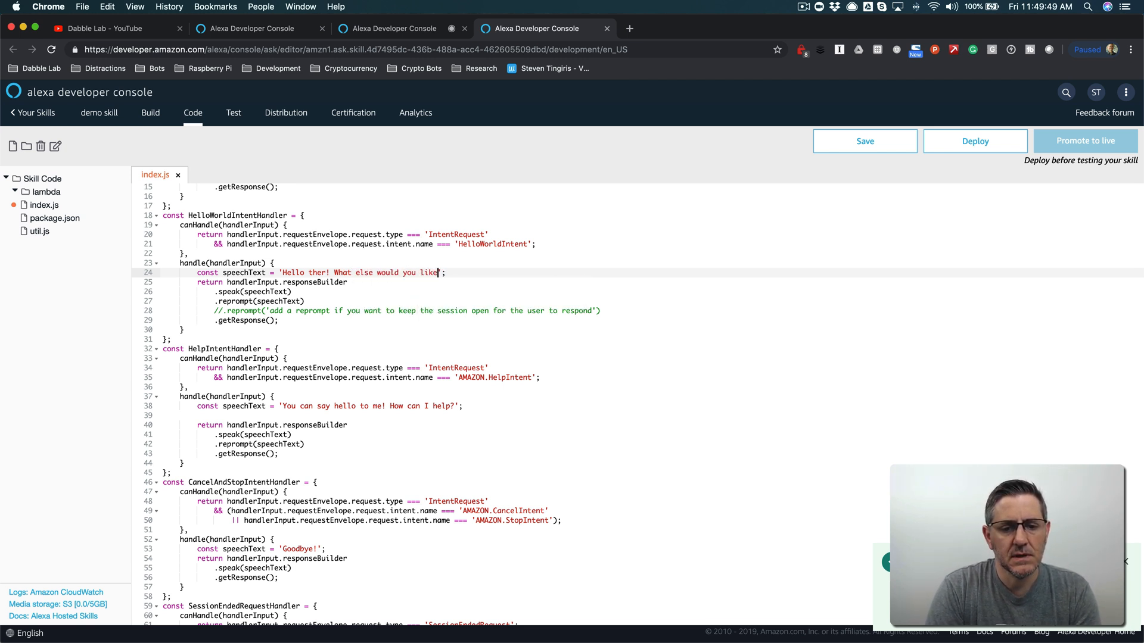
pyautogui.write('?')
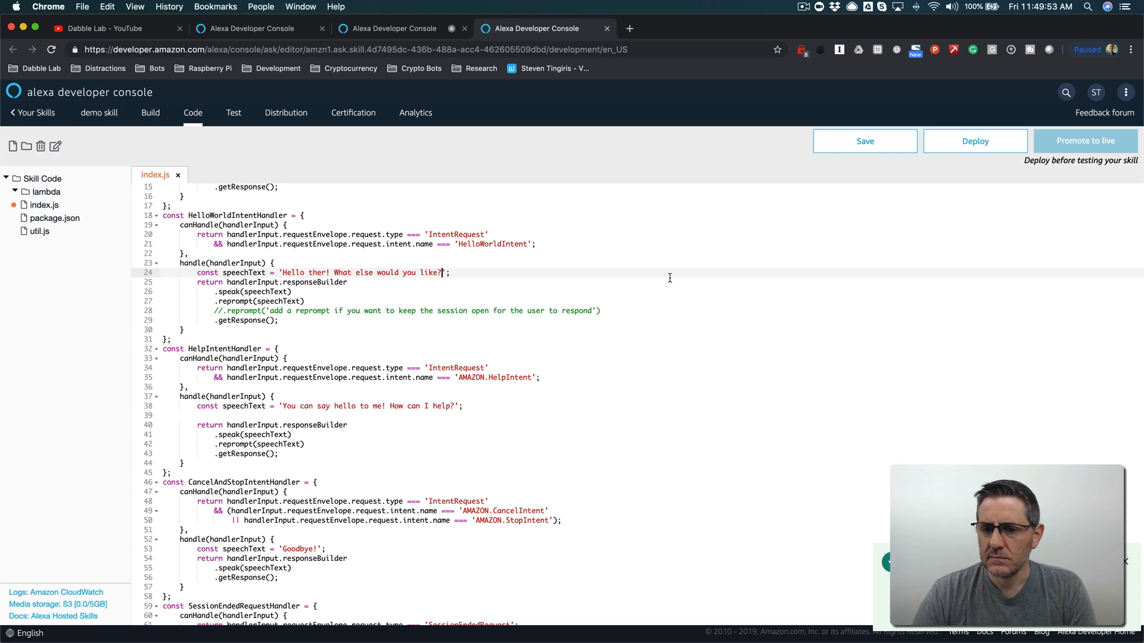
pyautogui.write('f')
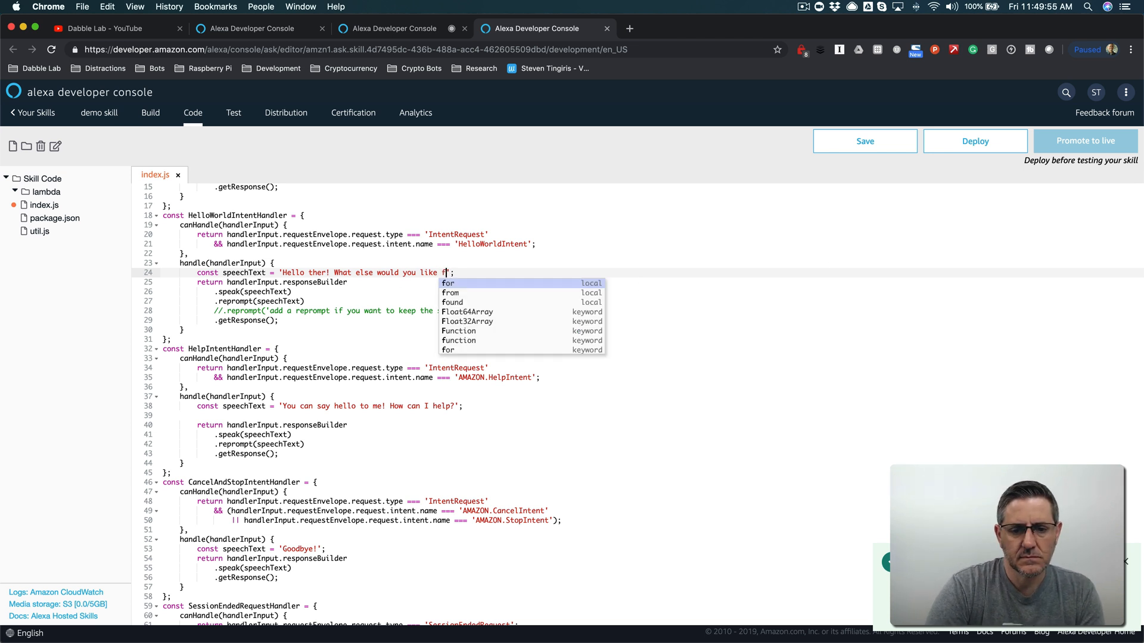
pyautogui.write('ro')
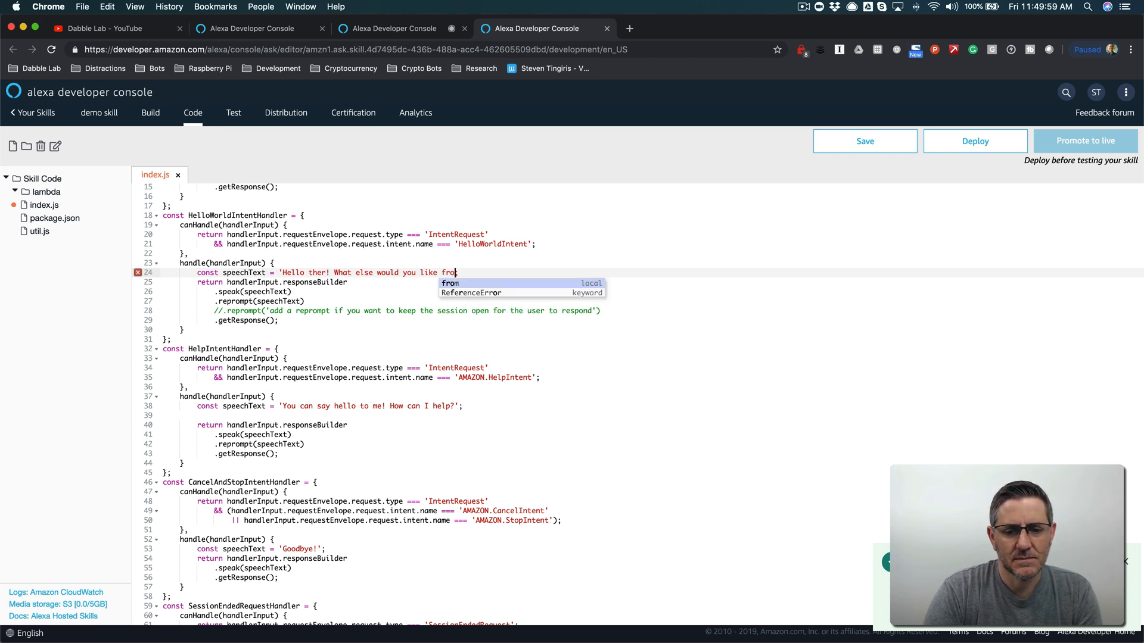
pyautogui.write("me';")
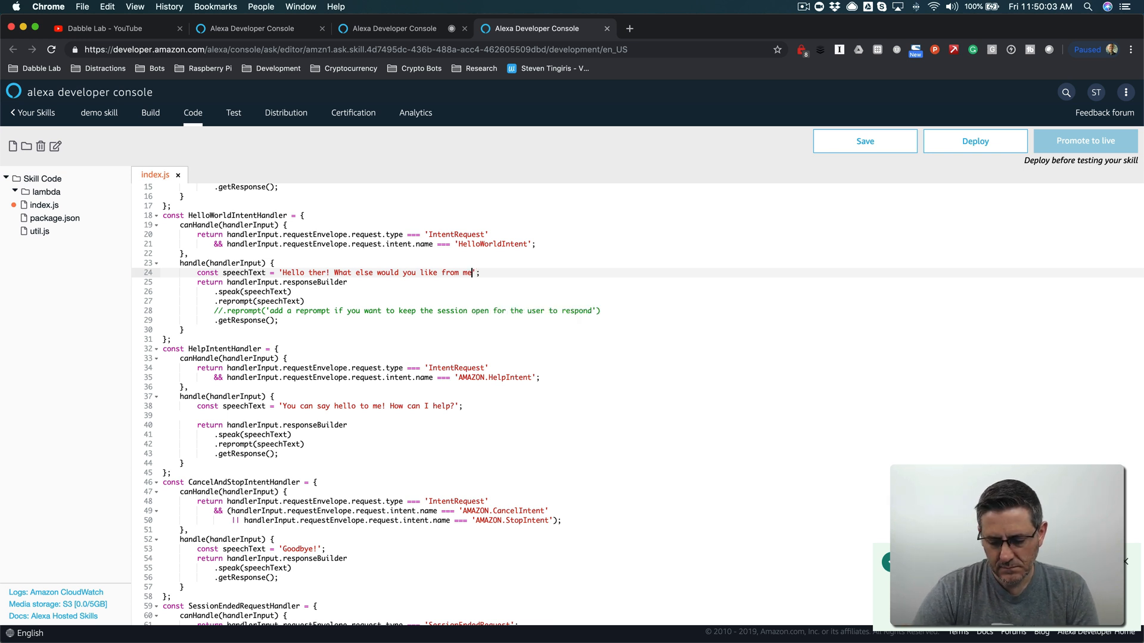
pyautogui.write('?')
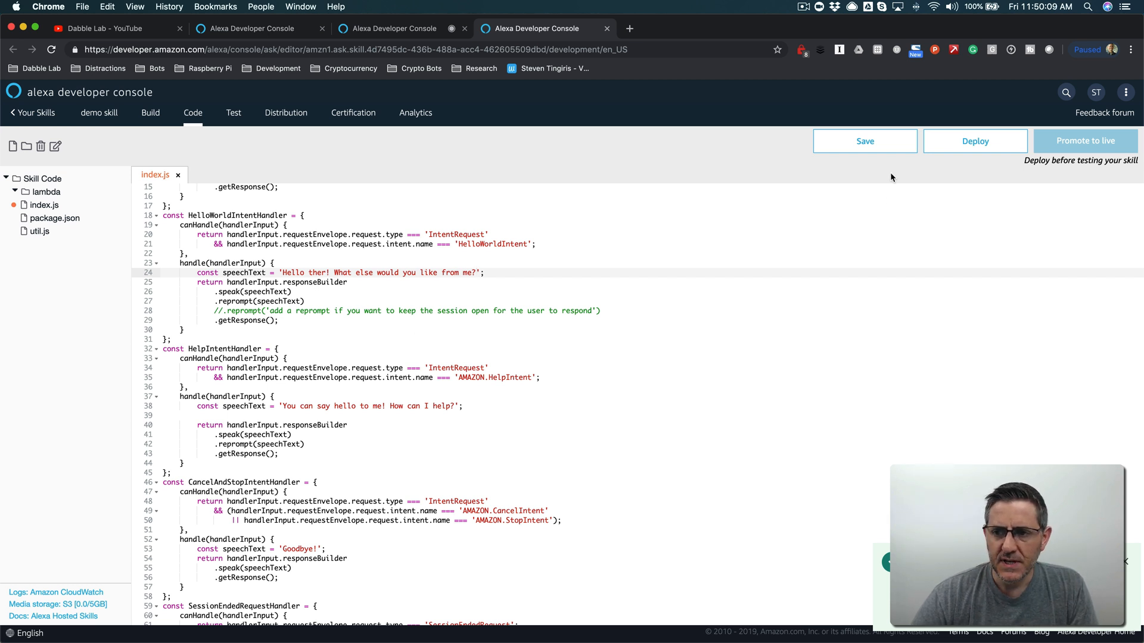
pyautogui.click(865, 140)
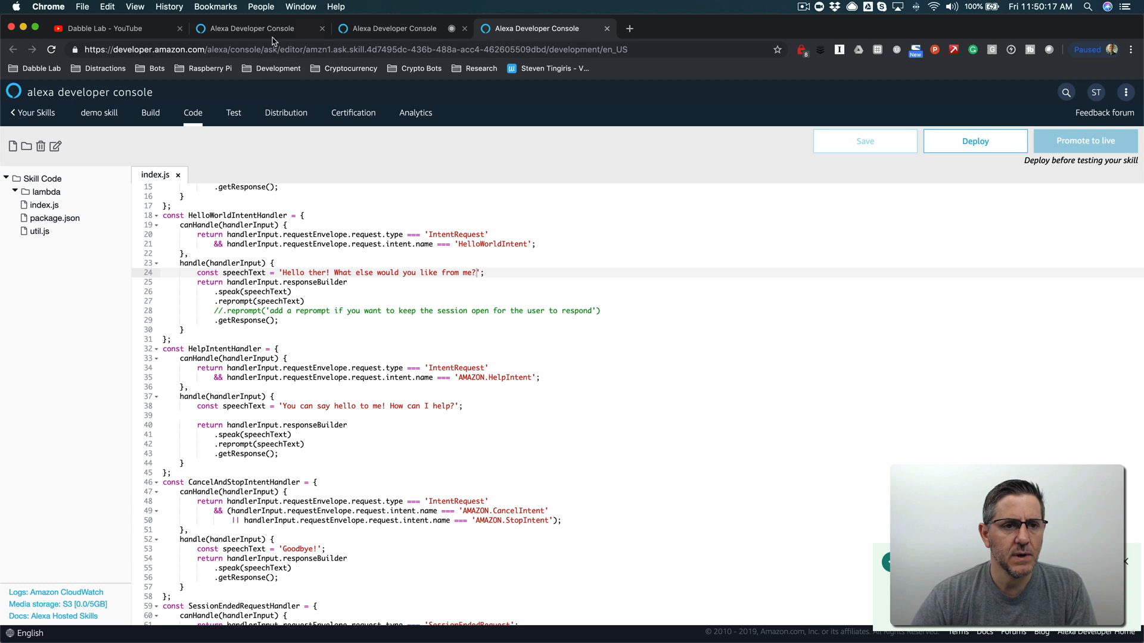
# Step: Add built-in AMAZON.RepeatIntent from the intent library and save the model
pyautogui.click(150, 112)
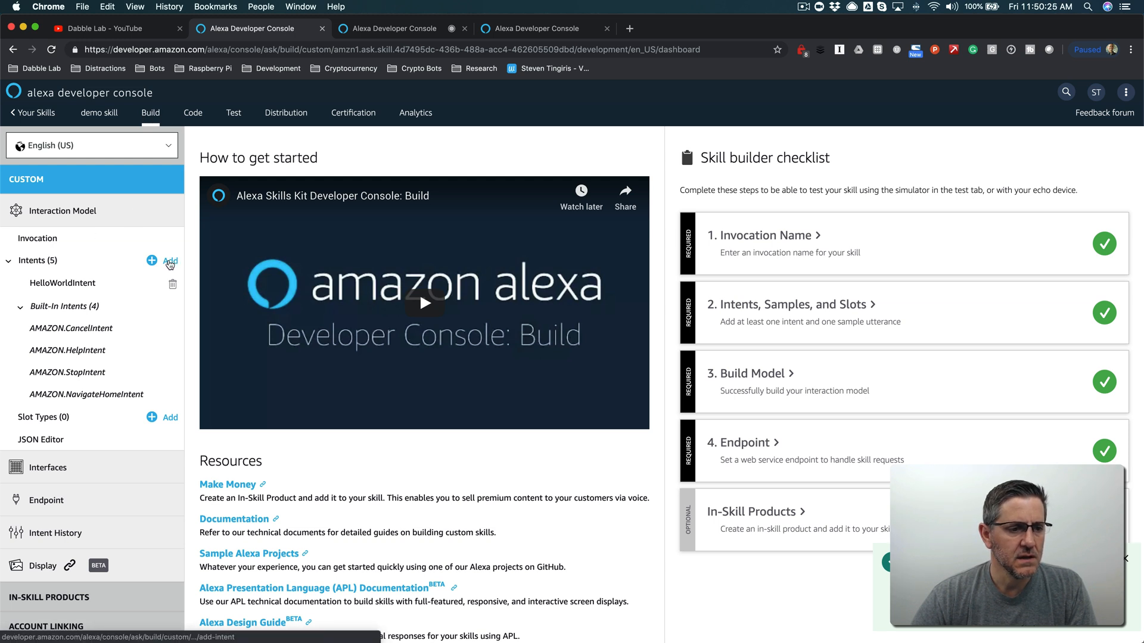
pyautogui.click(169, 261)
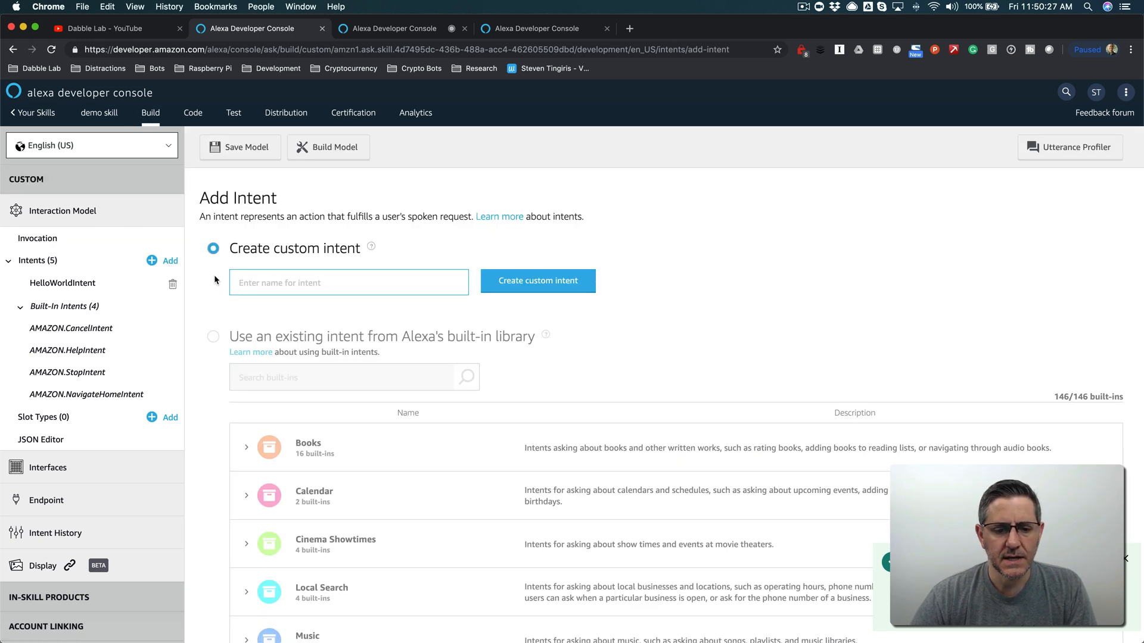
pyautogui.click(212, 336)
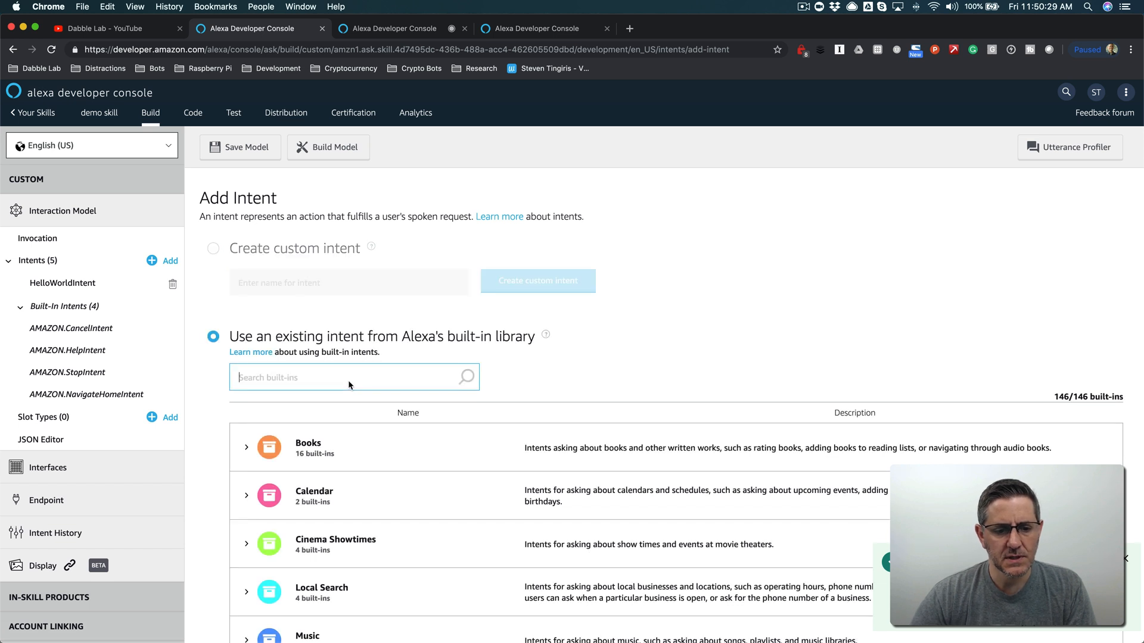
pyautogui.write('rep')
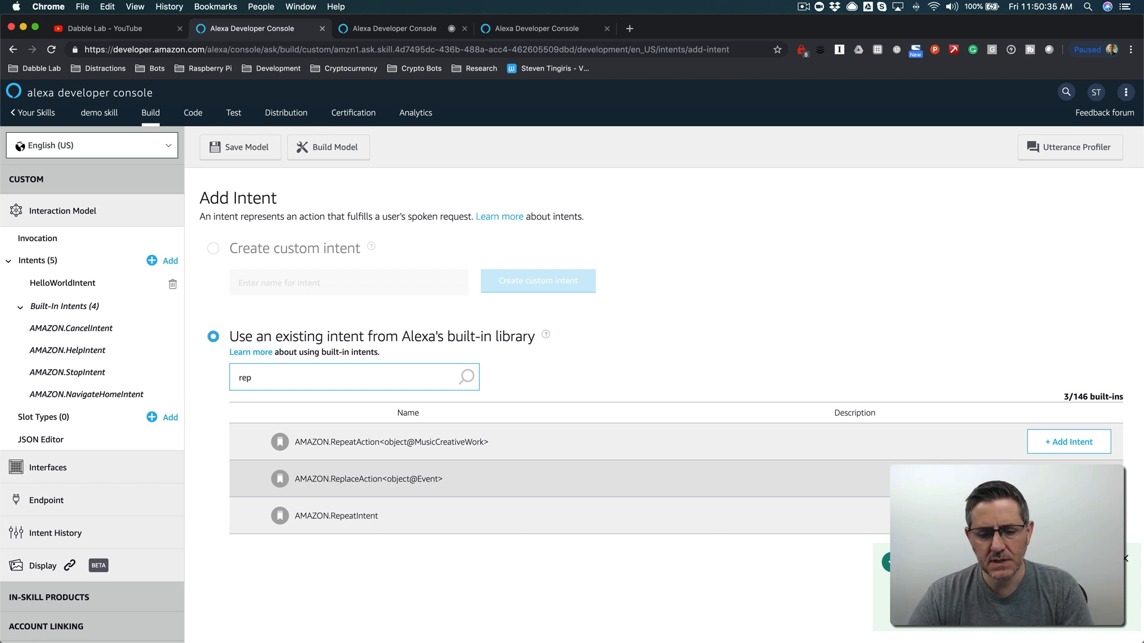
pyautogui.click(1068, 441)
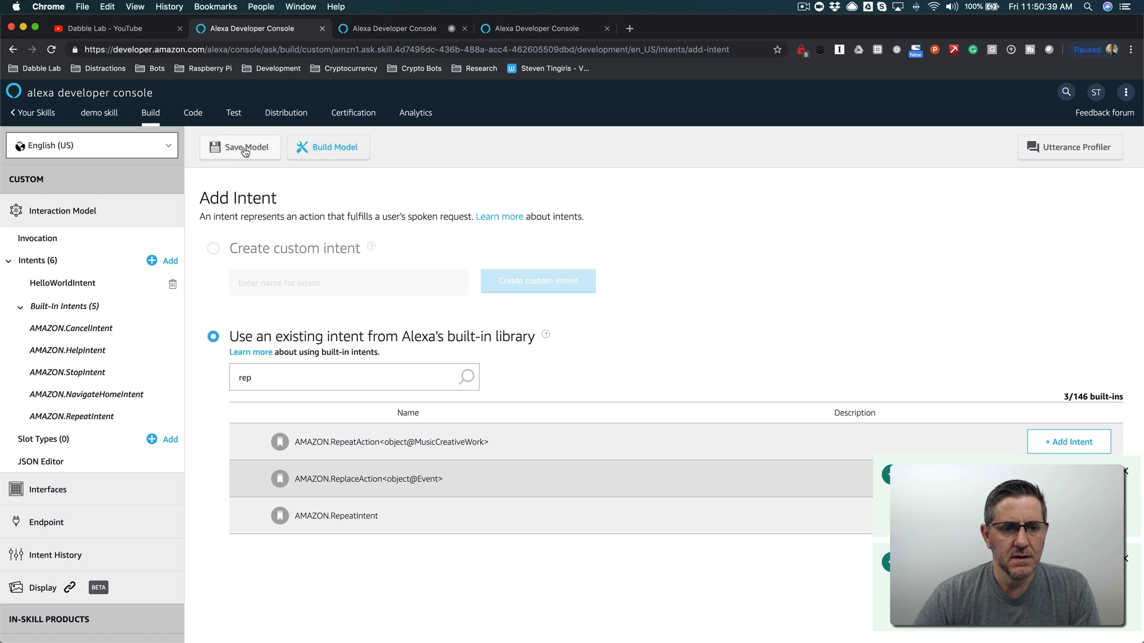
pyautogui.click(246, 146)
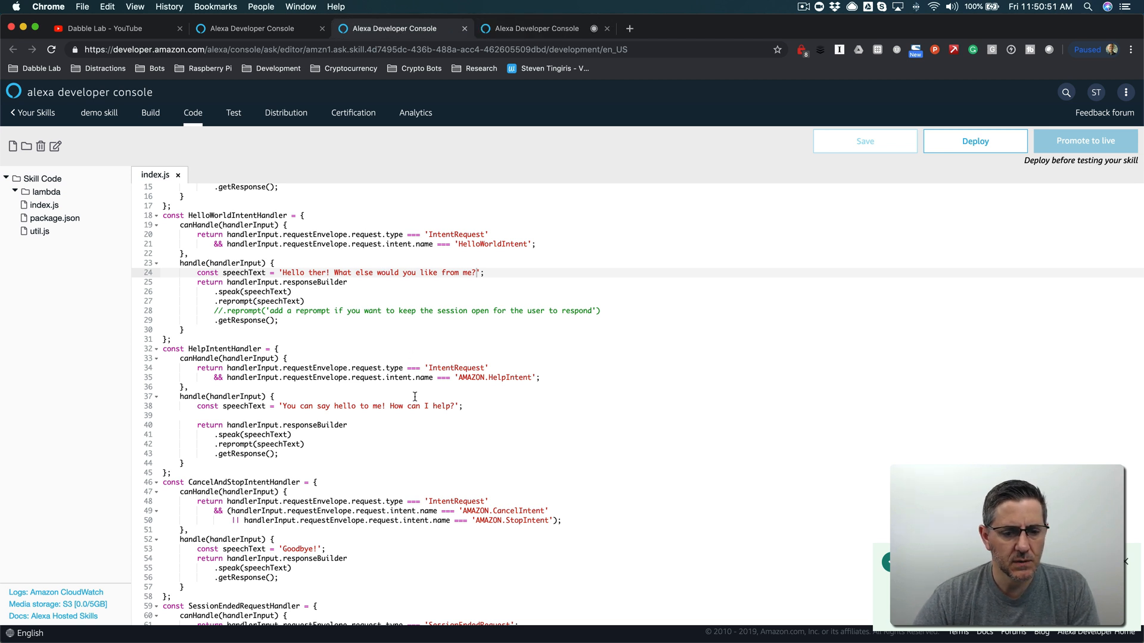
# Step: Copy the help handler into a RepeatIntentHandler targeting AMAZON.RepeatIntent
pyautogui.scroll(-3)
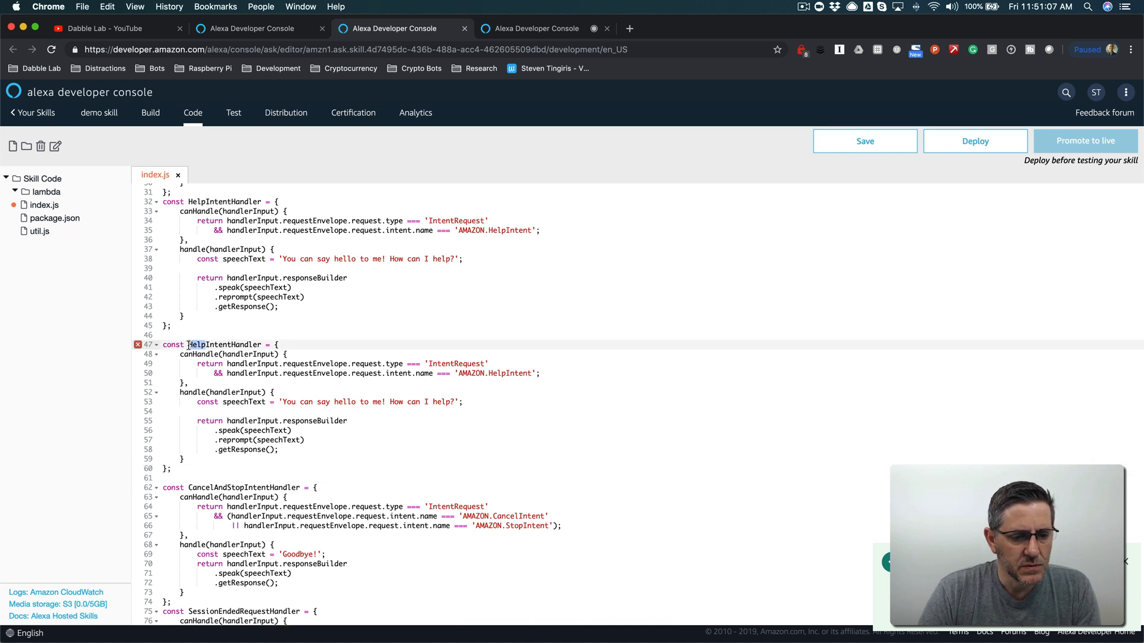
pyautogui.write('Repeat')
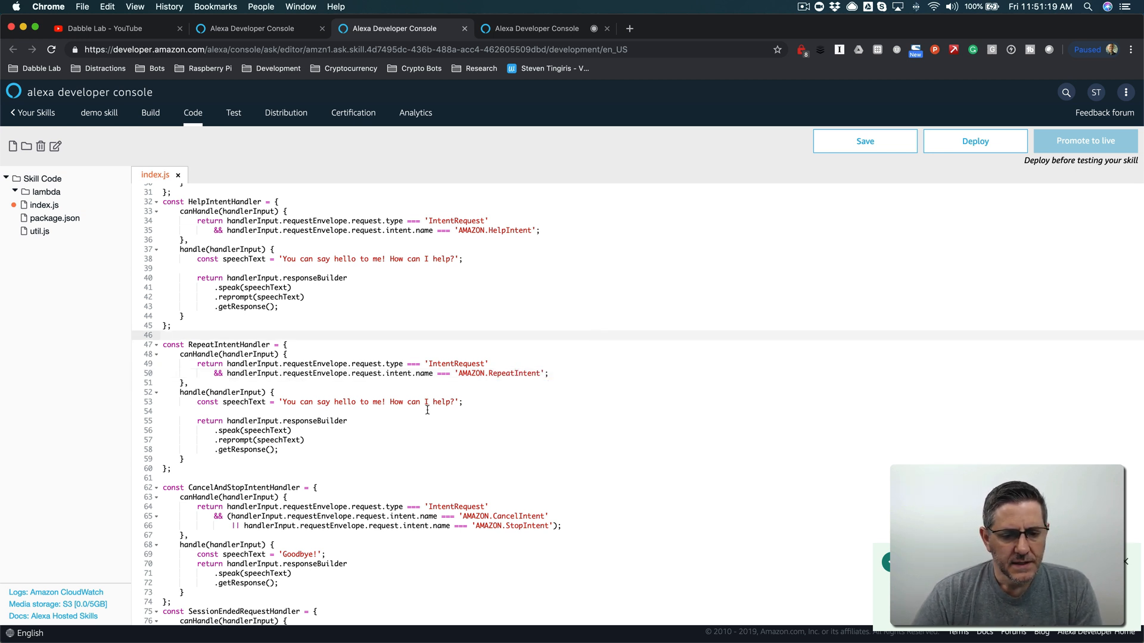
pyautogui.doubleClick(368, 401)
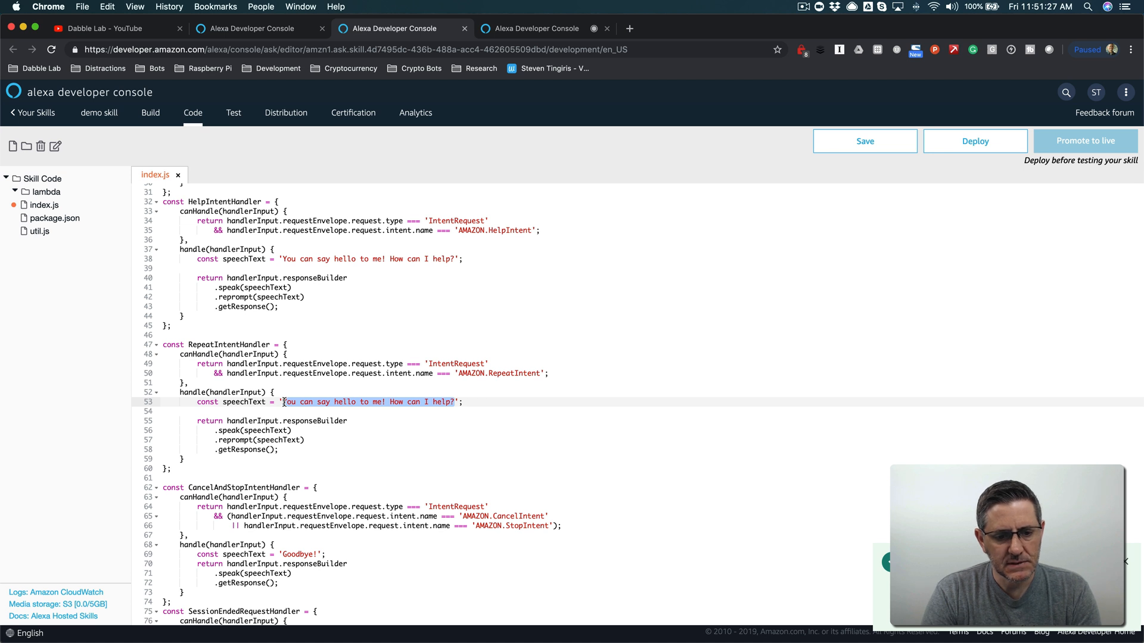
# Step: Set its speechText to 'If I could remember what I said, I\'d repeat it.'
pyautogui.write("If I coul';")
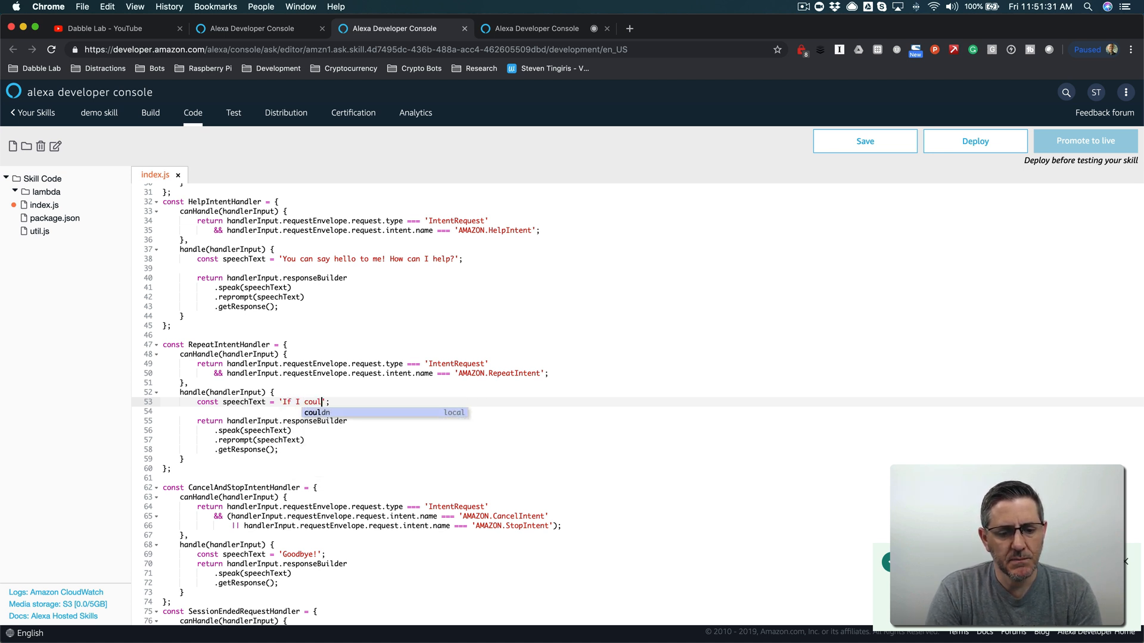
pyautogui.write('d remember who')
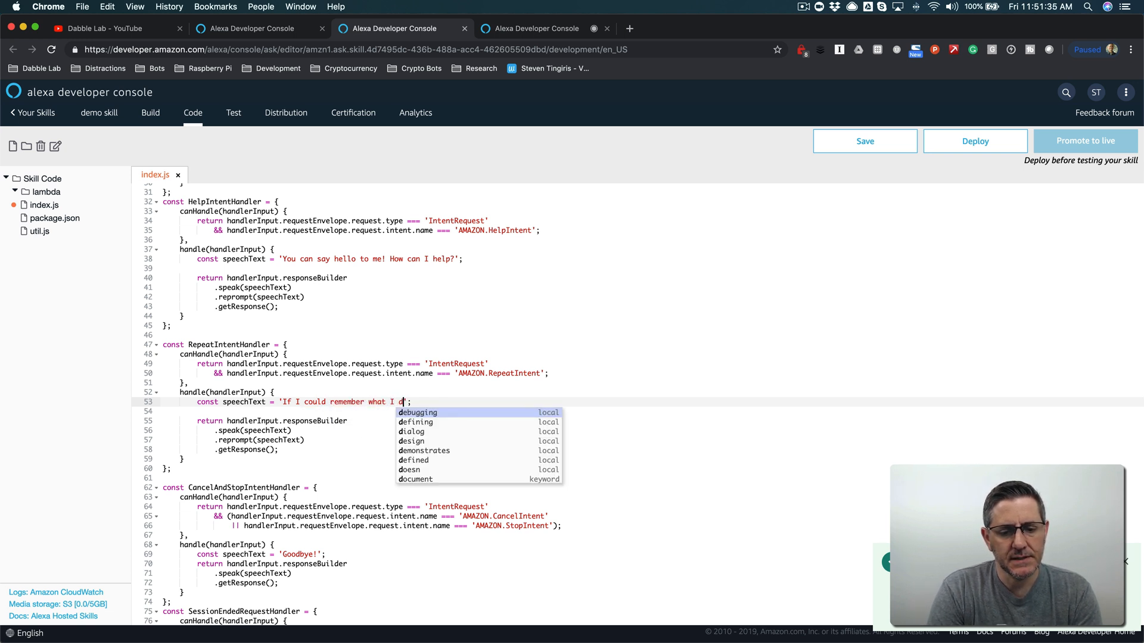
pyautogui.write('s')
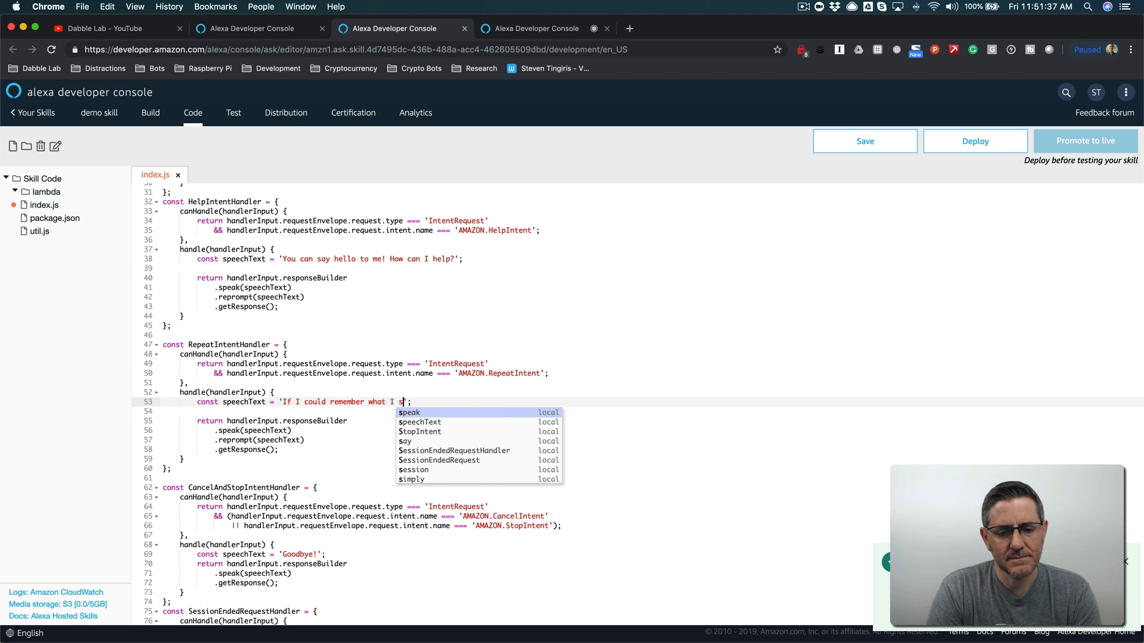
pyautogui.write("aid, I'd")
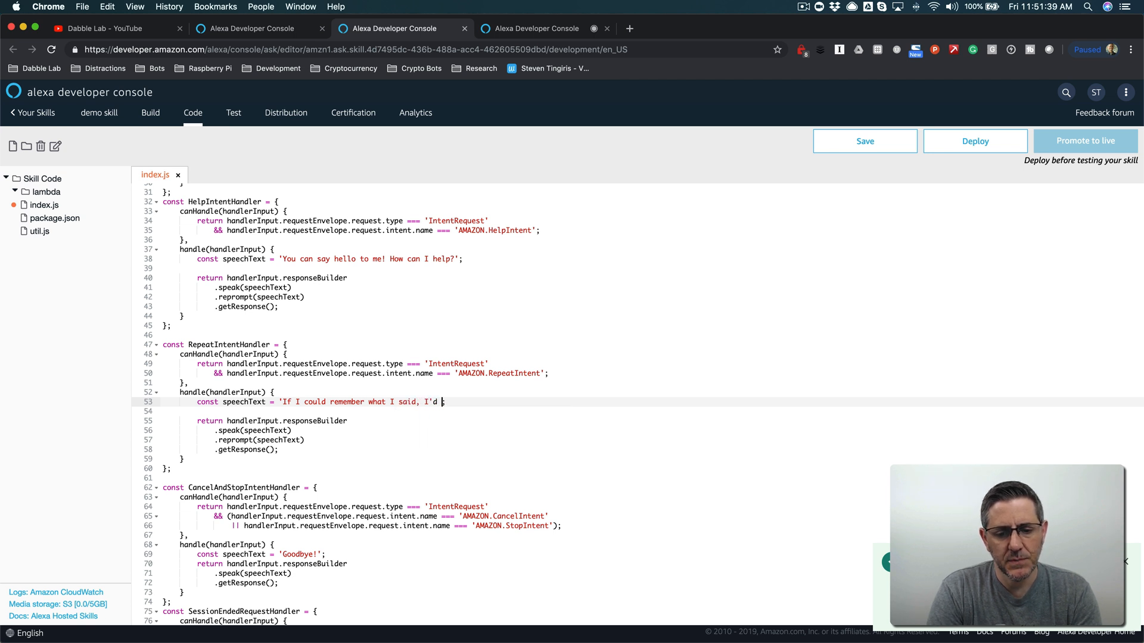
pyautogui.write('repeat')
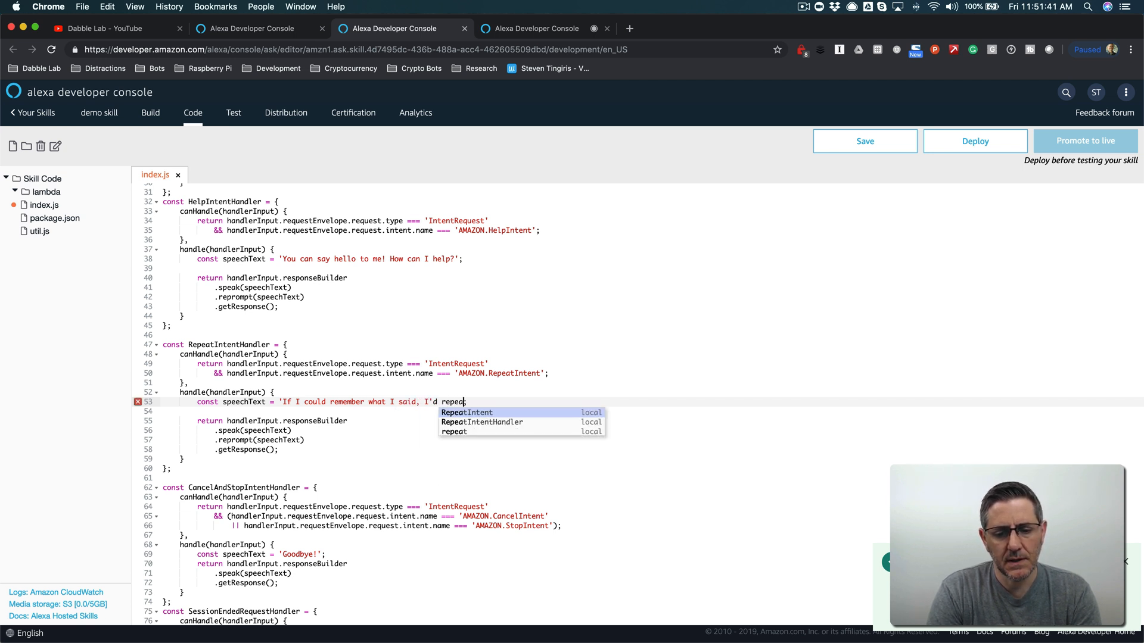
pyautogui.write('it')
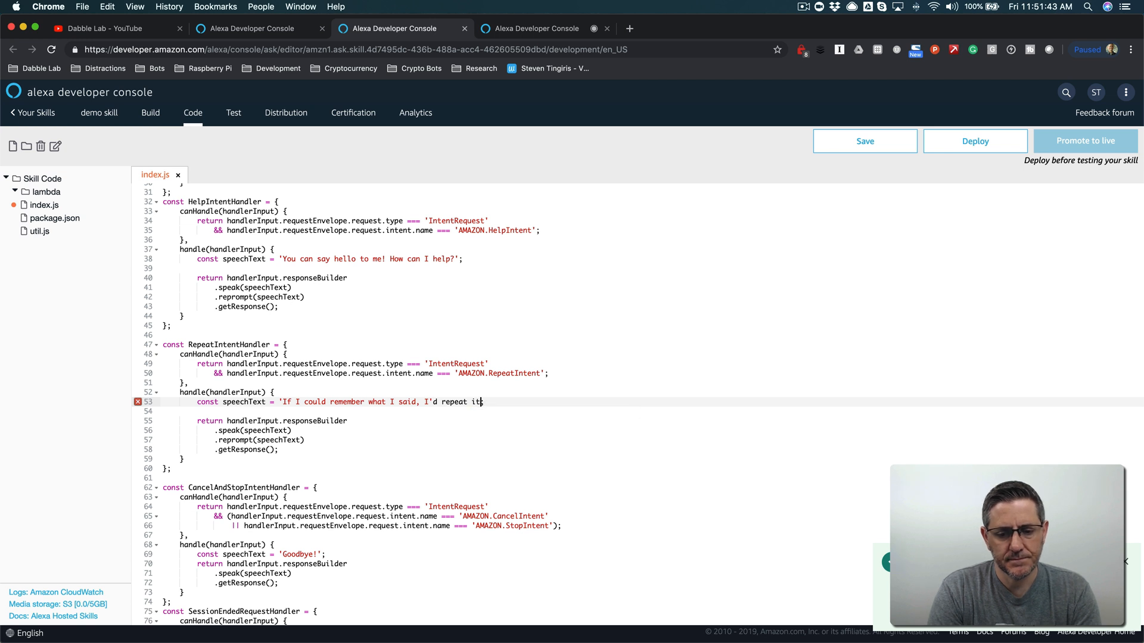
pyautogui.write(".''")
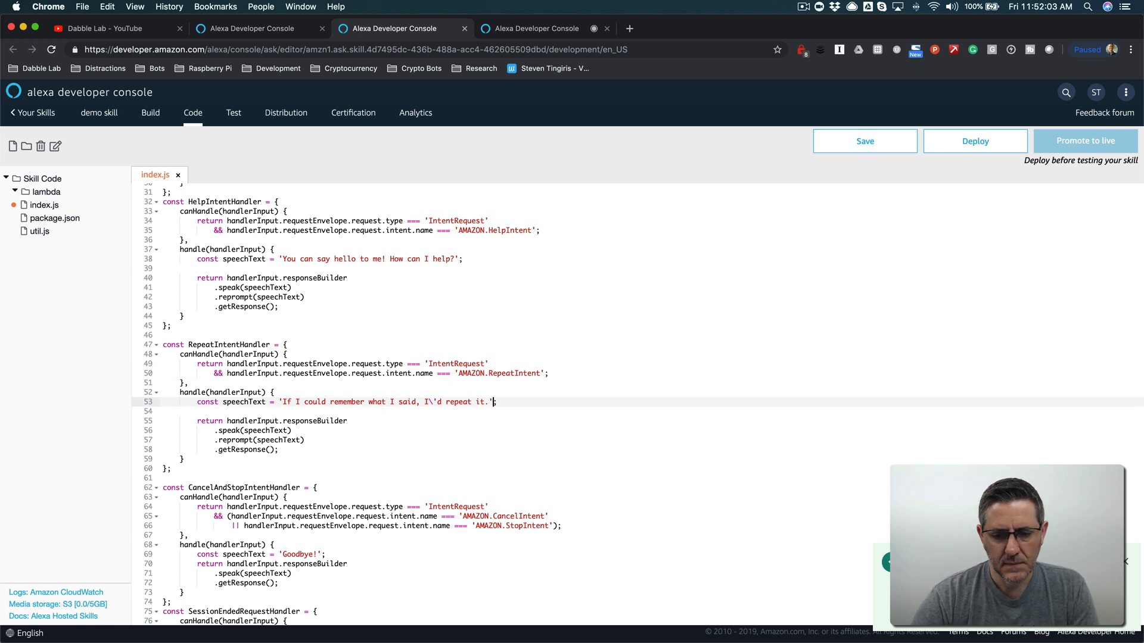
# Step: Save and deploy the code, then pick out the RepeatIntentHandler name
pyautogui.click(865, 140)
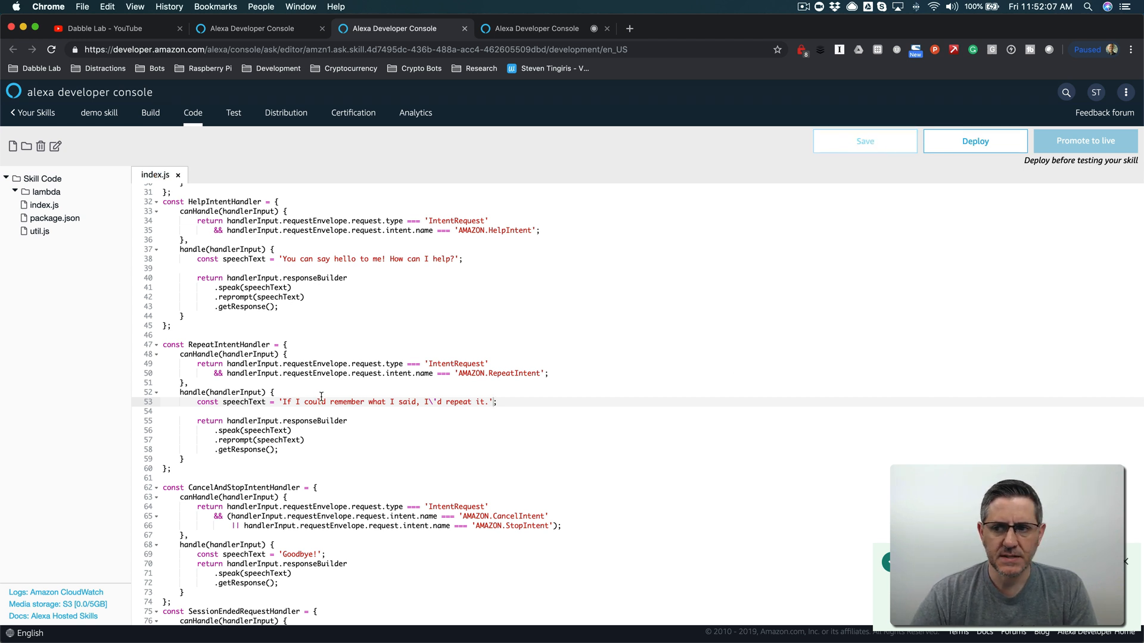
pyautogui.click(974, 140)
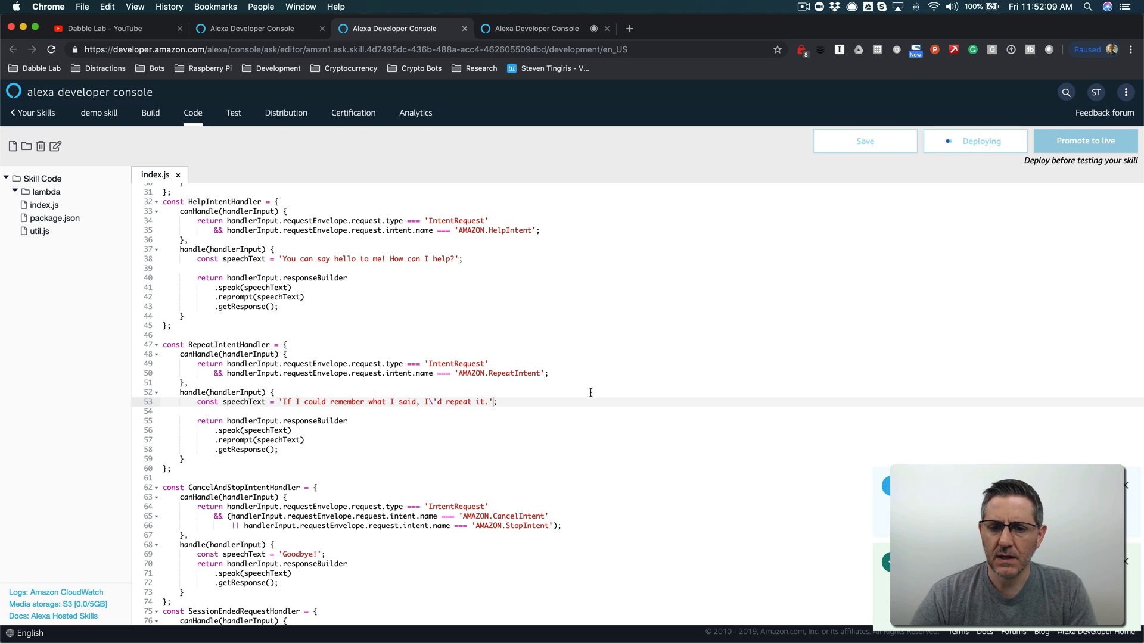
pyautogui.moveTo(419, 415)
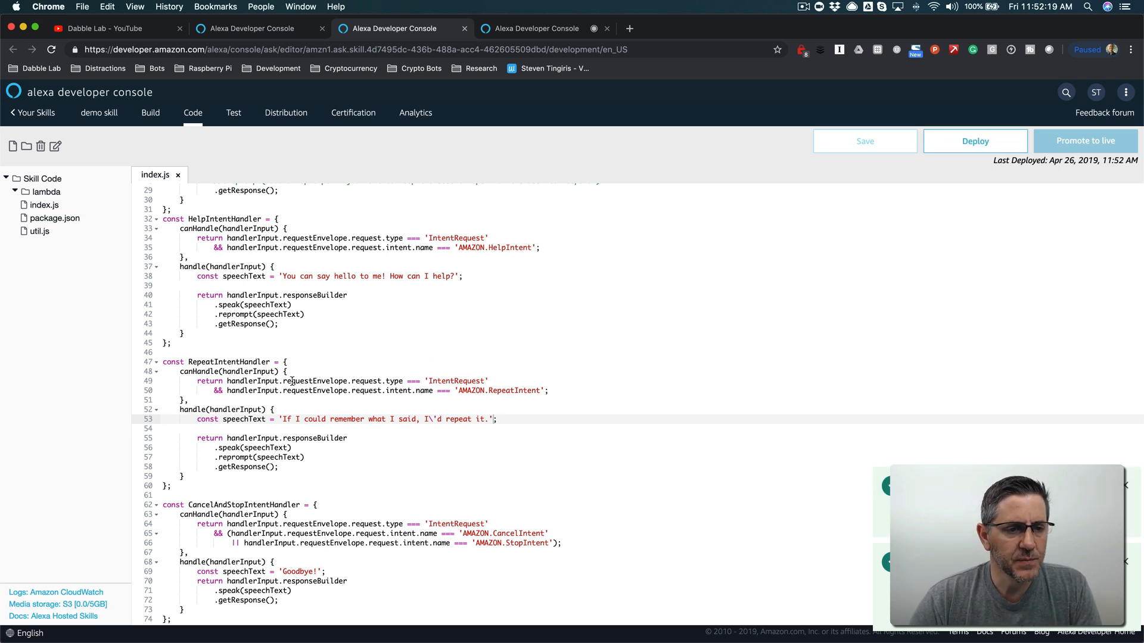
pyautogui.doubleClick(229, 362)
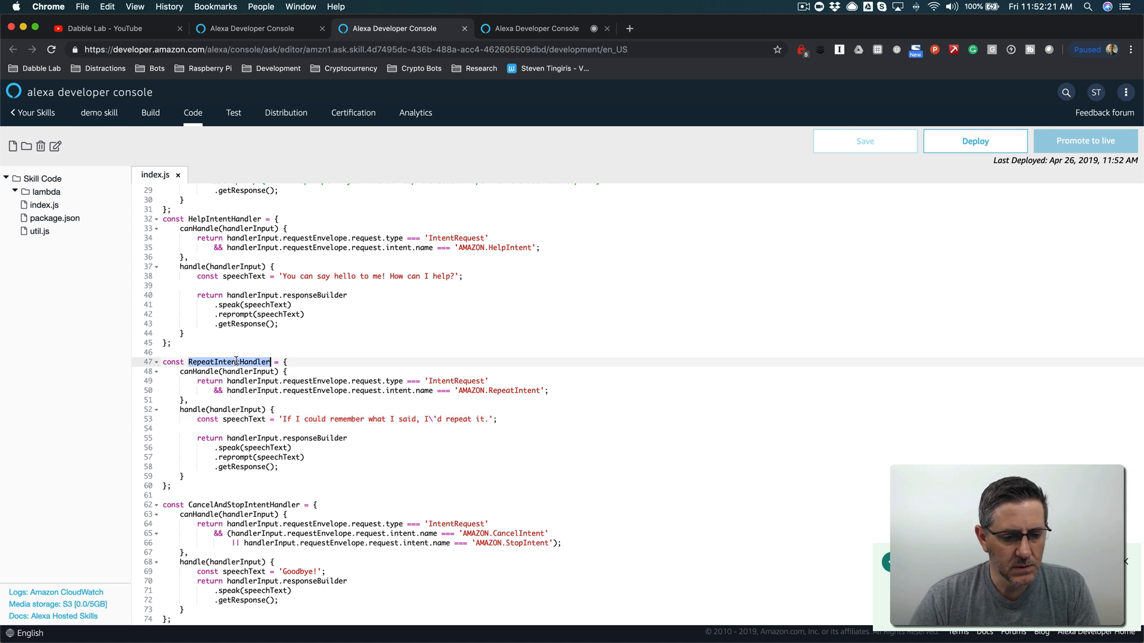
# Step: Confirm RepeatIntentHandler is in addRequestHandlers, then save and deploy again
pyautogui.scroll(-3)
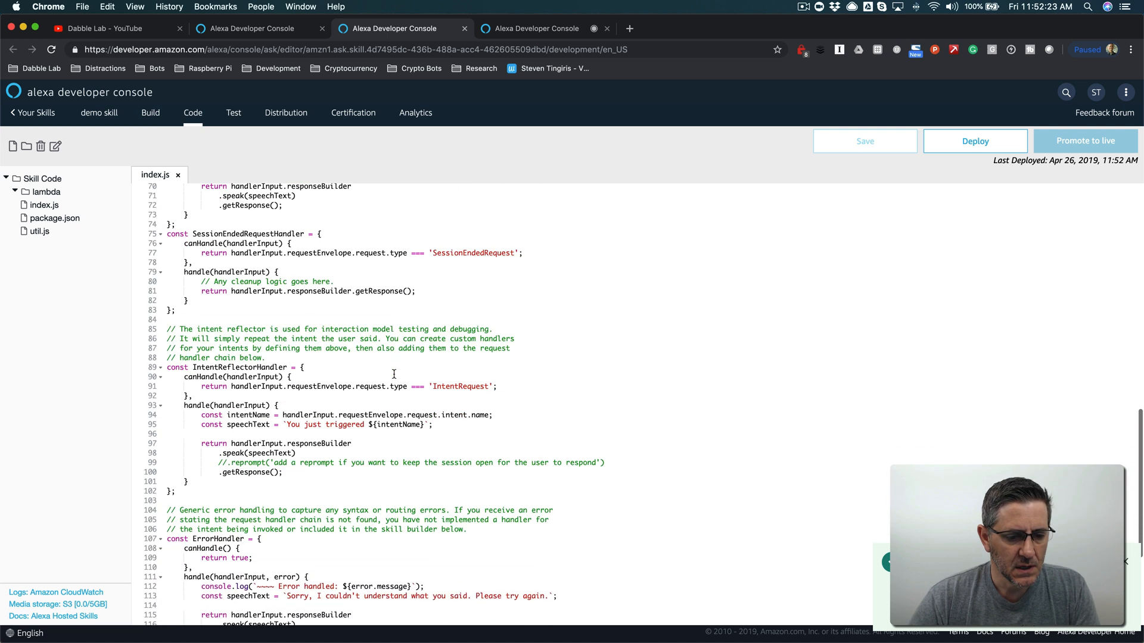
pyautogui.scroll(-3)
pyautogui.write('RepeatIntentHandler,')
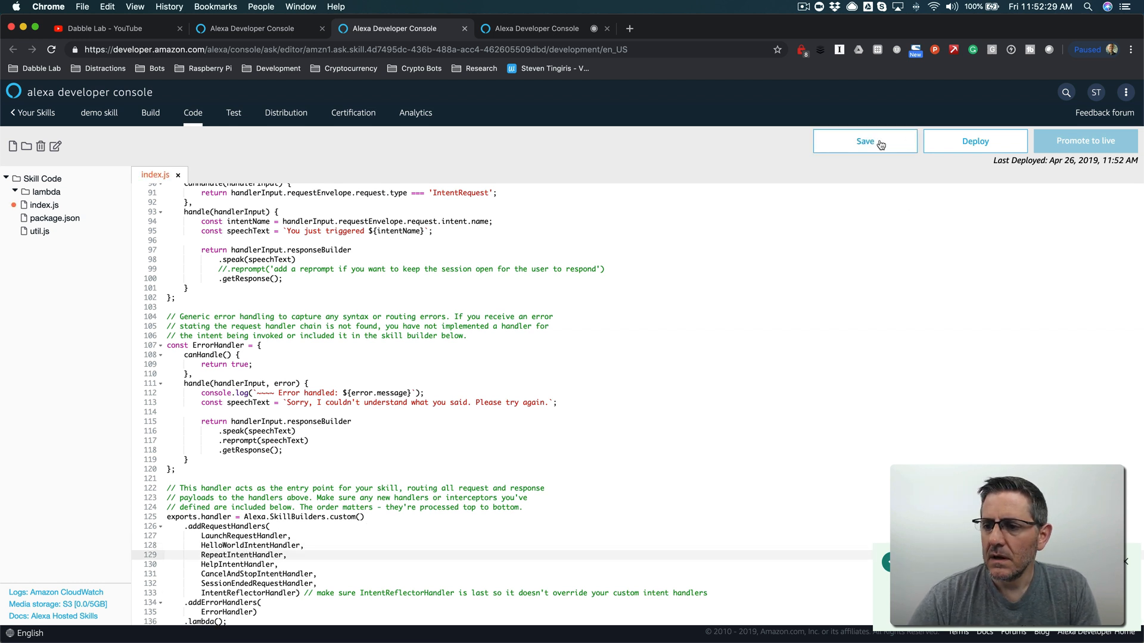
pyautogui.click(864, 141)
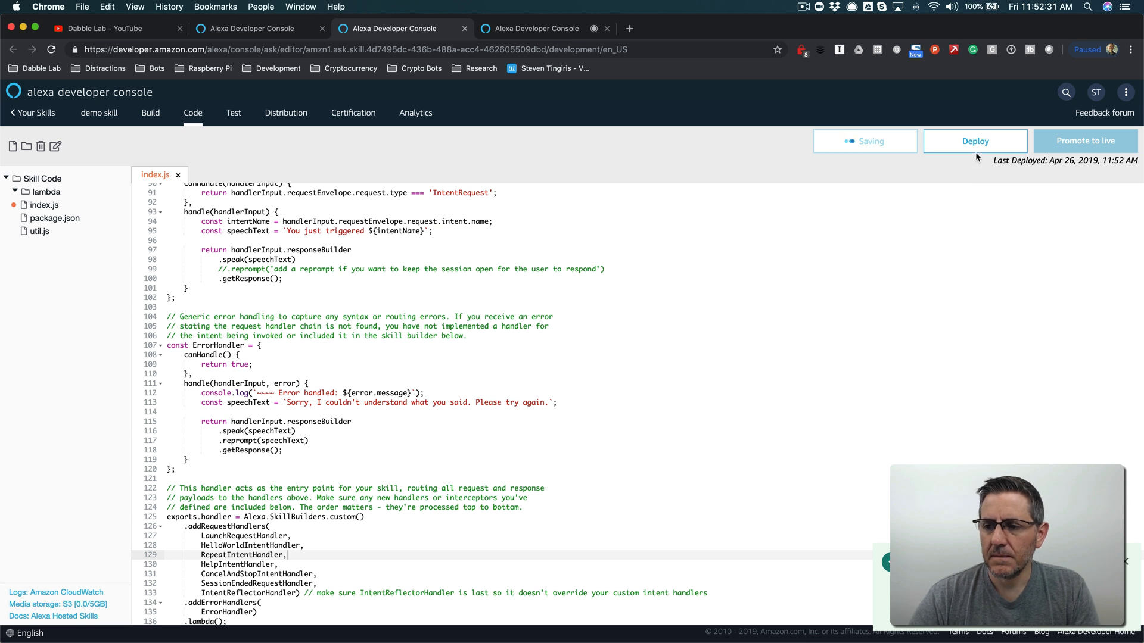
pyautogui.click(975, 141)
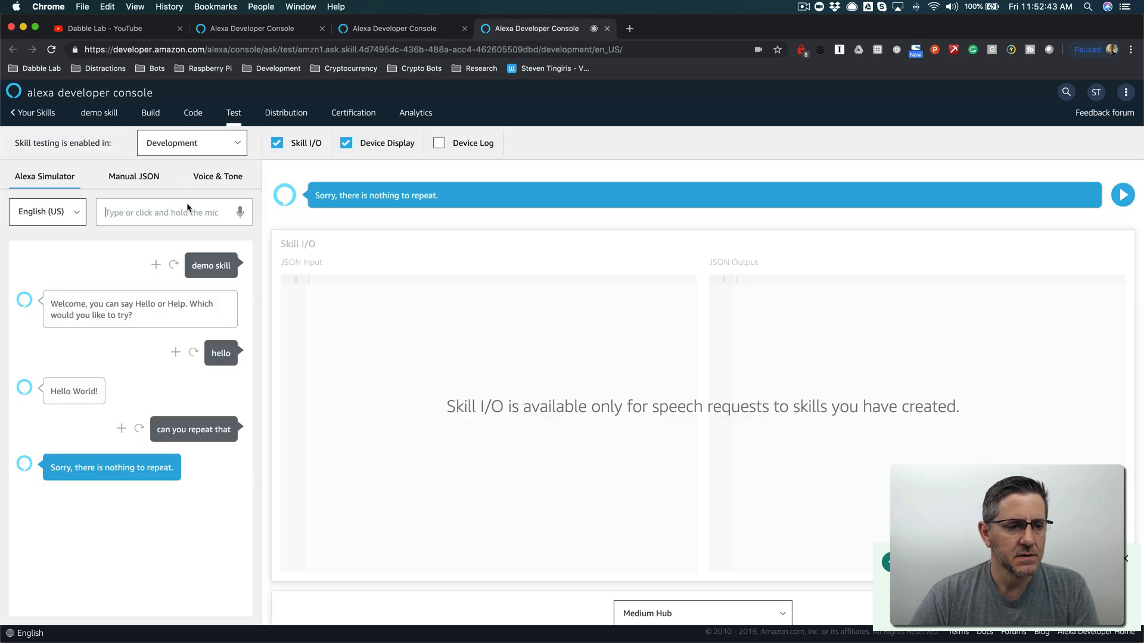
# Step: Send 'demo skill', 'hello', 'repeat that' in the simulator, get the placeholder reply, return to the code
pyautogui.write('dem')
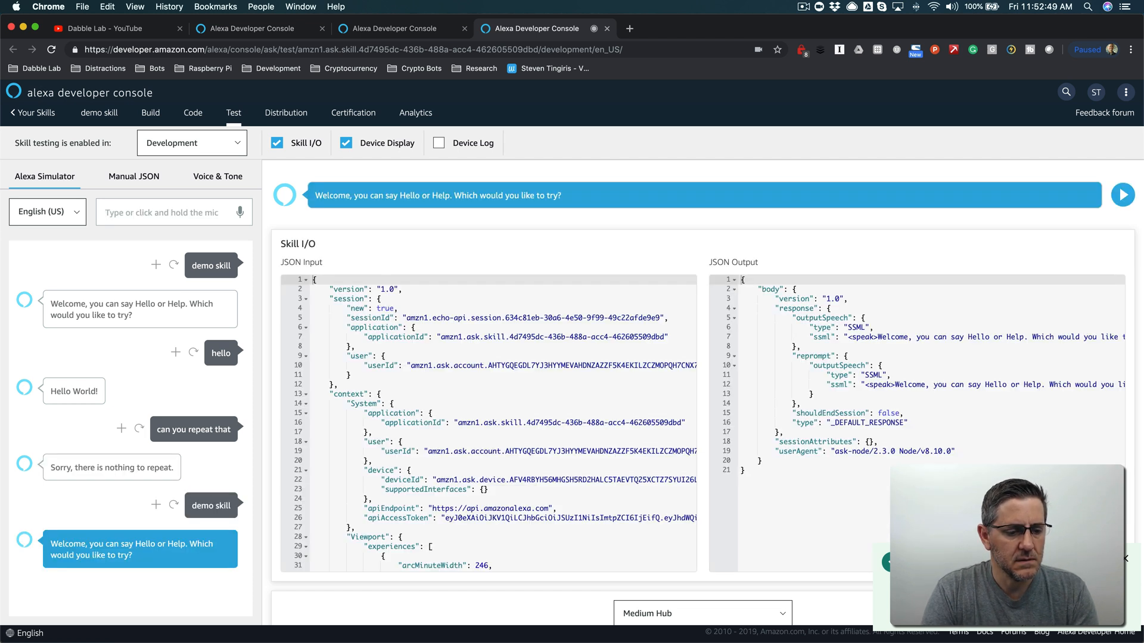
pyautogui.write('hel')
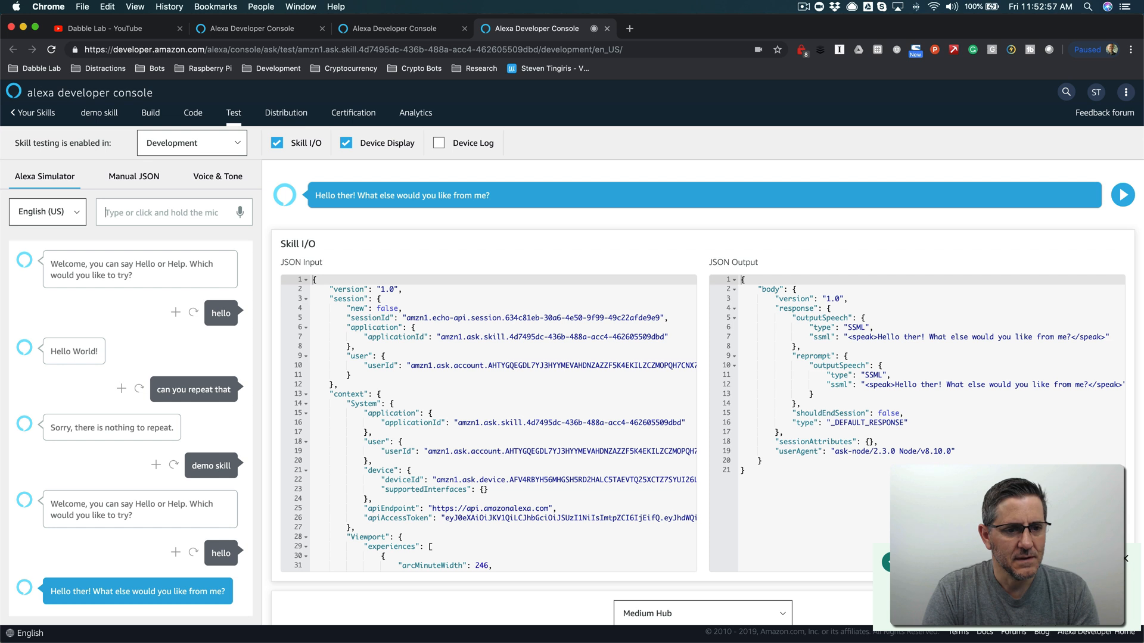
pyautogui.write('repeat')
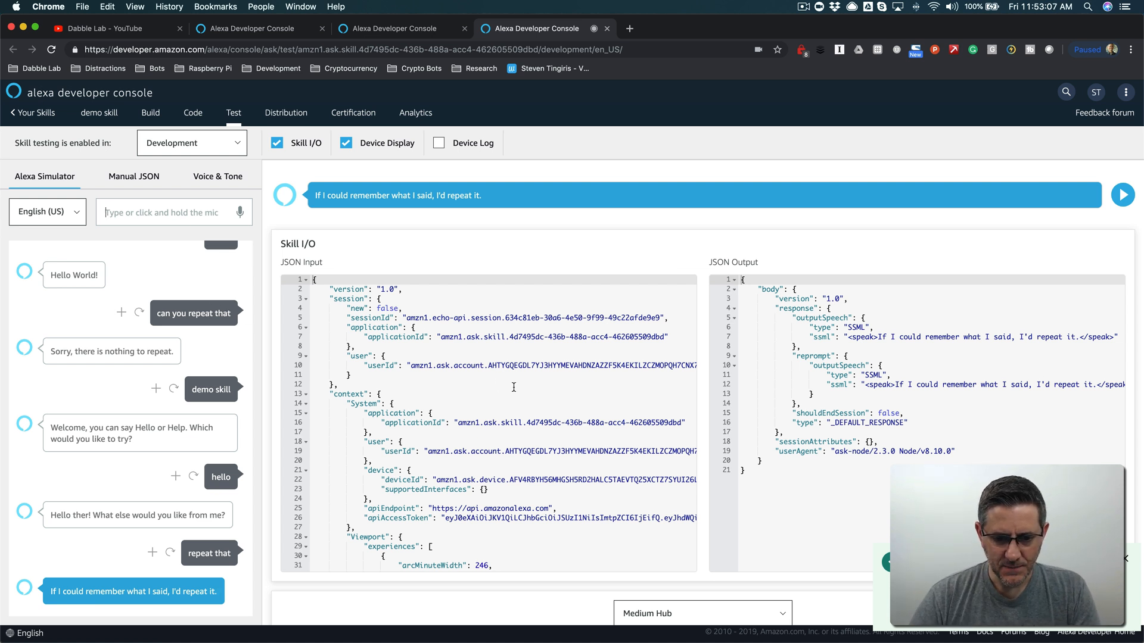
pyautogui.moveTo(357, 441)
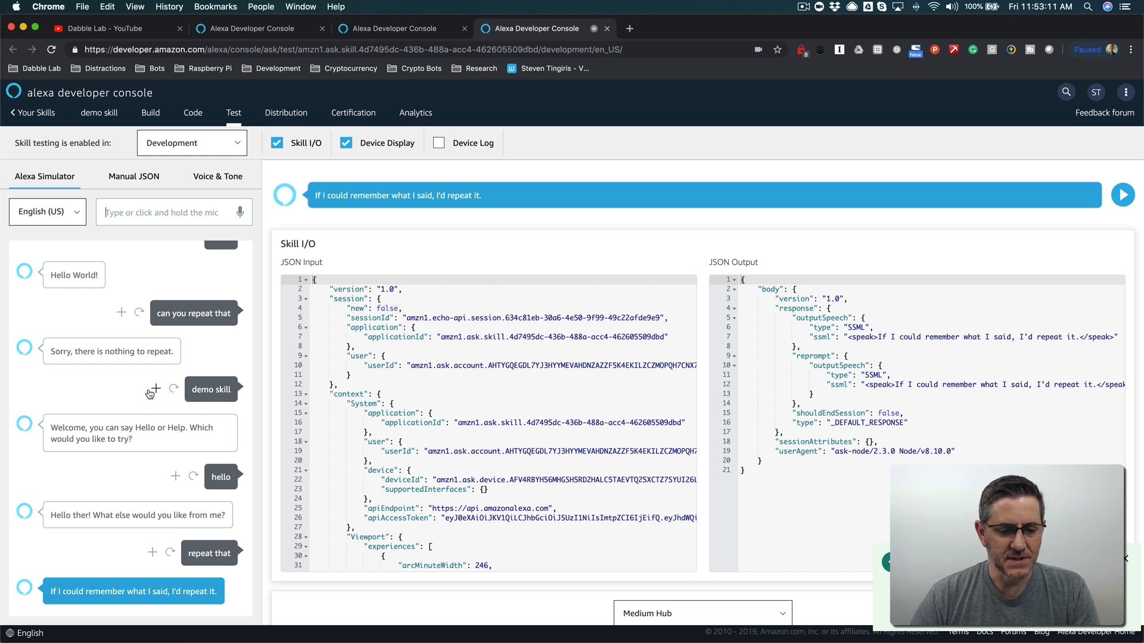
pyautogui.moveTo(138, 327)
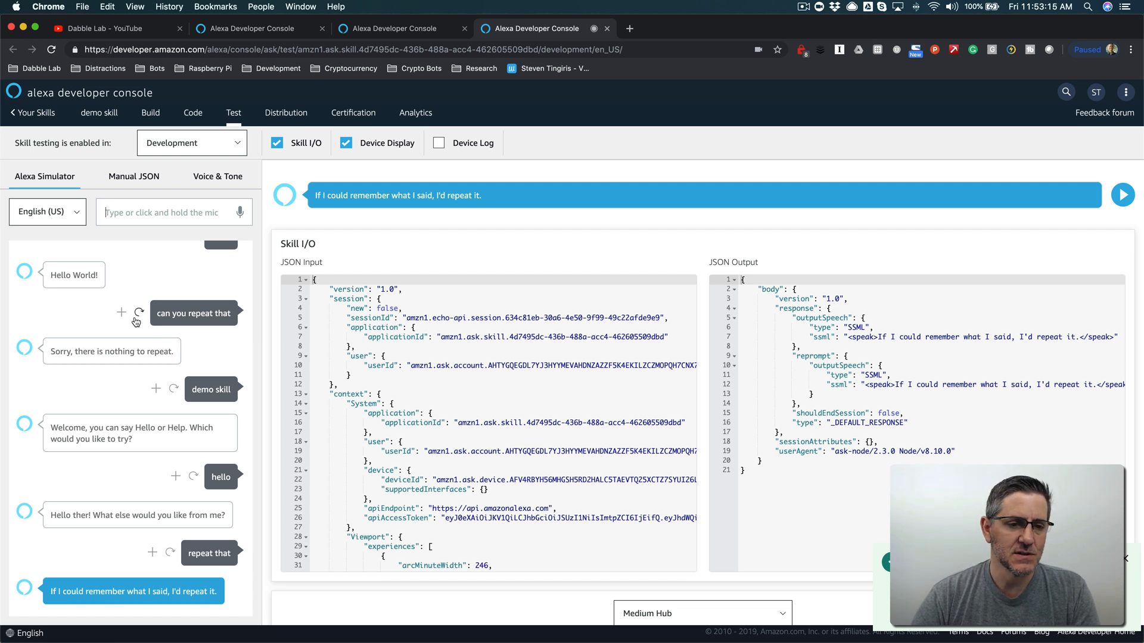
pyautogui.moveTo(133, 313)
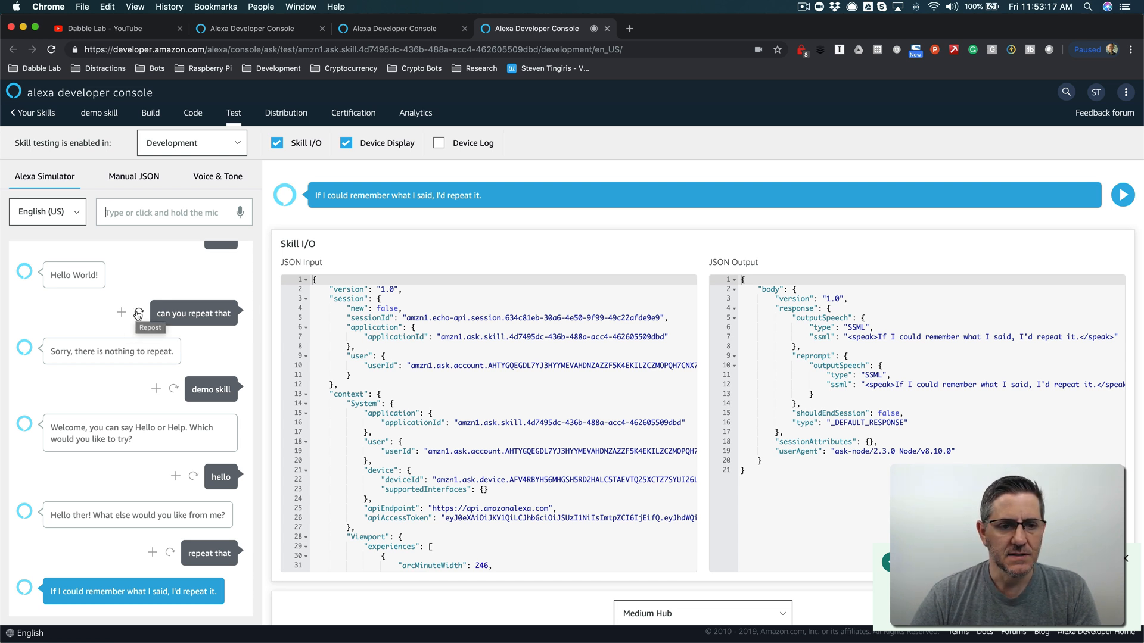
pyautogui.moveTo(230, 121)
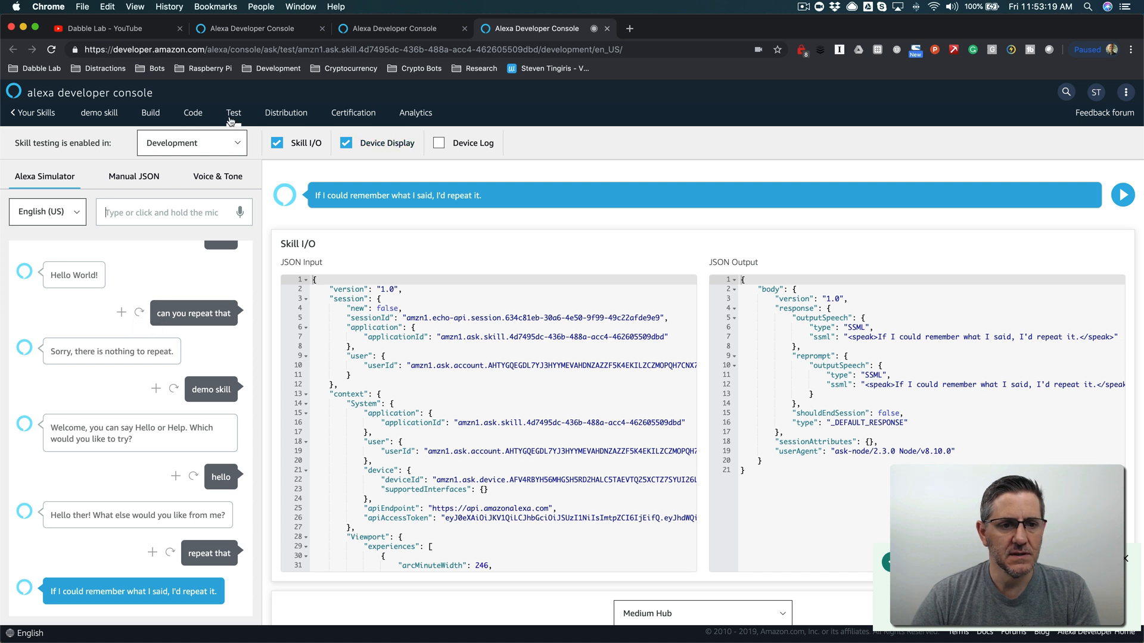
pyautogui.click(193, 112)
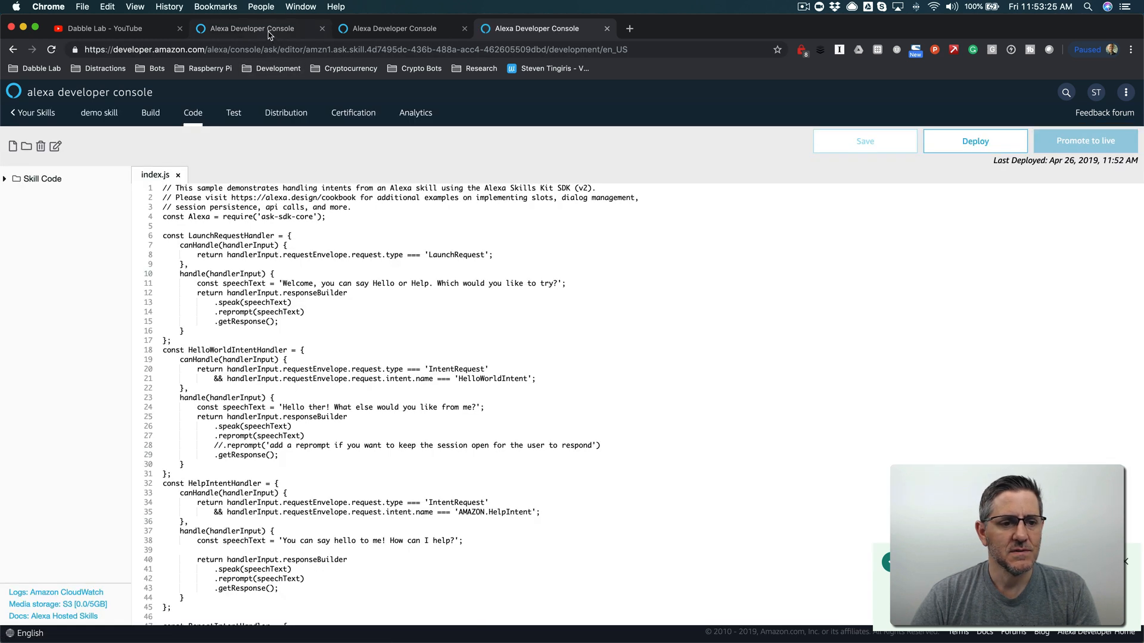
pyautogui.click(151, 112)
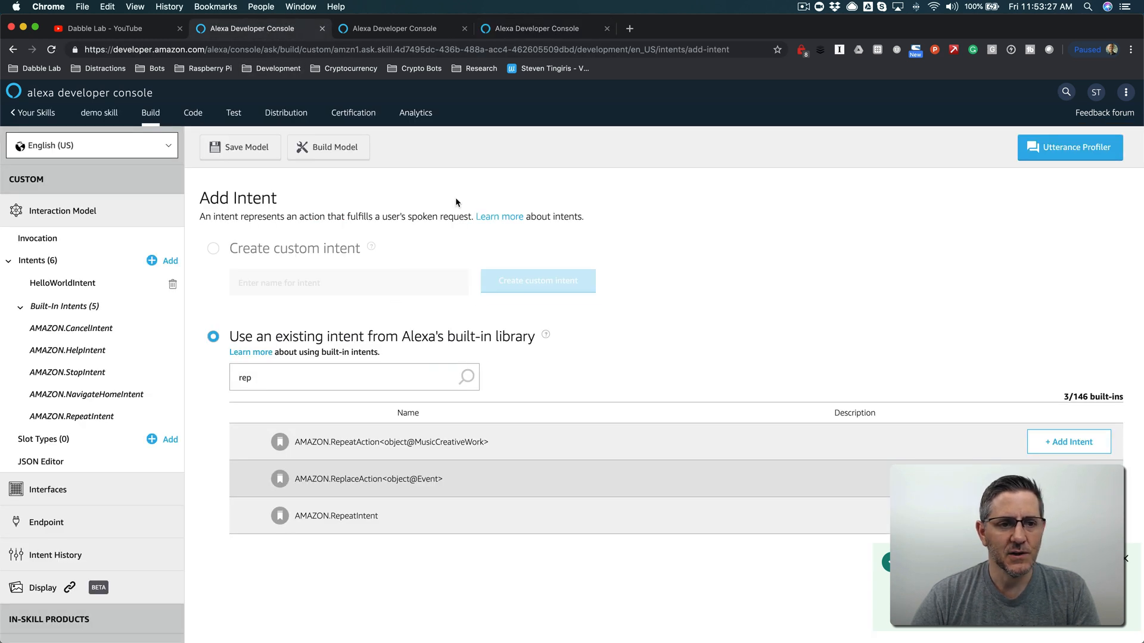
pyautogui.click(193, 112)
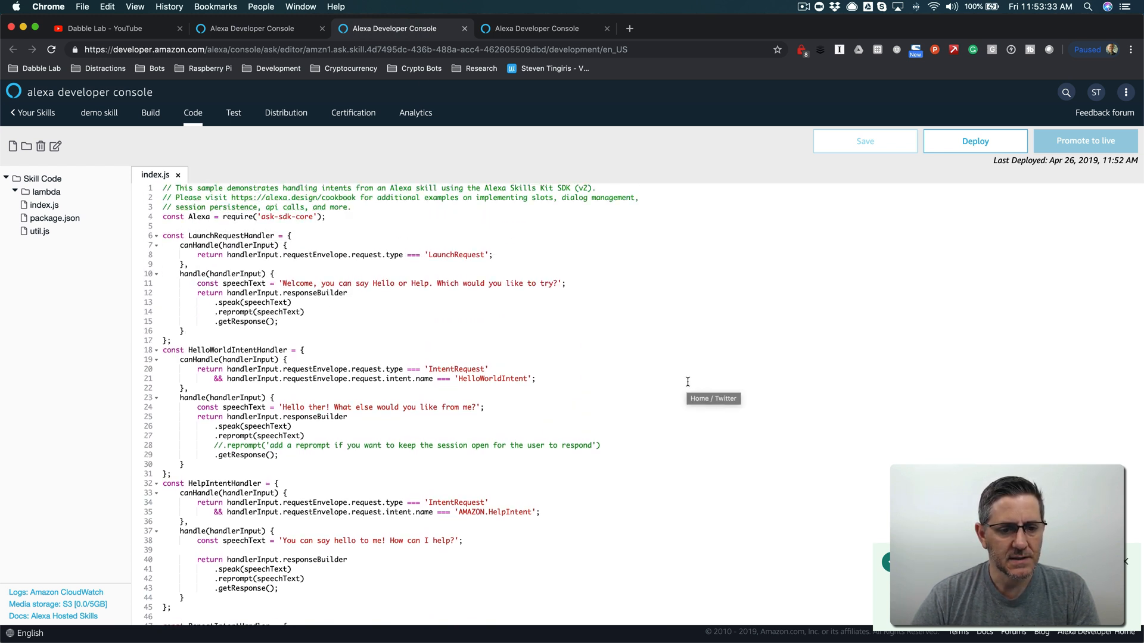
pyautogui.scroll(-3)
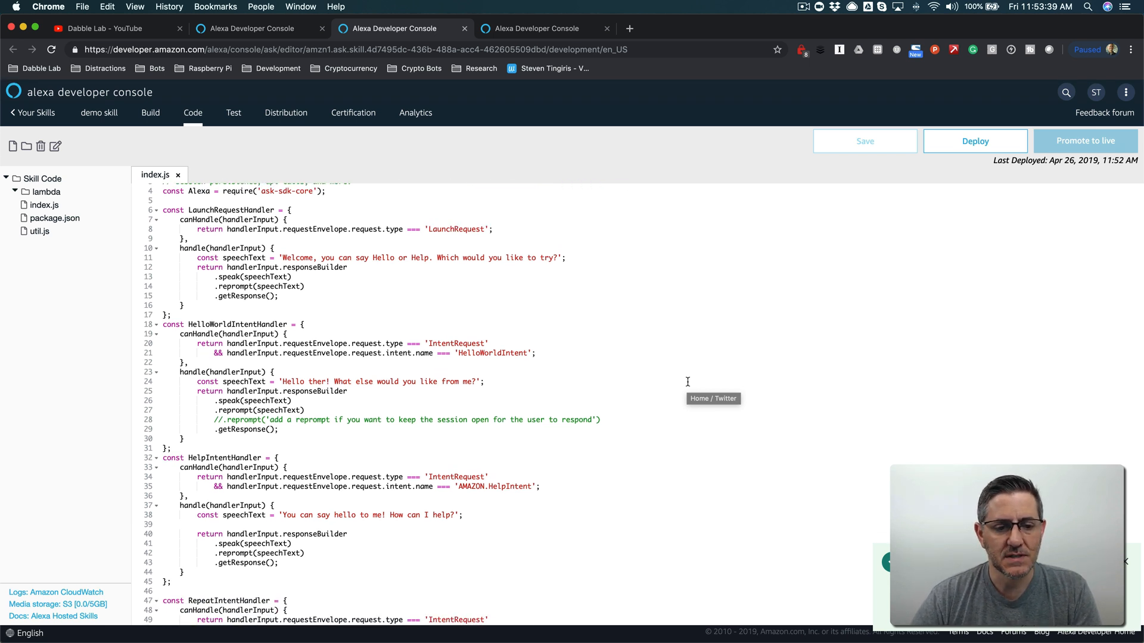
pyautogui.moveTo(598, 337)
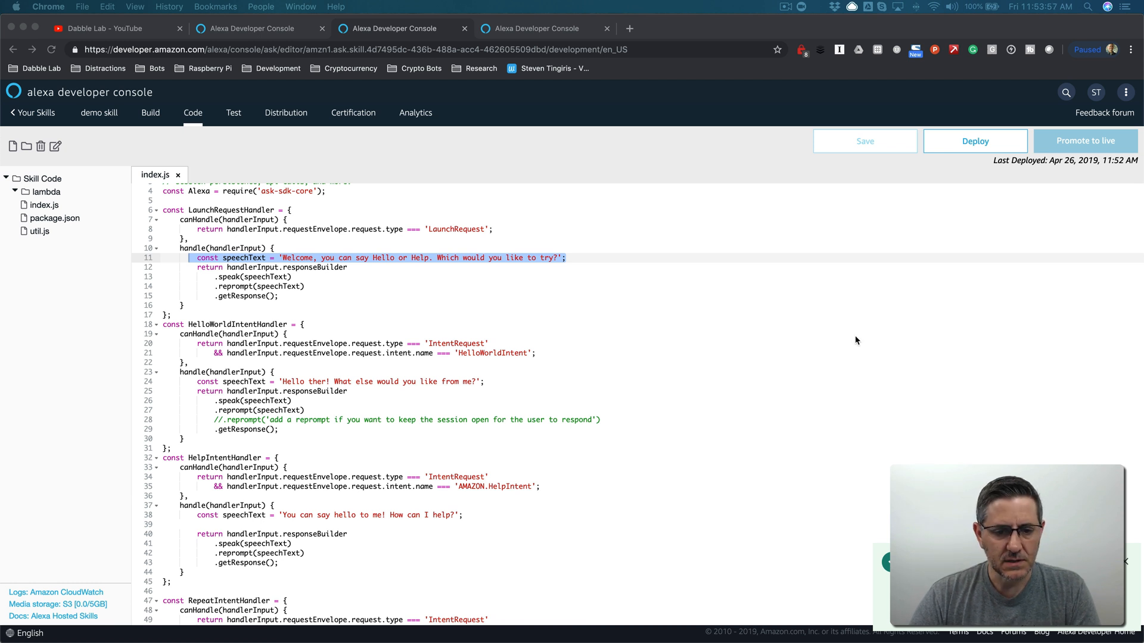
# Step: After the launch speechText, add getSessionAttributes, attributes.lastResult = speechText and setSessionAttributes
pyautogui.click(567, 258)
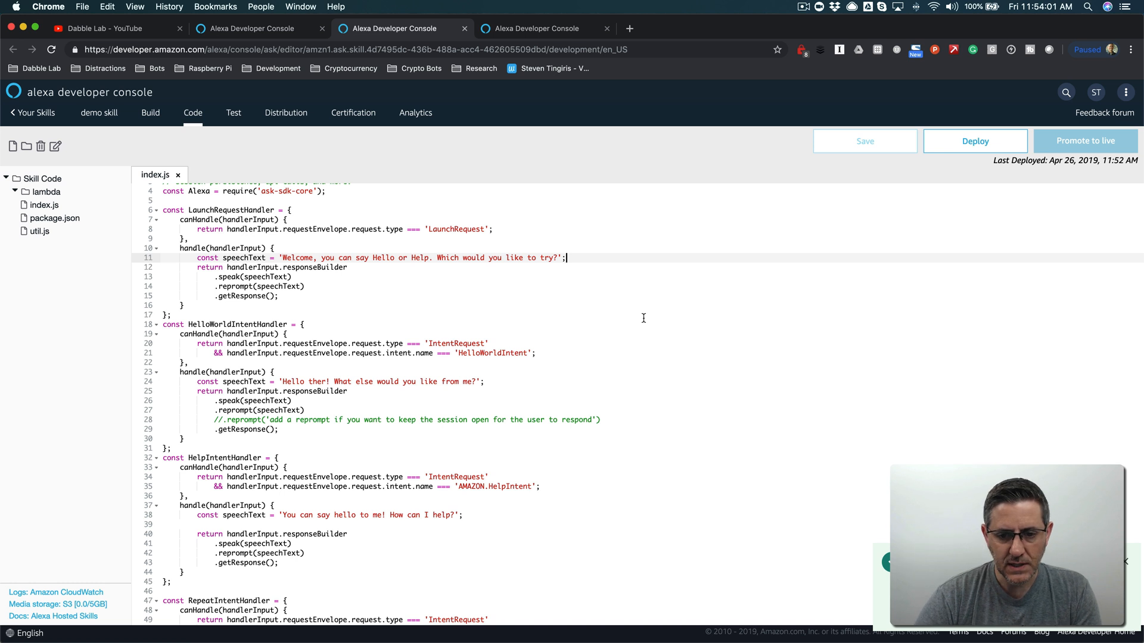
pyautogui.write('const attributes = handlerInput.attributesManager.getSessionAttributes();')
pyautogui.write('attributes.lastResult = speechText;')
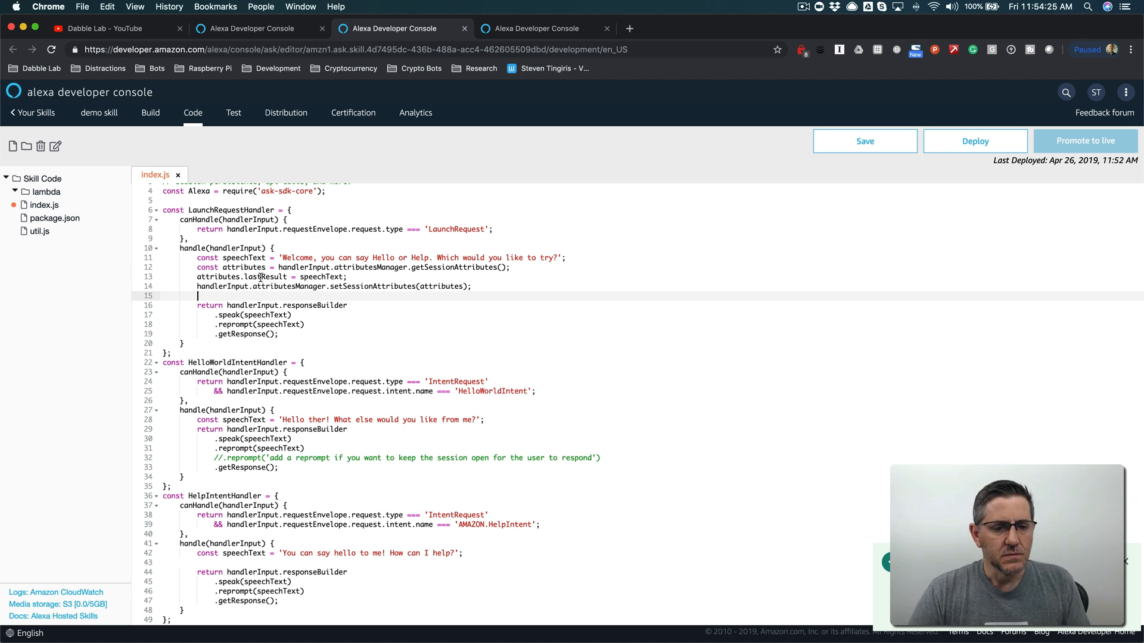
pyautogui.doubleClick(244, 257)
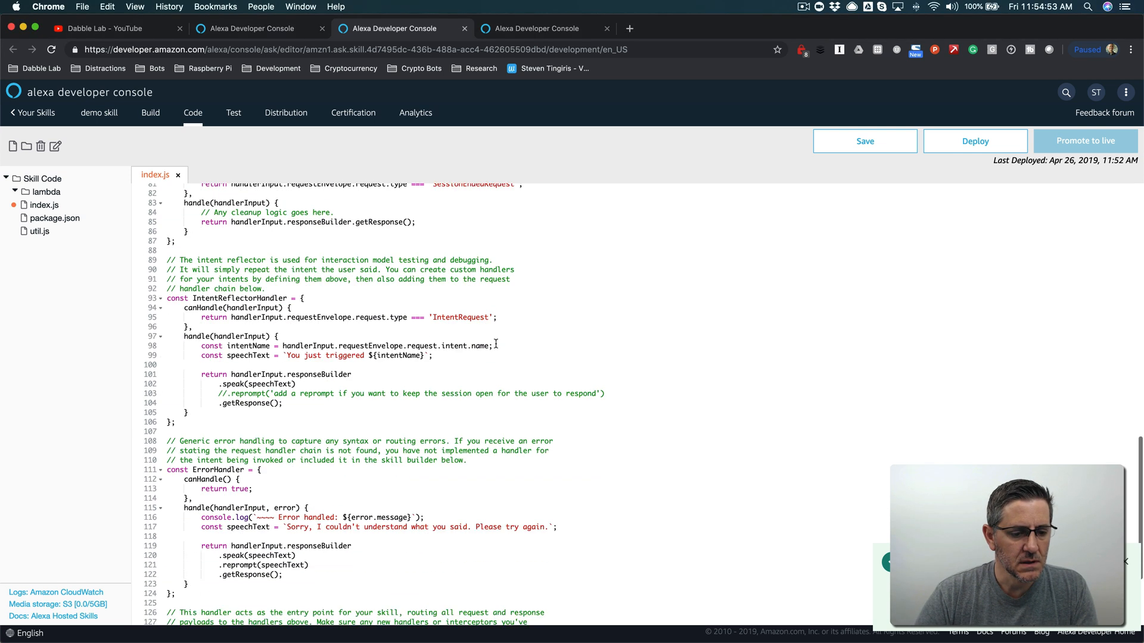
# Step: In RepeatIntentHandler use let, read attributes, answer 'I said:' plus lastResult if set, and save index.js
pyautogui.scroll(-3)
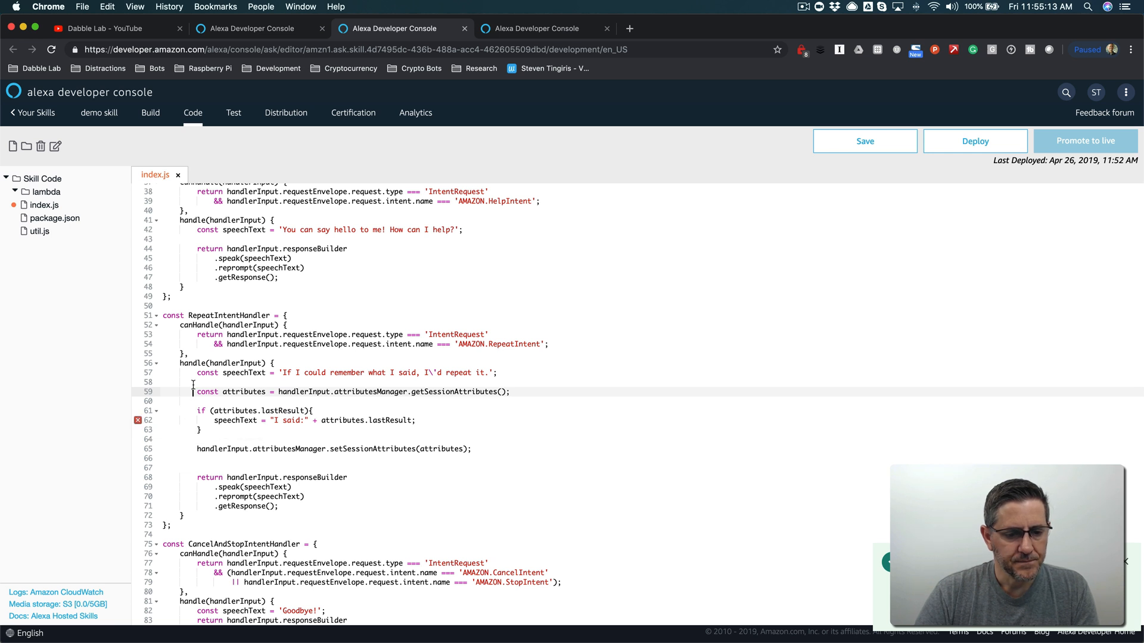
pyautogui.write('let')
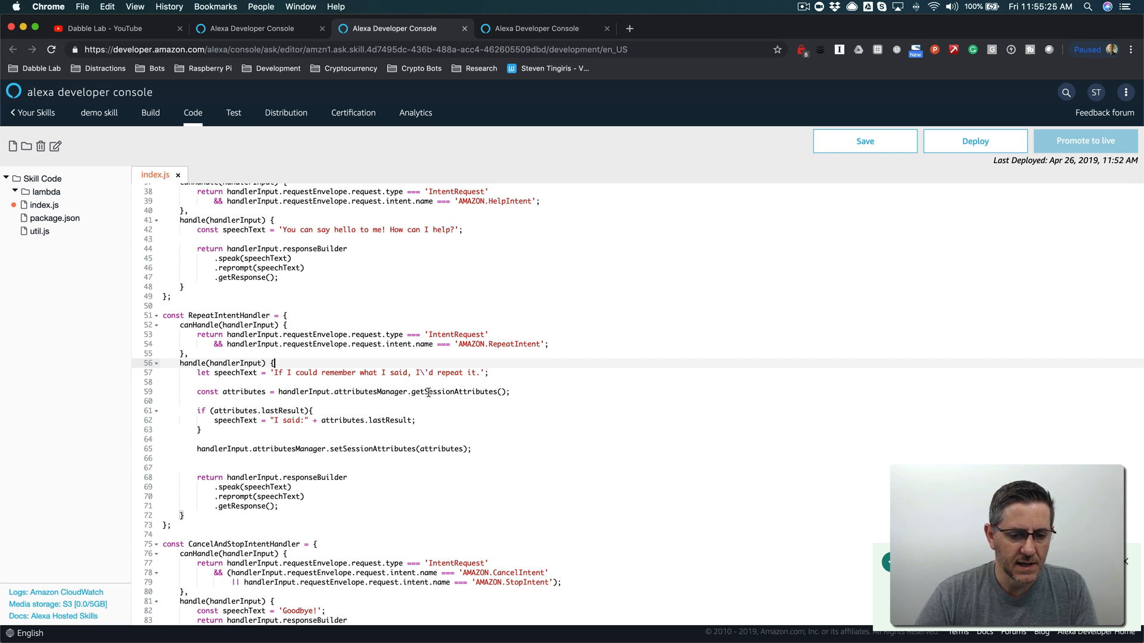
pyautogui.doubleClick(244, 392)
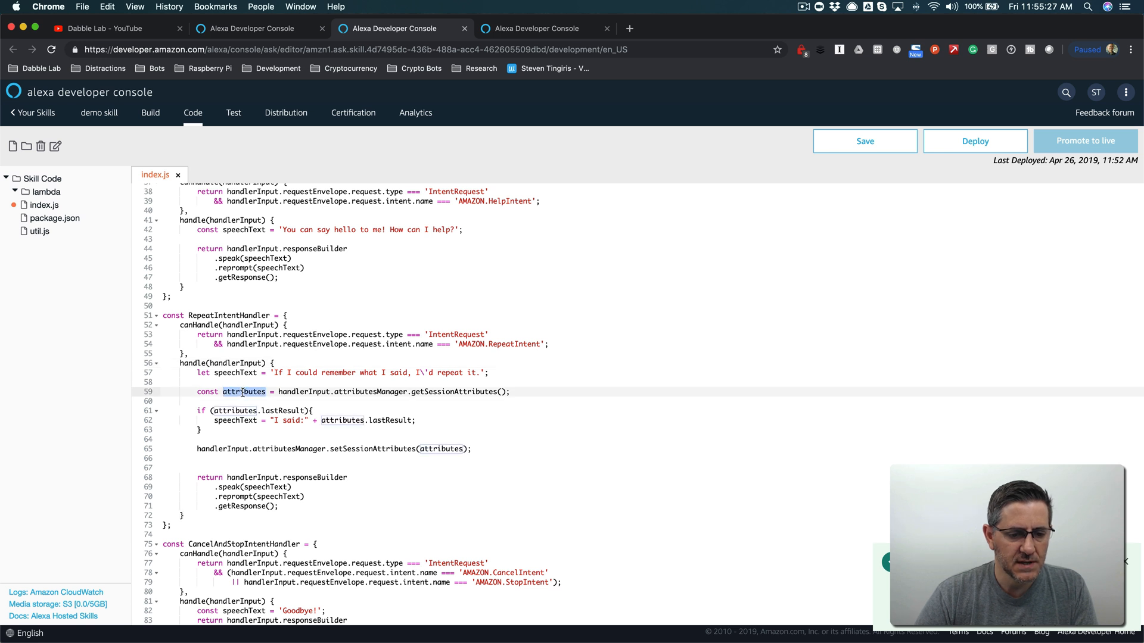
pyautogui.doubleClick(283, 409)
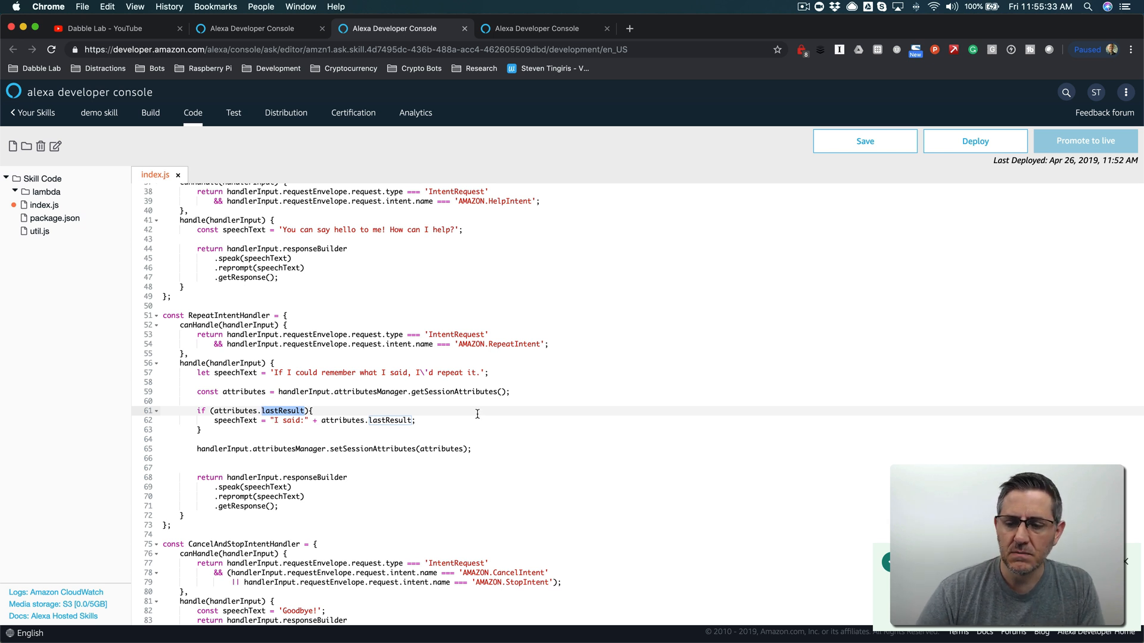
pyautogui.click(865, 141)
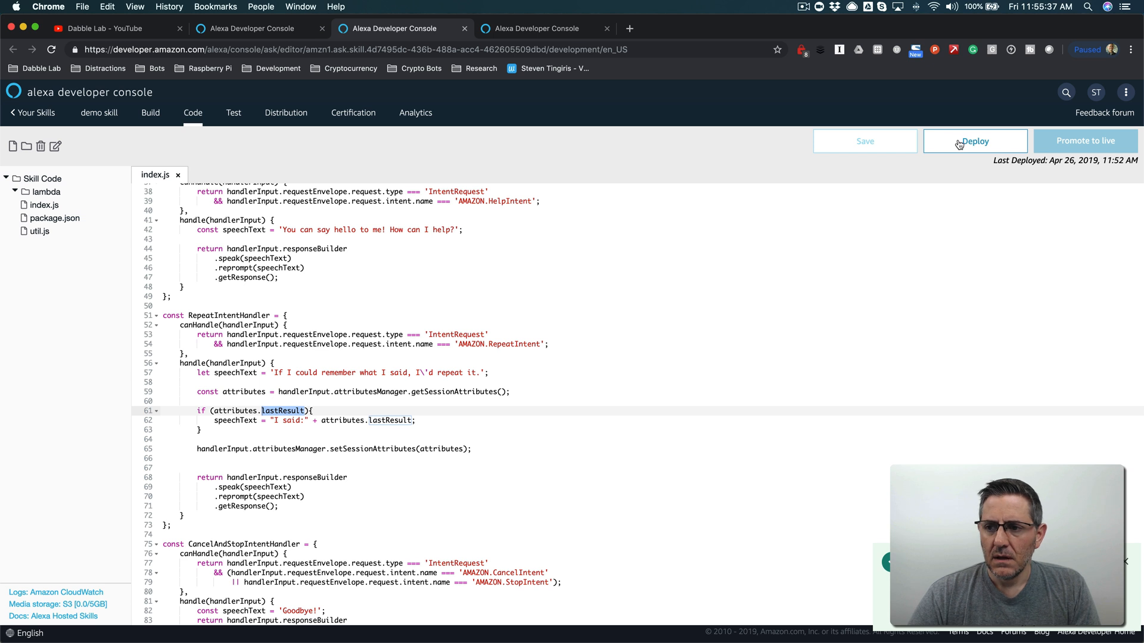
# Step: Deploy the saved skill code
pyautogui.click(975, 141)
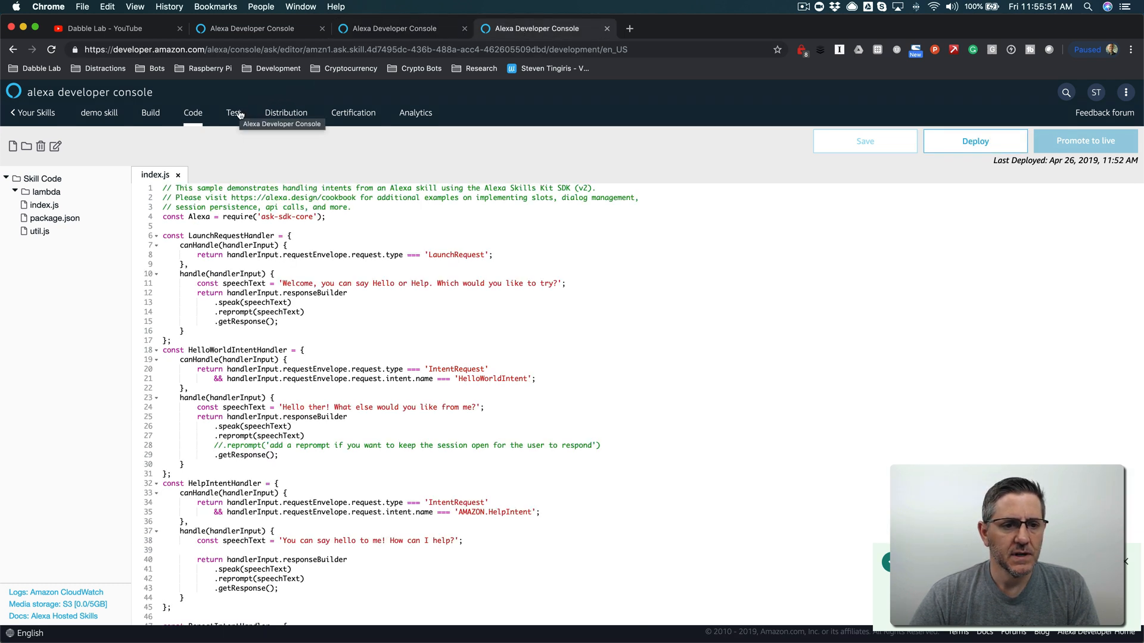
# Step: In the simulator send 'demo skill', 'hello', 'can you repeat that' and get 'I said:' plus the welcome message
pyautogui.click(235, 112)
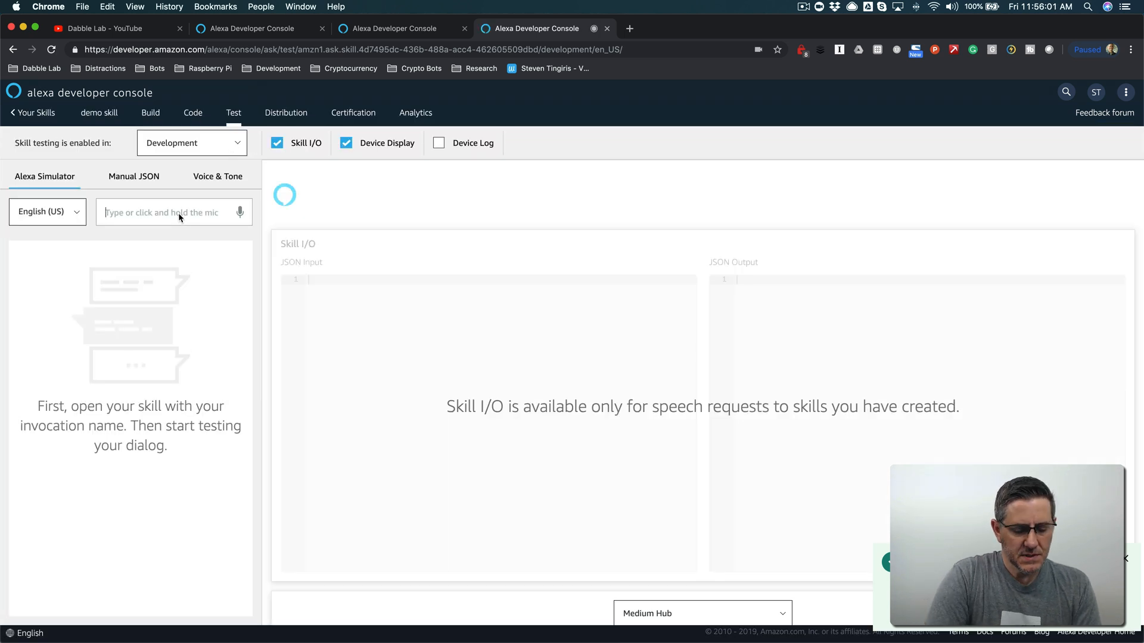
pyautogui.write('demo')
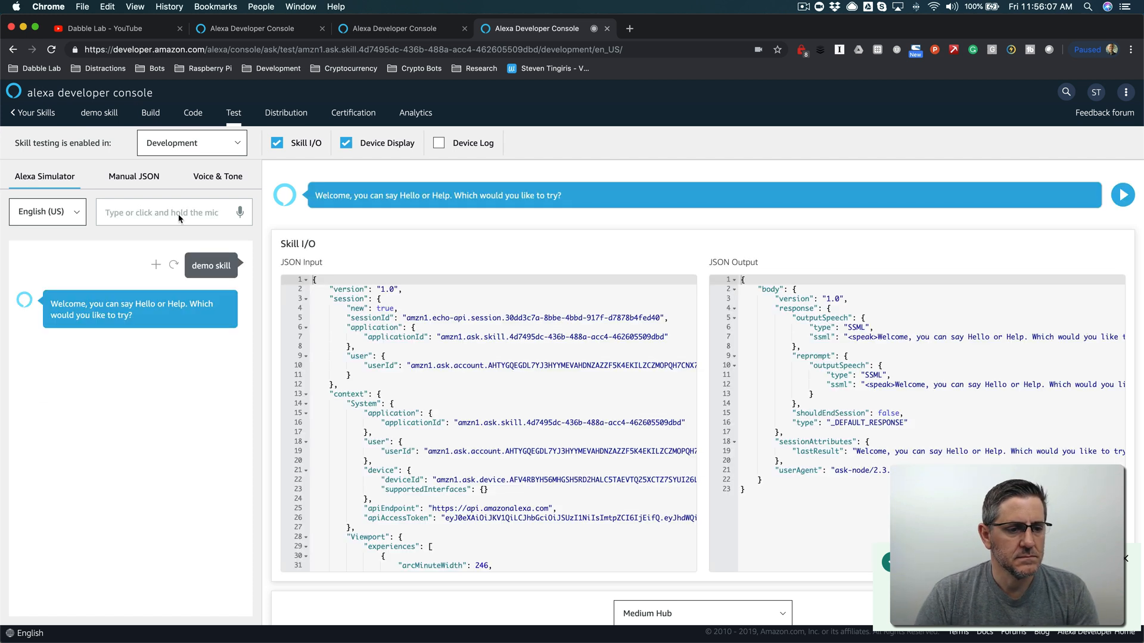
pyautogui.write('he')
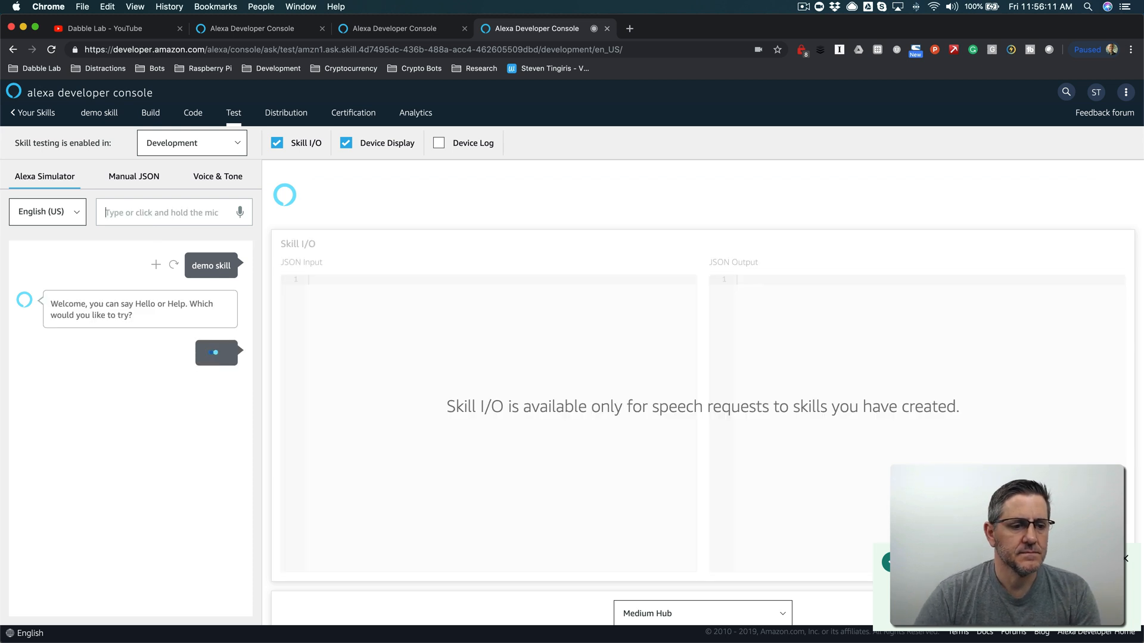
pyautogui.write('hello')
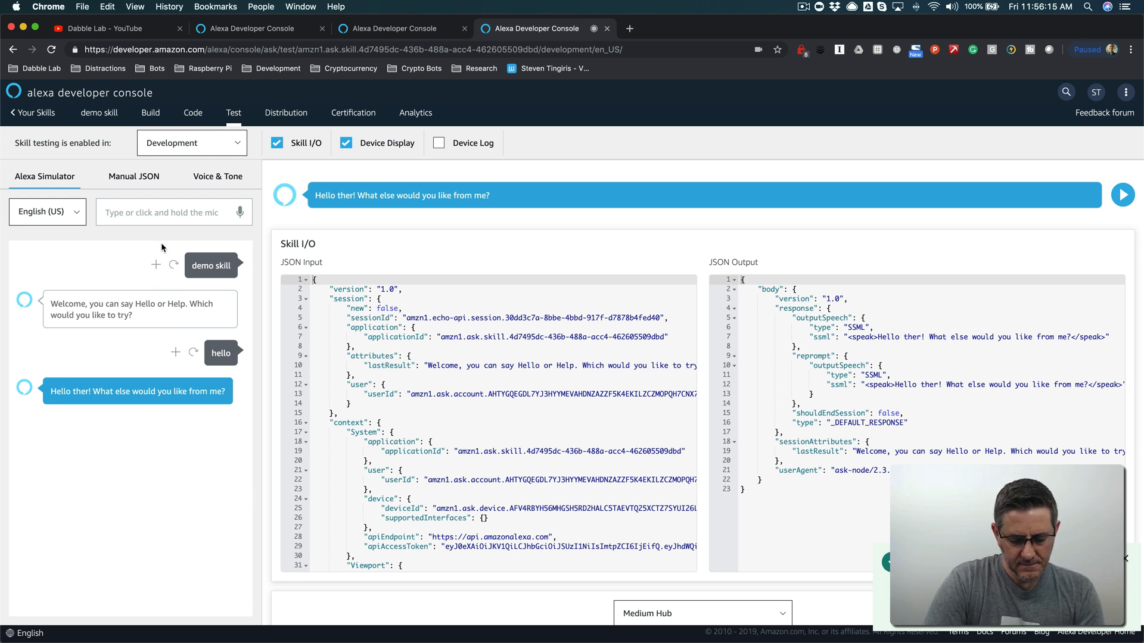
pyautogui.write('can you reple')
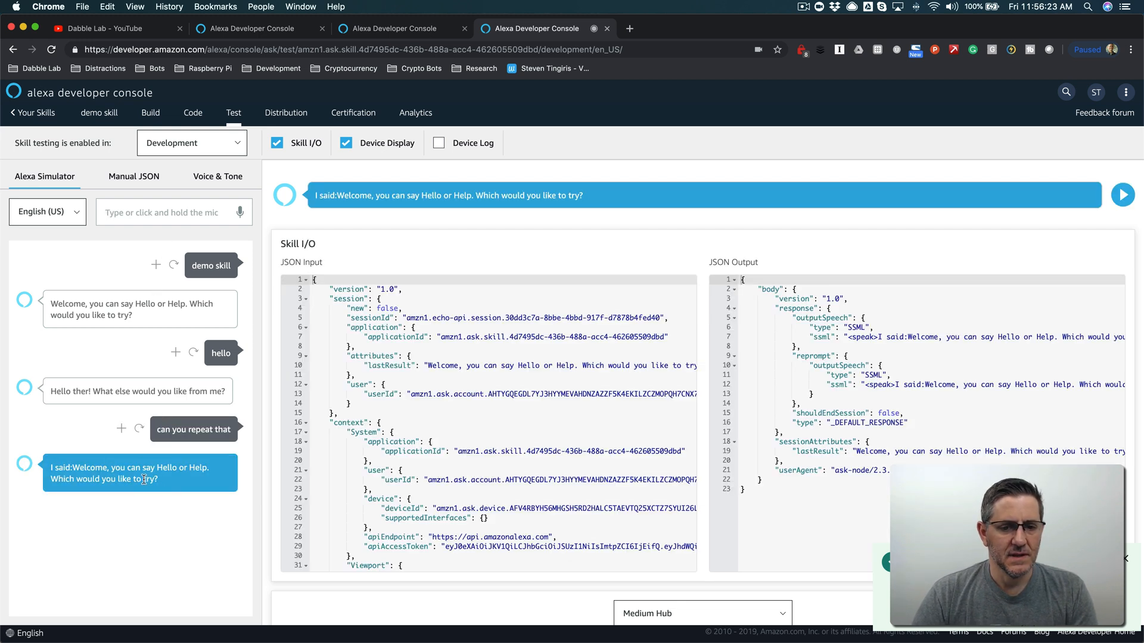
pyautogui.moveTo(163, 202)
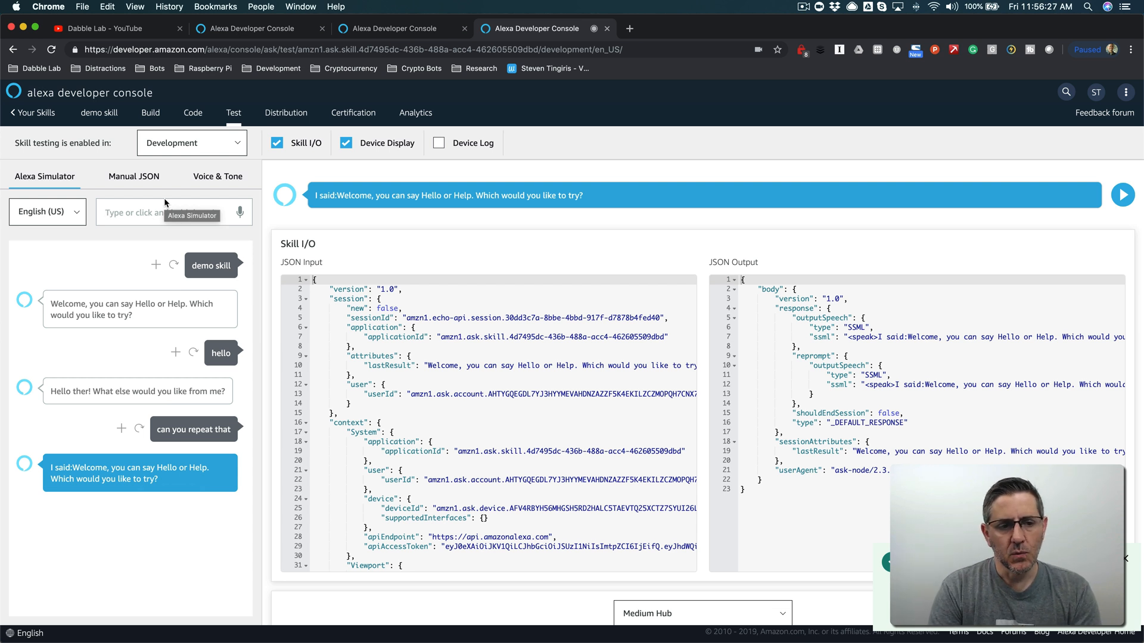
pyautogui.moveTo(168, 479)
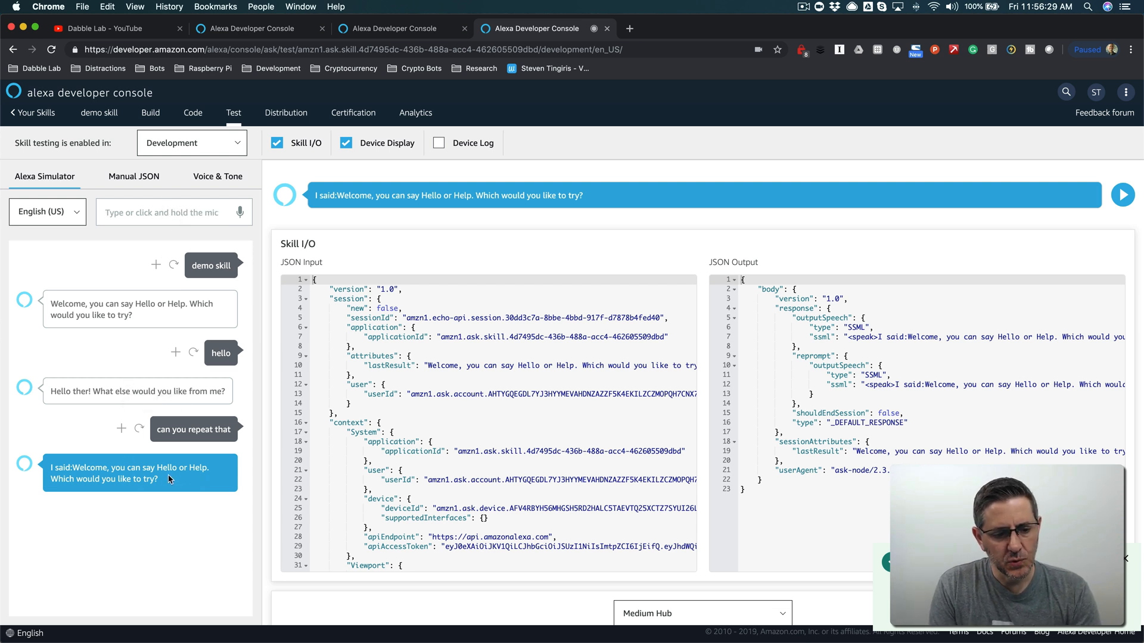
pyautogui.moveTo(146, 235)
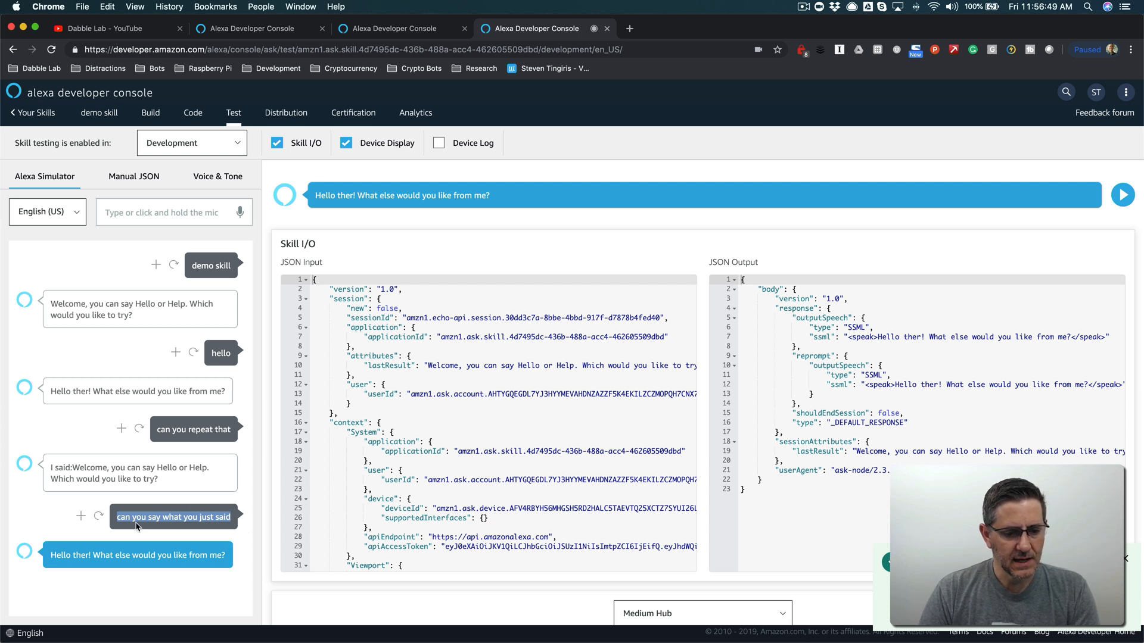
pyautogui.moveTo(229, 526)
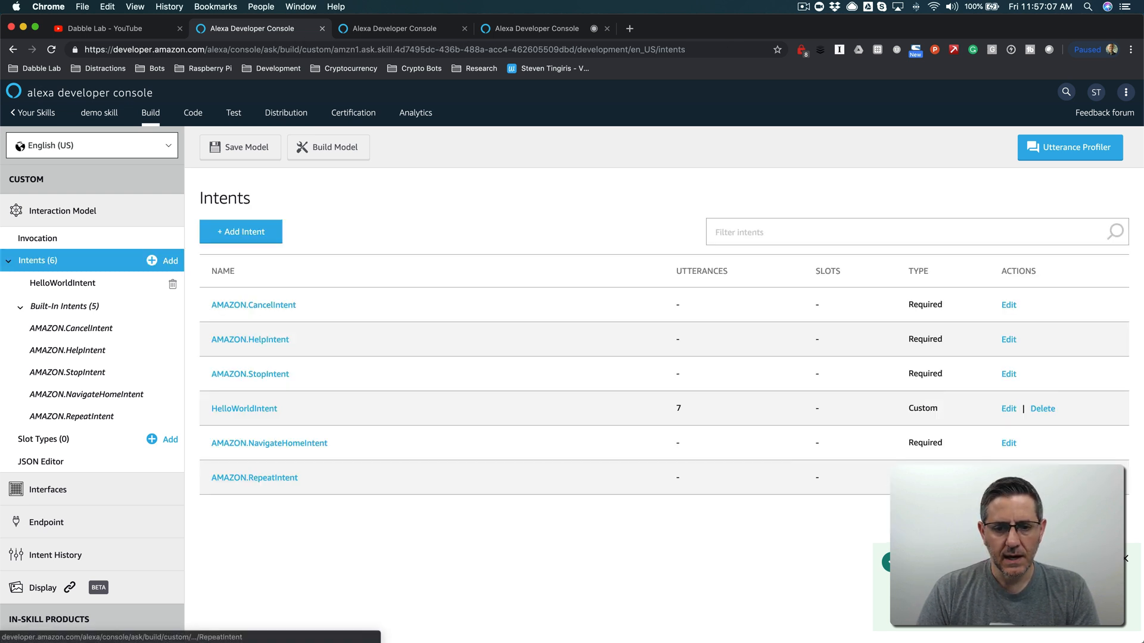
pyautogui.moveTo(505, 520)
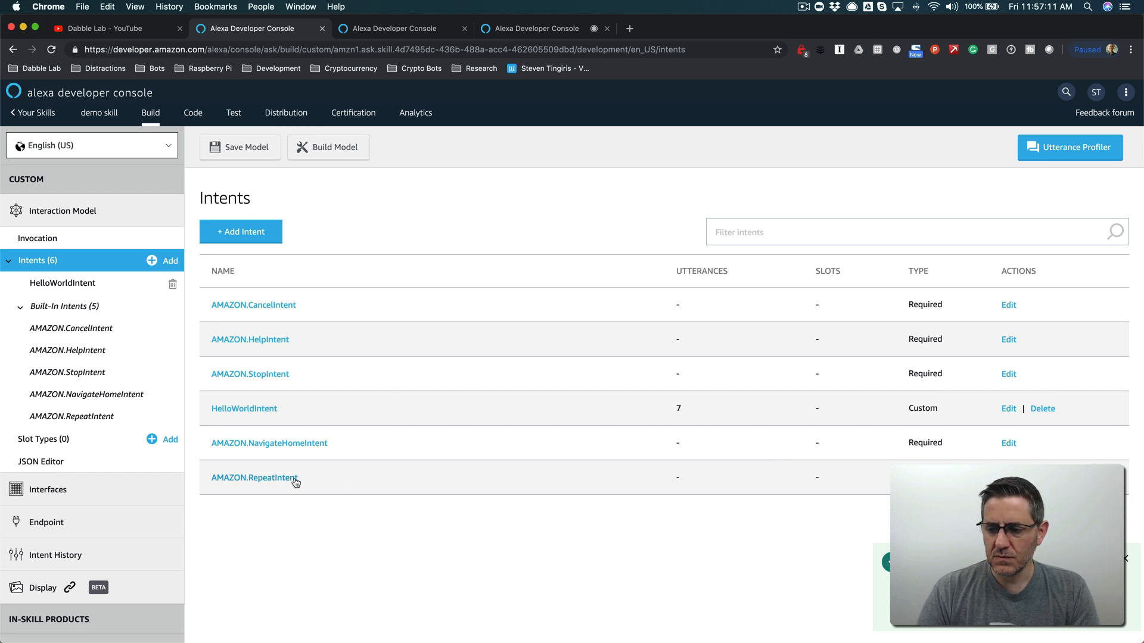
pyautogui.moveTo(255, 478)
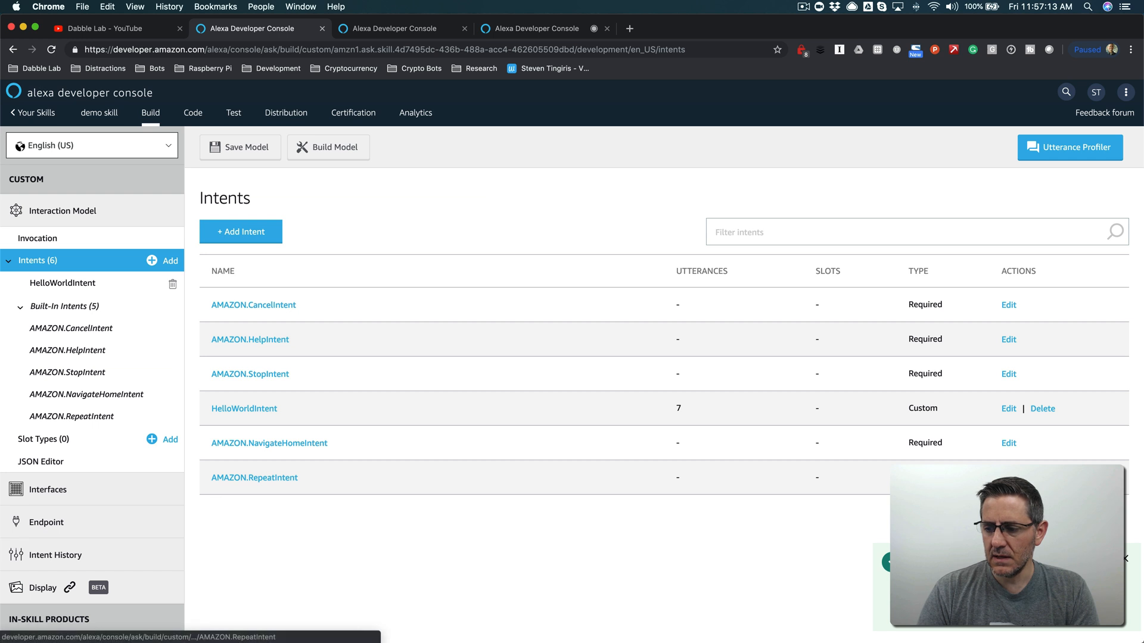
# Step: Add utterances 'can you say what you just said', 'say that over', 'say that again' to AMAZON.RepeatIntent, save and build
pyautogui.click(255, 477)
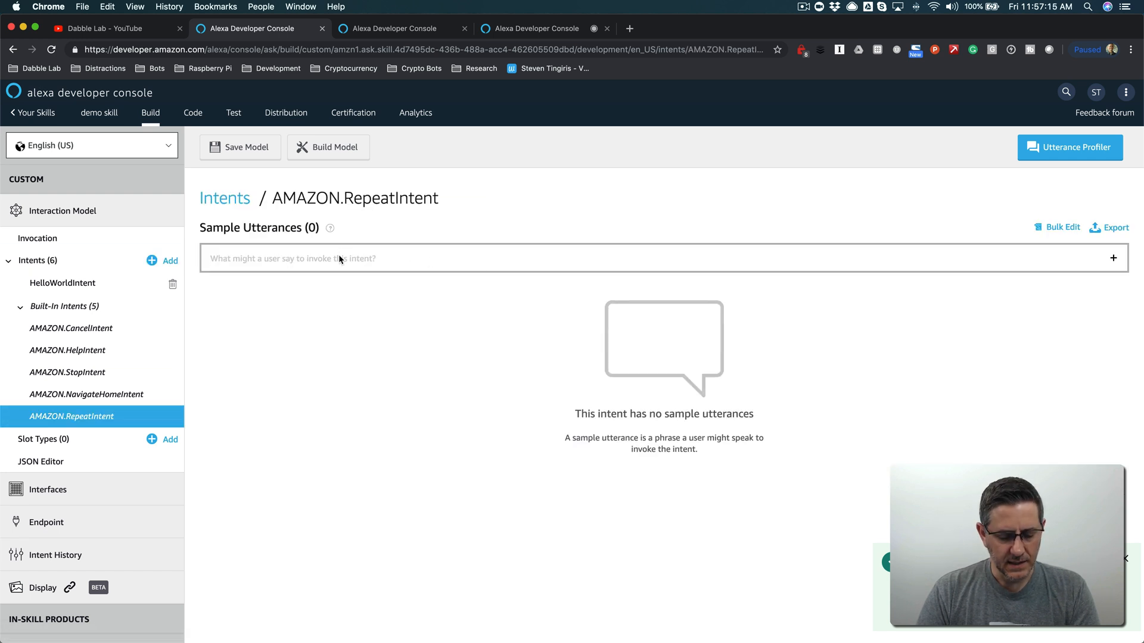
pyautogui.write('can you say what you just said')
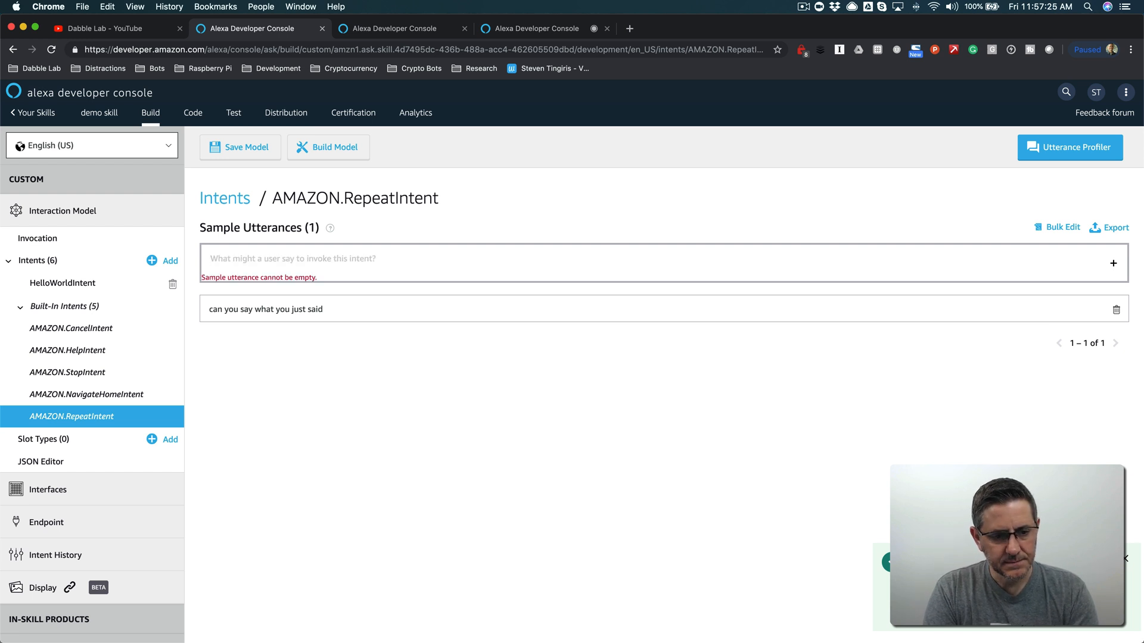
pyautogui.write('say that o')
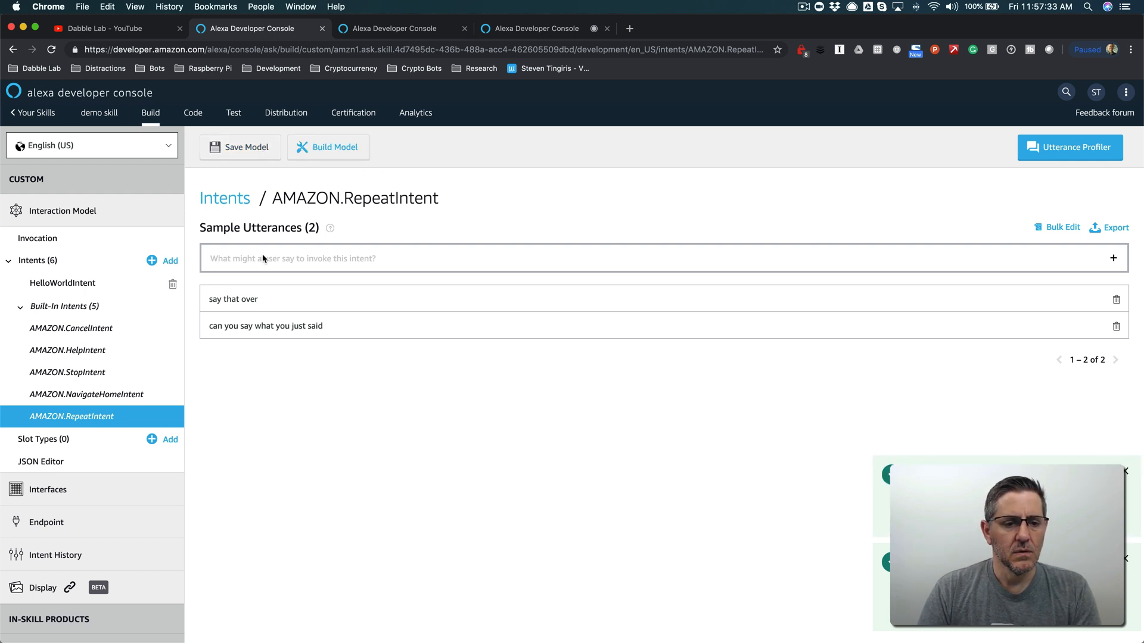
pyautogui.write('sa')
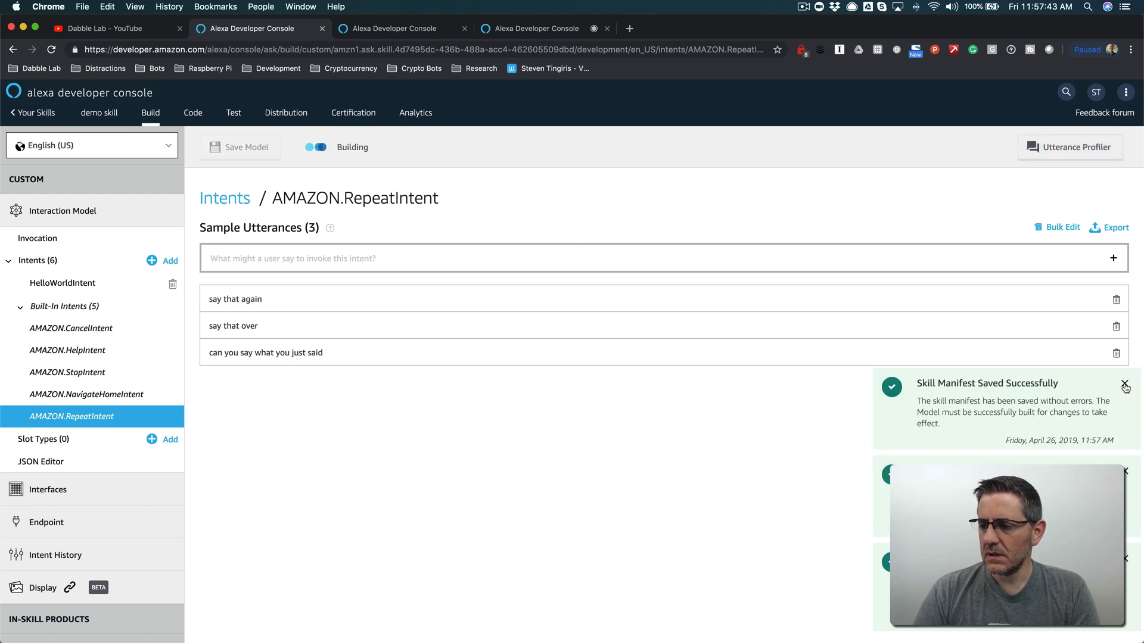
pyautogui.click(1126, 385)
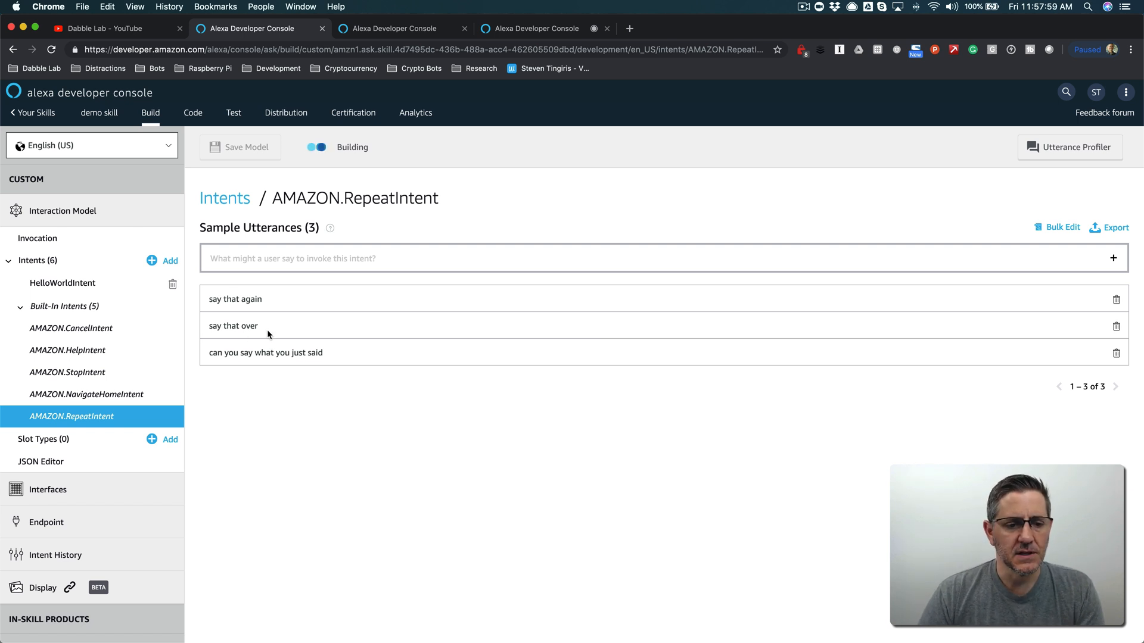
pyautogui.moveTo(224, 388)
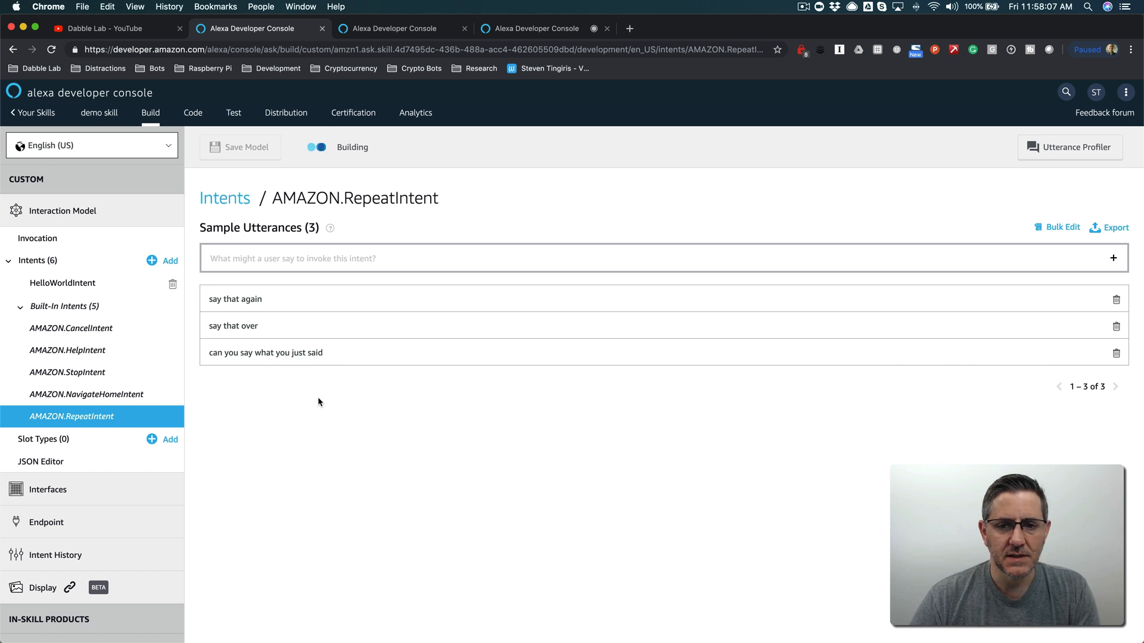
pyautogui.moveTo(271, 362)
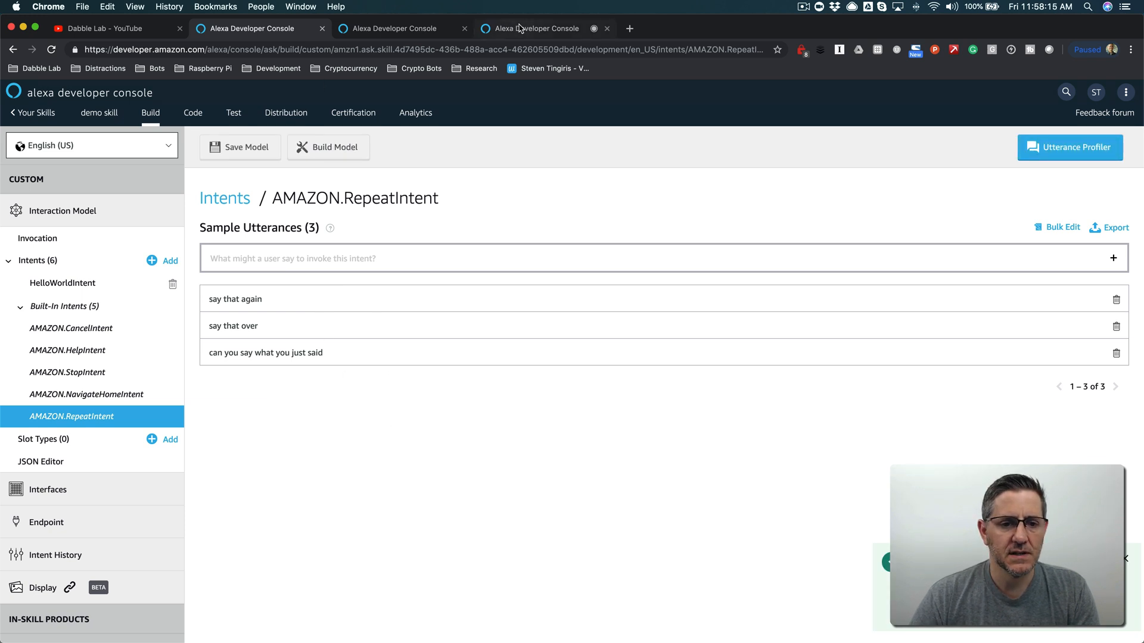
# Step: In the simulator send 'demo skill', 'can you say that over' and 'say that again', which replays the last response
pyautogui.click(234, 112)
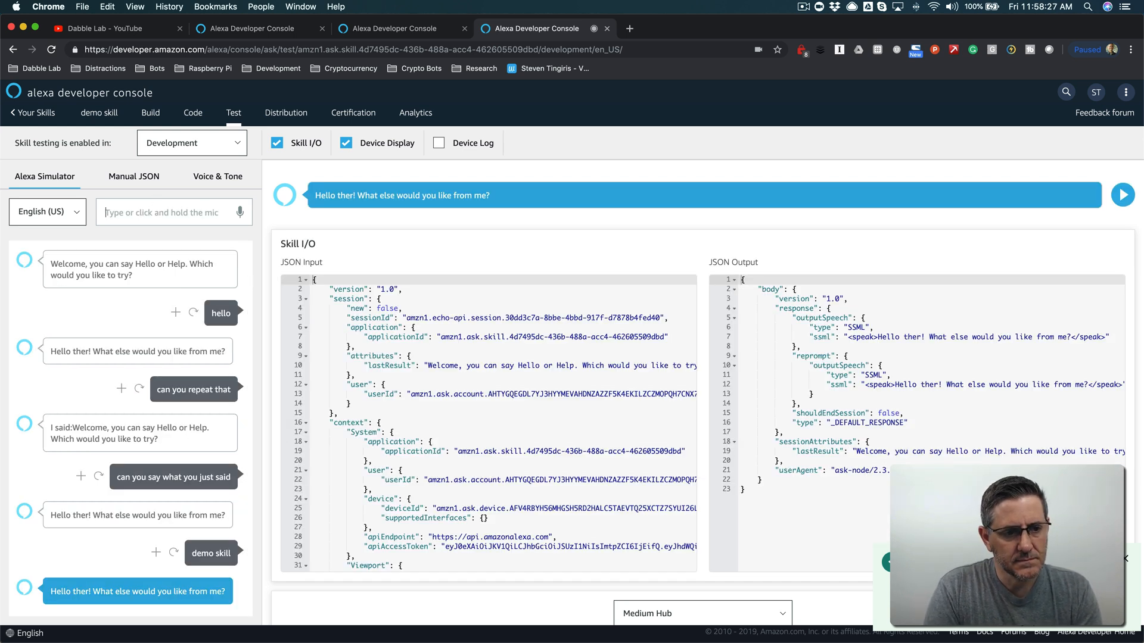
pyautogui.write('hel')
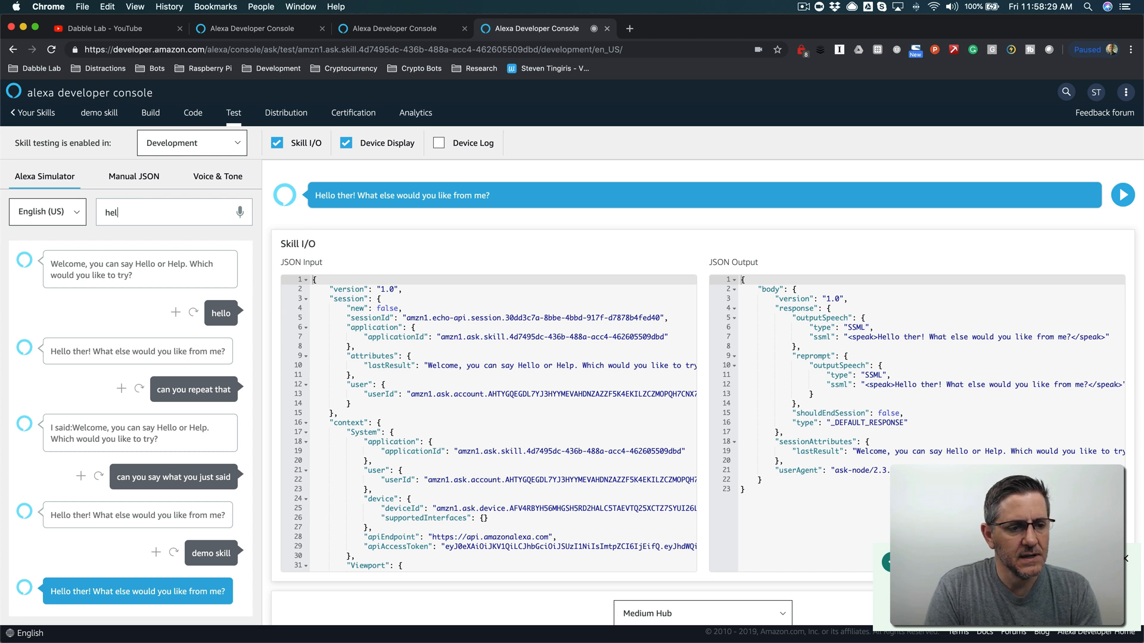
pyautogui.write('can')
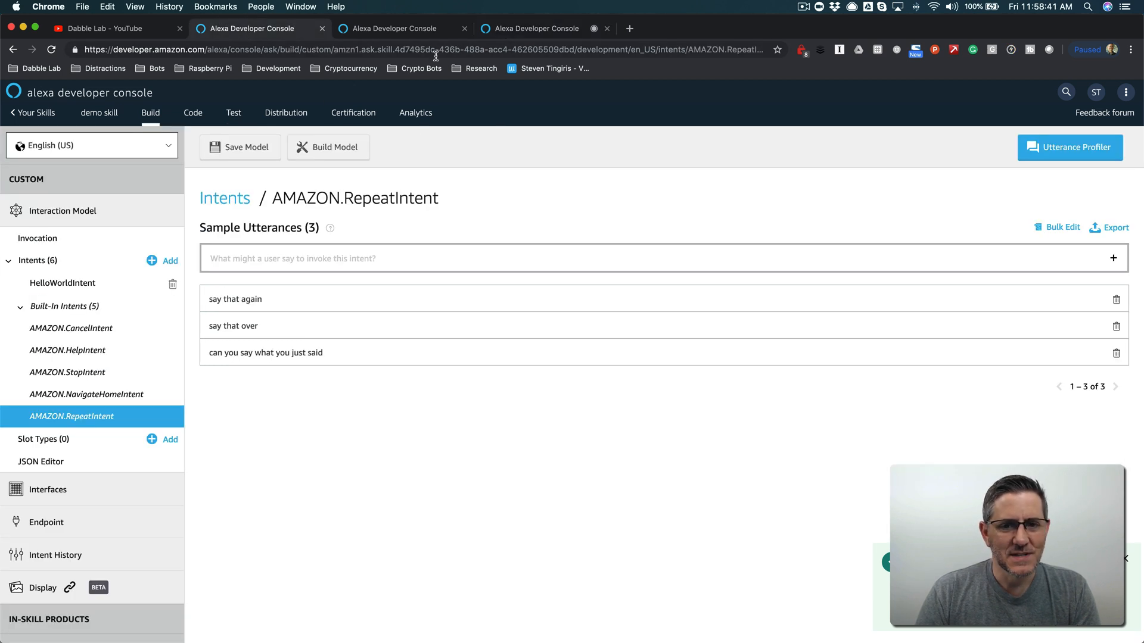
pyautogui.click(536, 29)
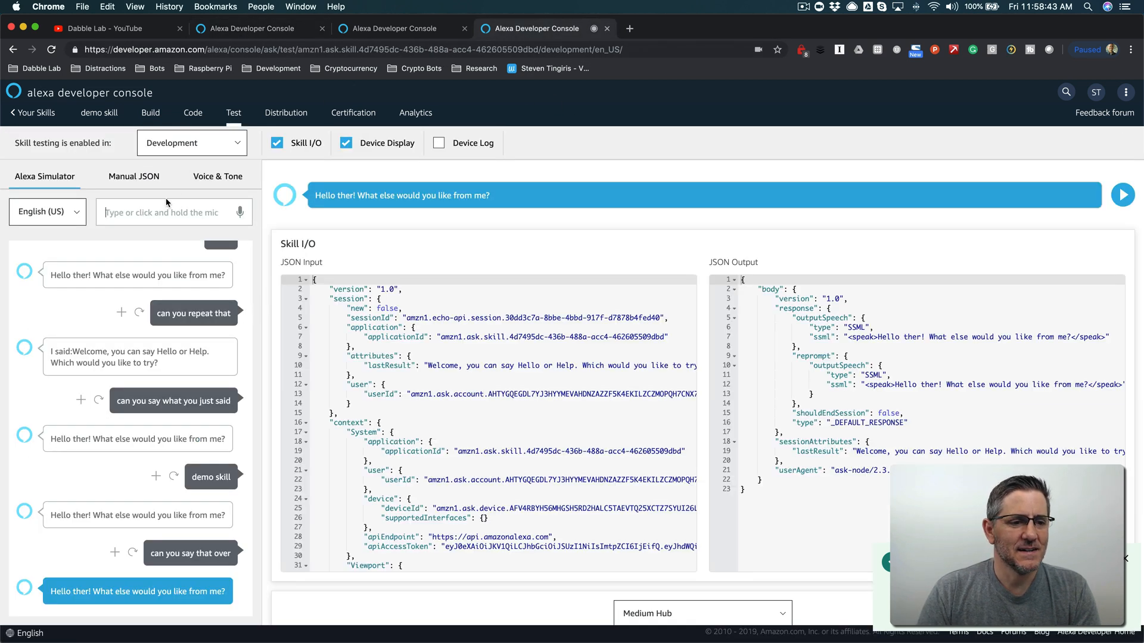
pyautogui.write('say that')
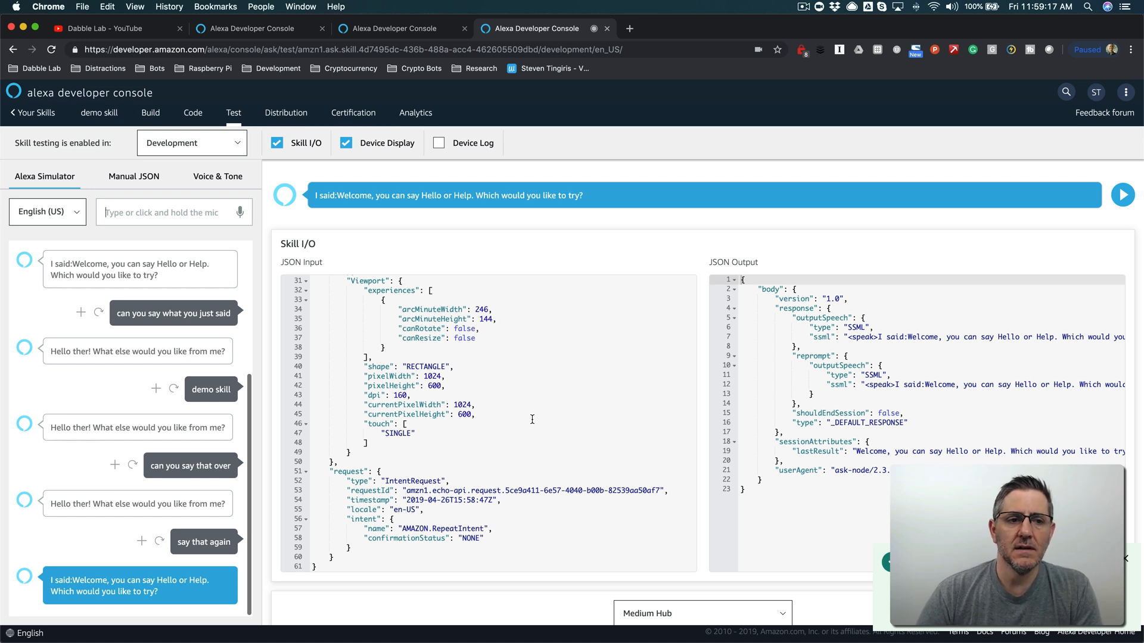
# Step: Switch to the Dabble Lab YouTube channel home and scroll through its Alexa tutorial playlists
pyautogui.click(102, 29)
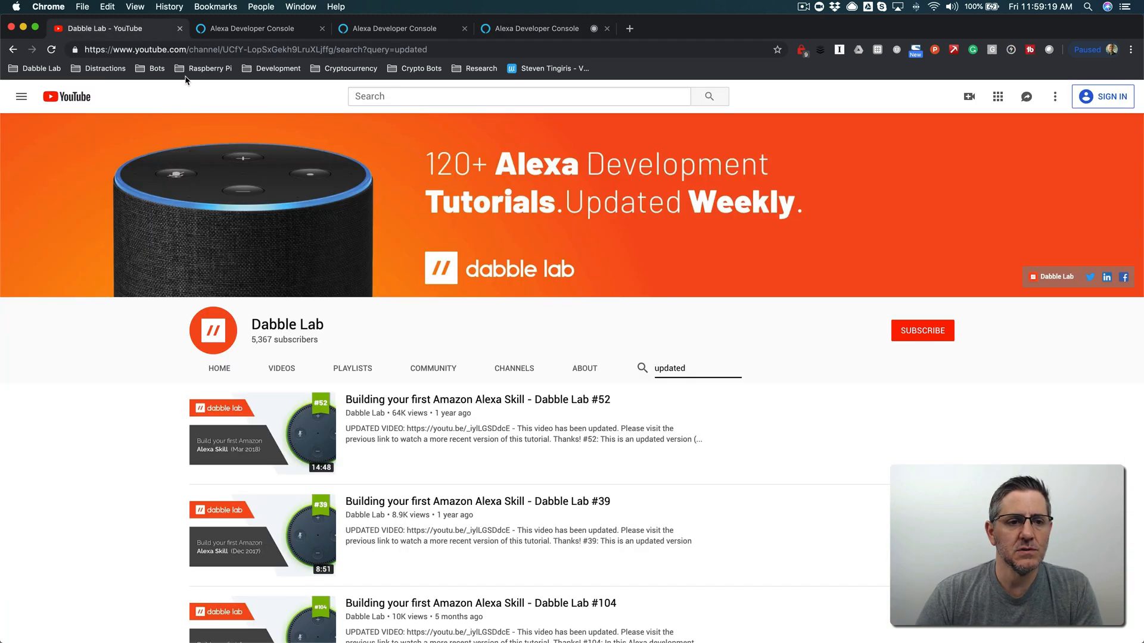
pyautogui.click(291, 49)
pyautogui.write('https://www.youtube.com/dabblelab')
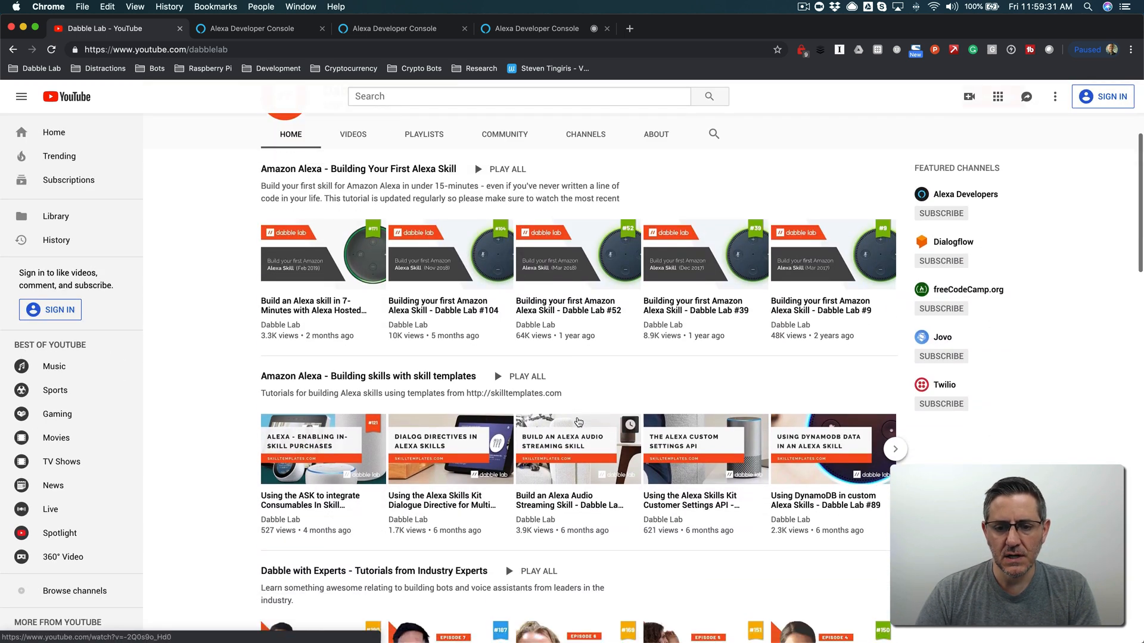
pyautogui.scroll(-3)
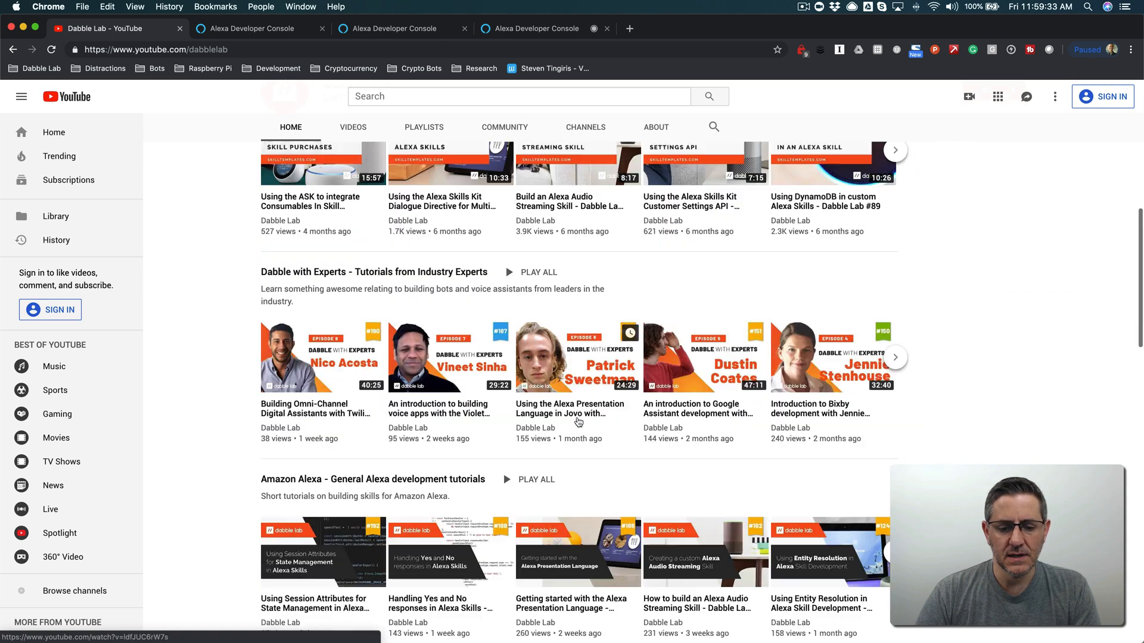
pyautogui.scroll(-3)
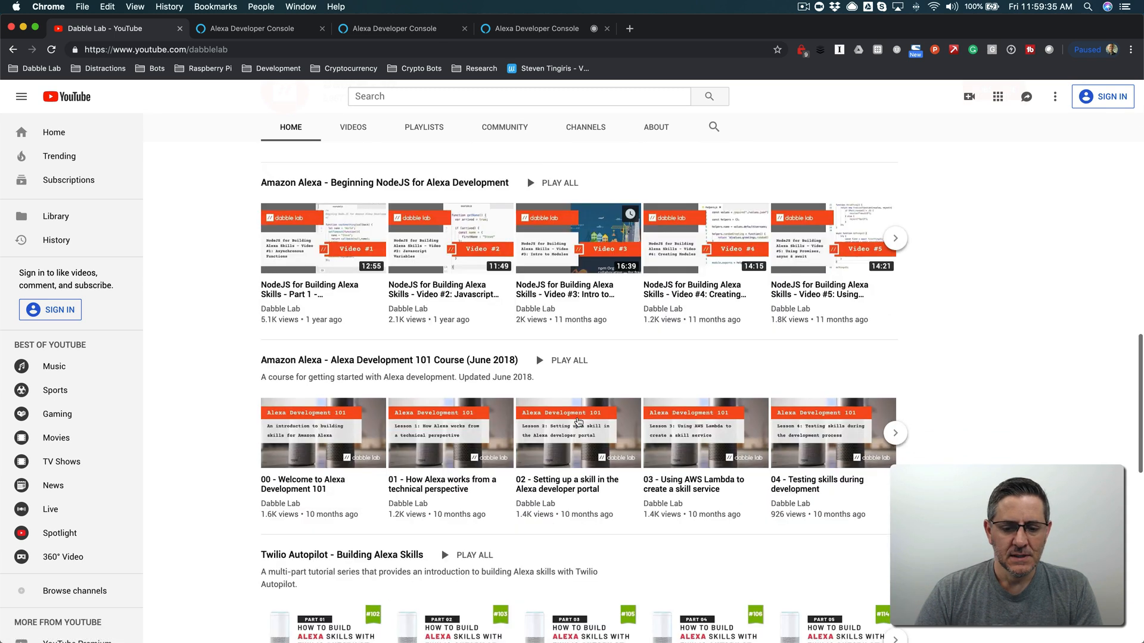
pyautogui.scroll(-3)
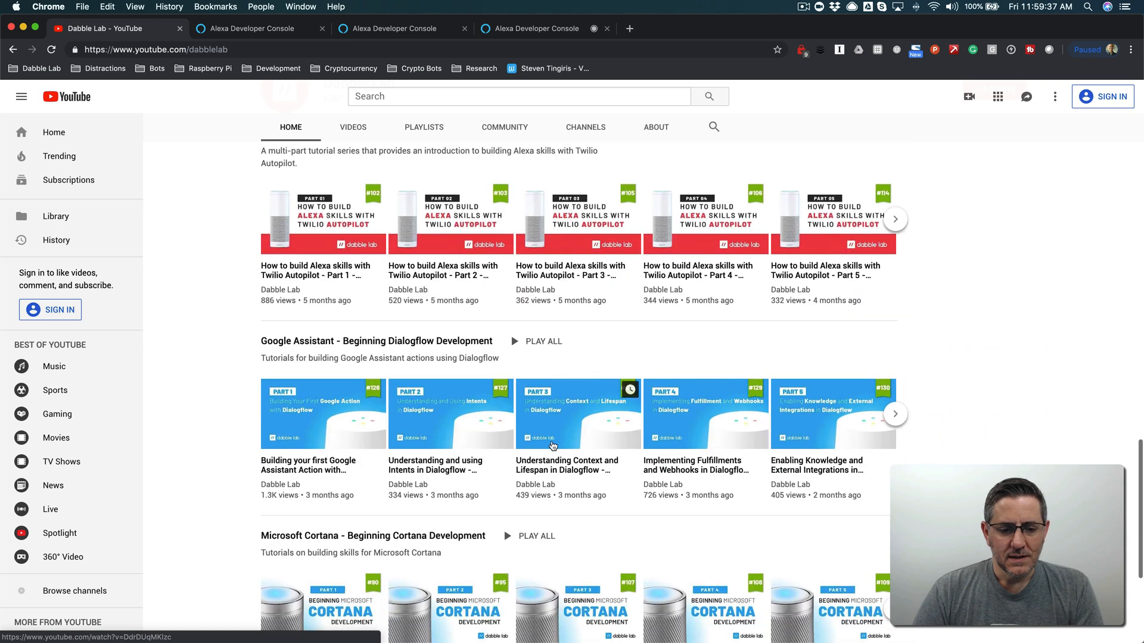
pyautogui.scroll(-3)
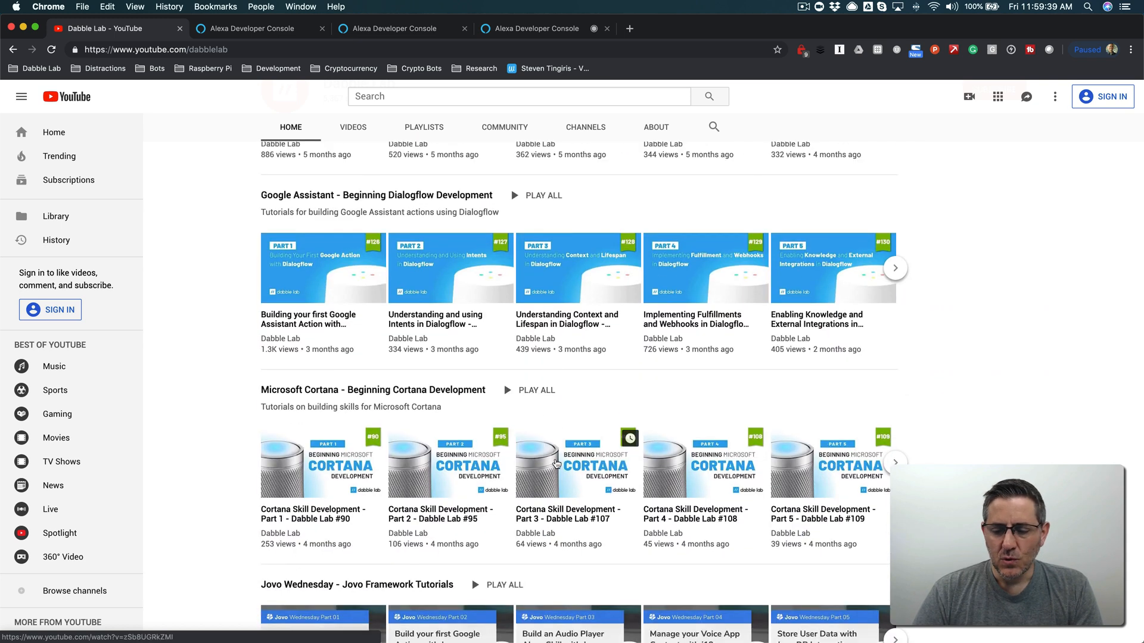